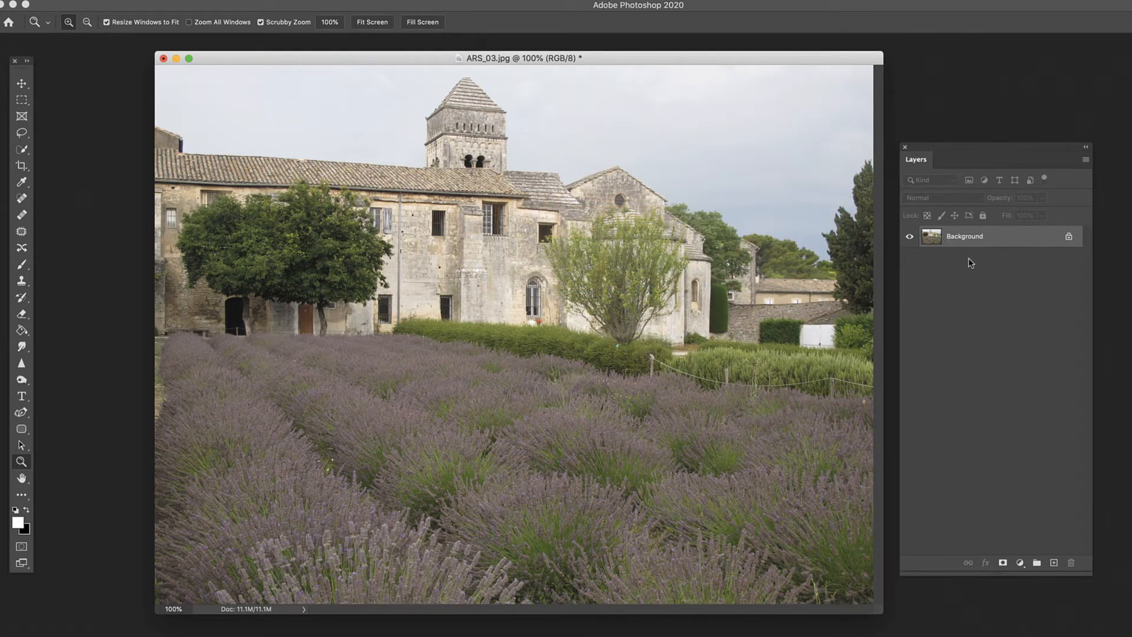
Duplicate the Background layer and rename the copy 'topaz'
click(1053, 559)
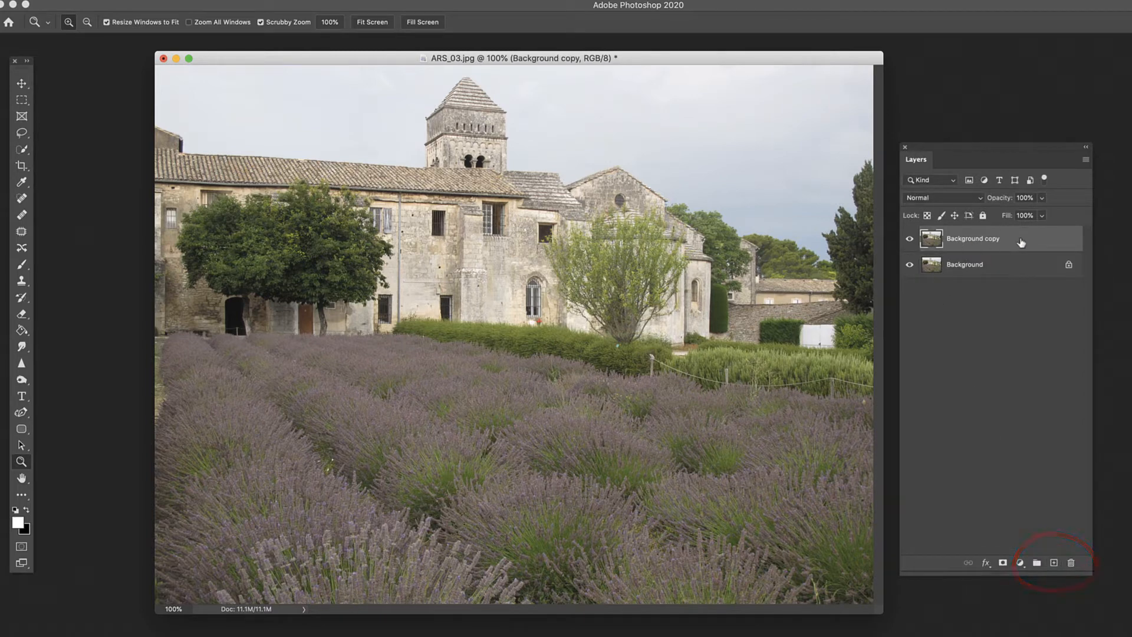
double_click(971, 238)
text(topaz)
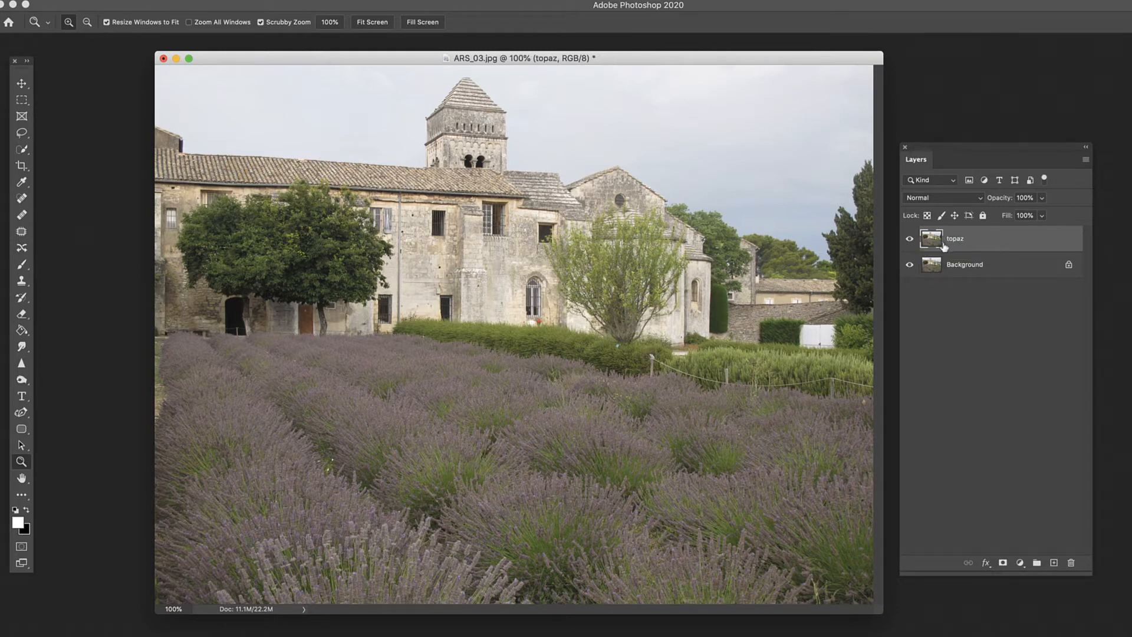
click(910, 240)
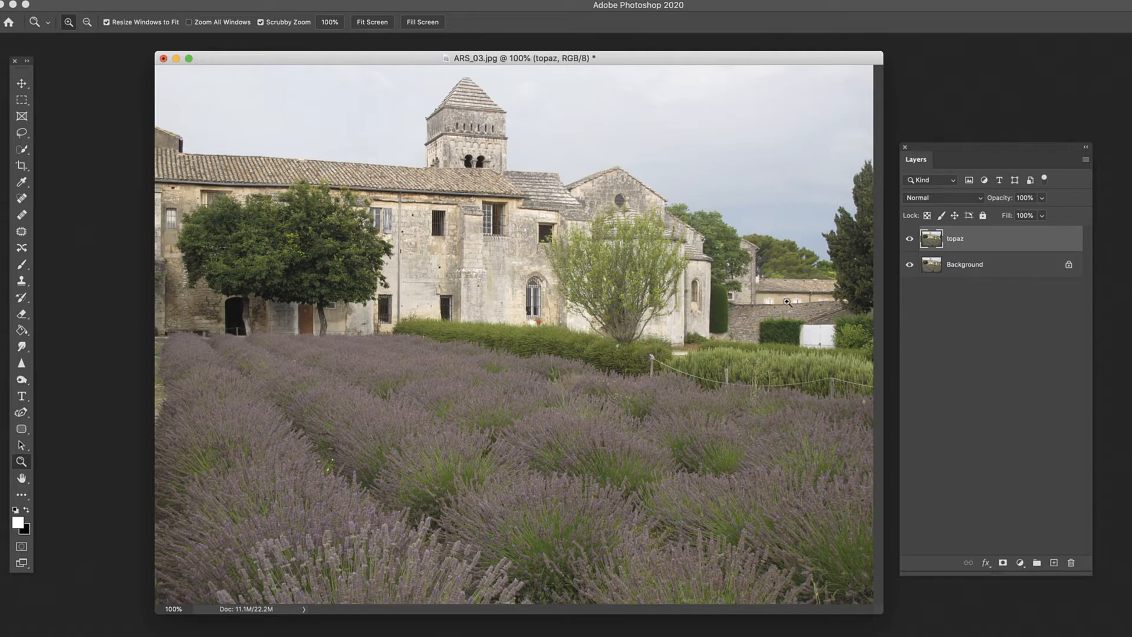
mouse_move(983, 256)
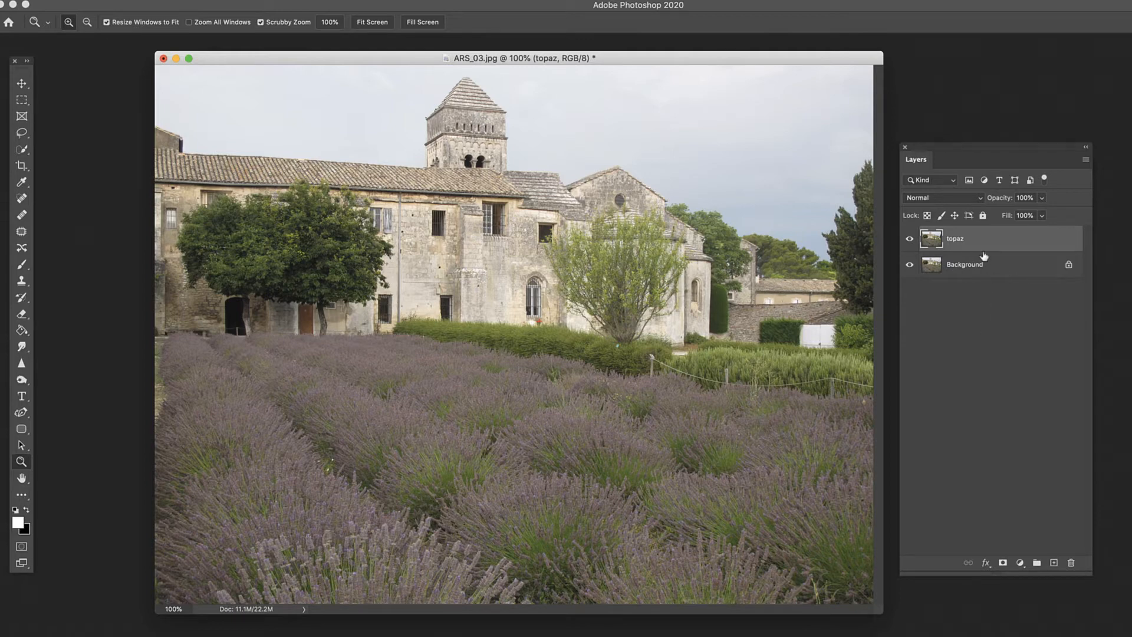
mouse_move(963, 264)
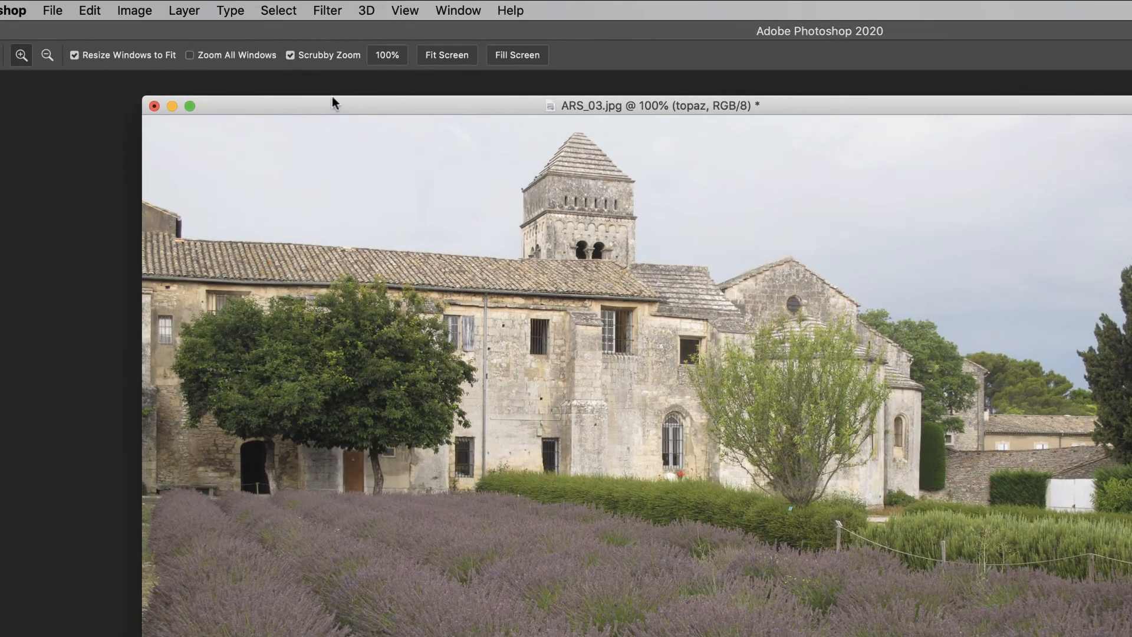
Send the layer to Topaz Studio 2 via the Filter menu and advance the welcome tips to page 4 of 4
click(327, 11)
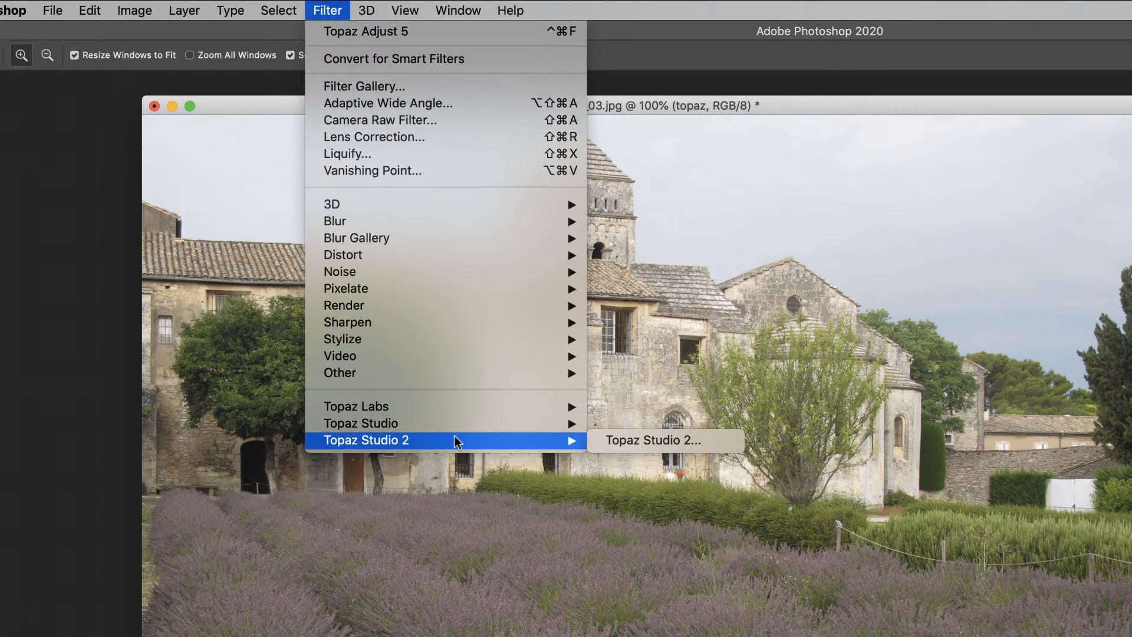
click(650, 440)
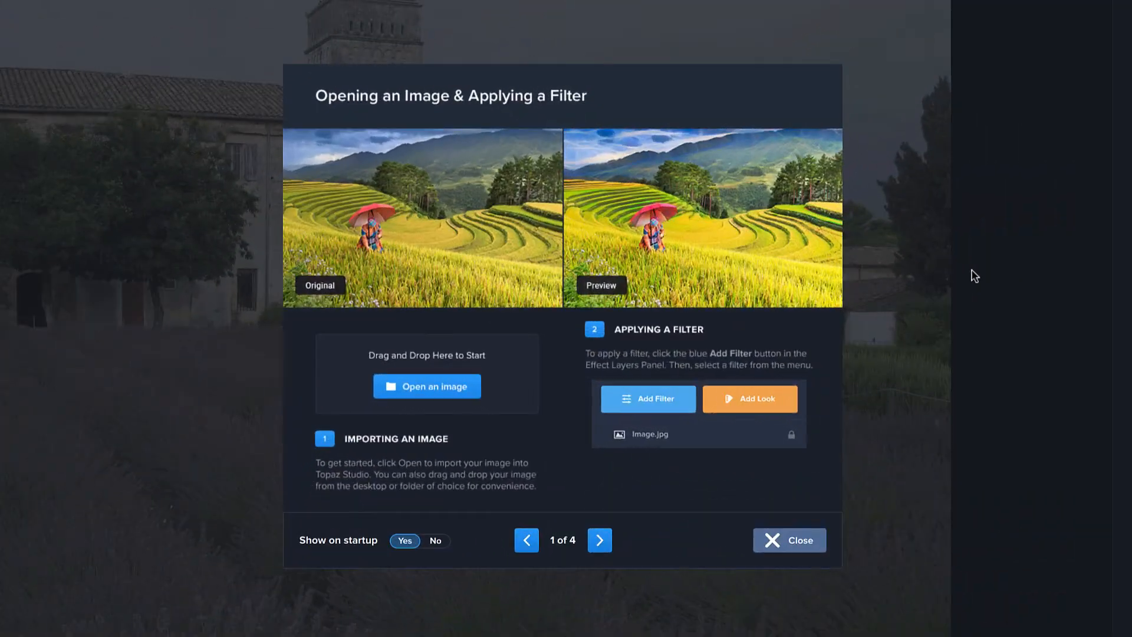
mouse_move(713, 353)
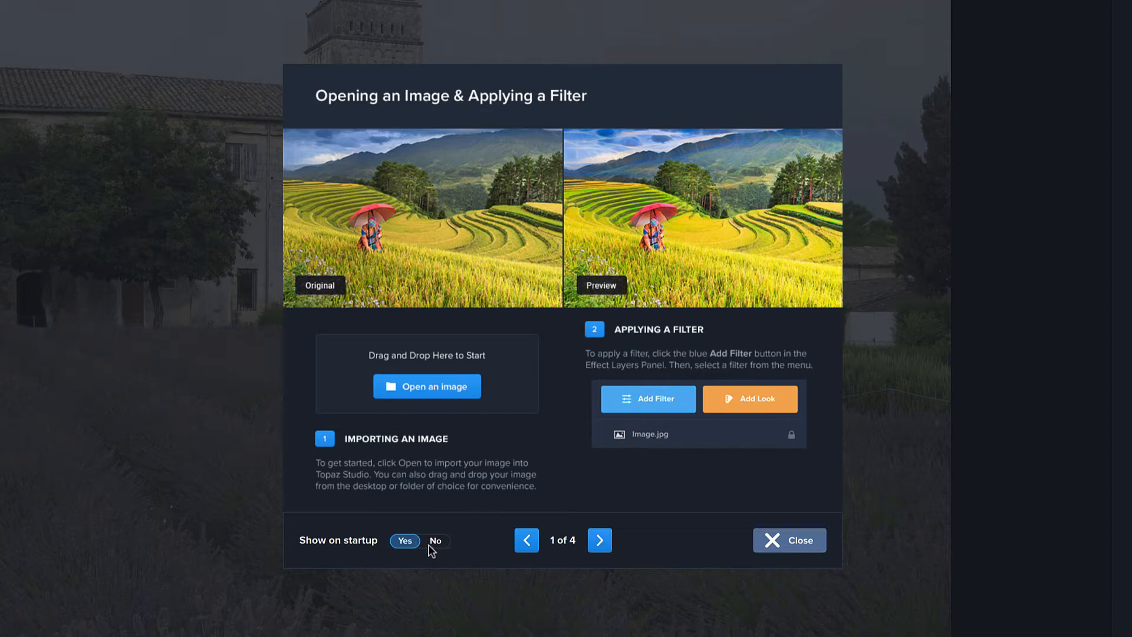
mouse_move(670, 280)
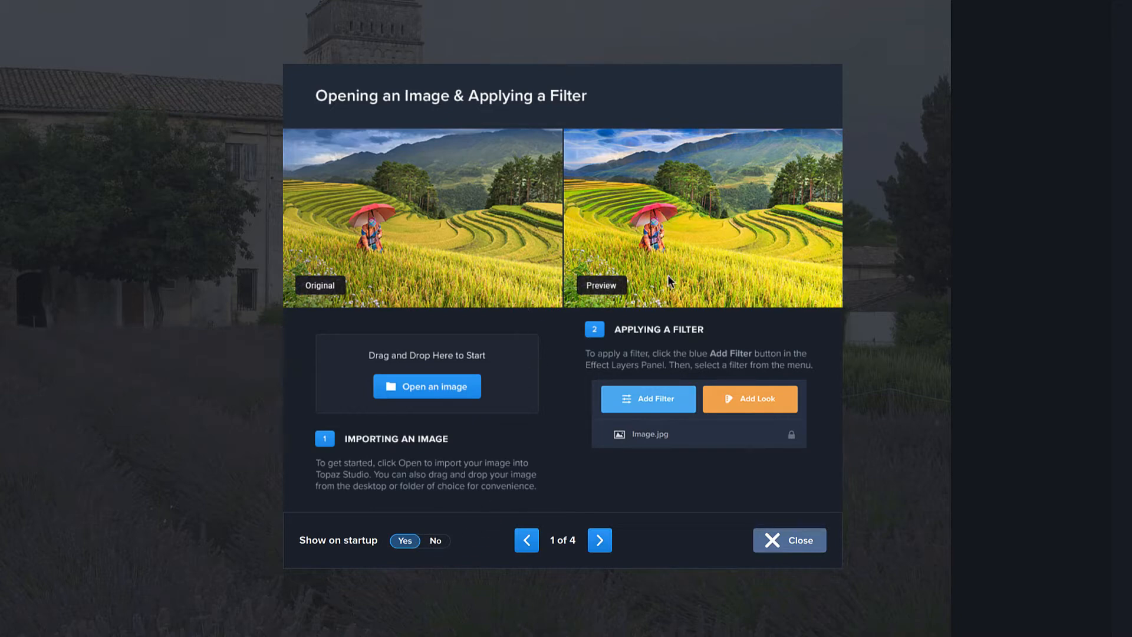
click(600, 540)
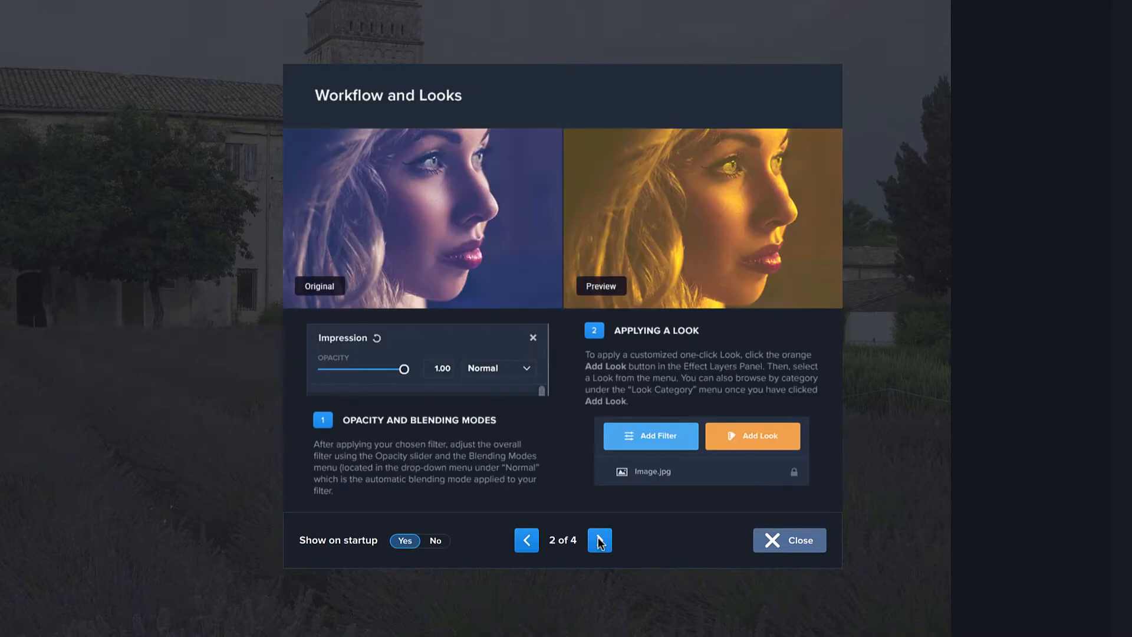
click(599, 540)
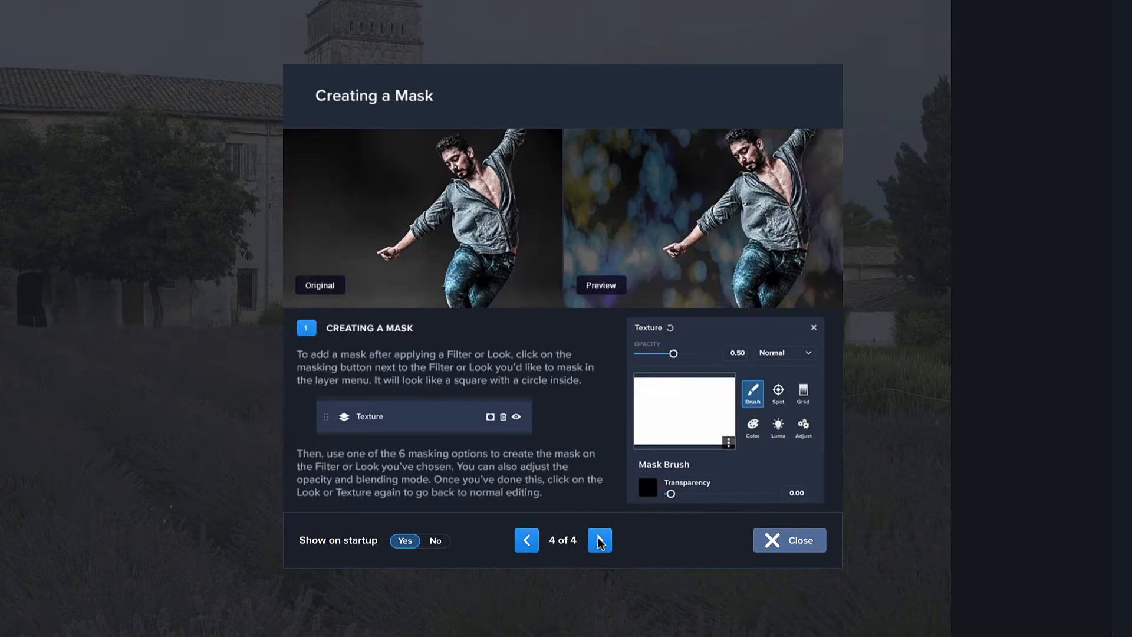
mouse_move(521, 435)
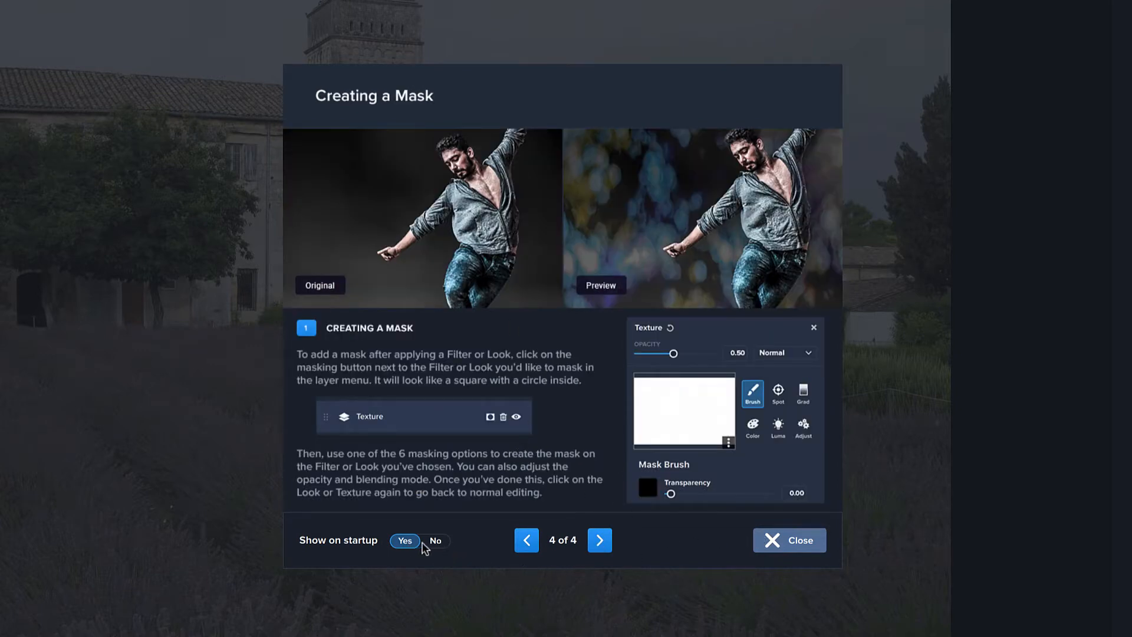
mouse_move(794, 551)
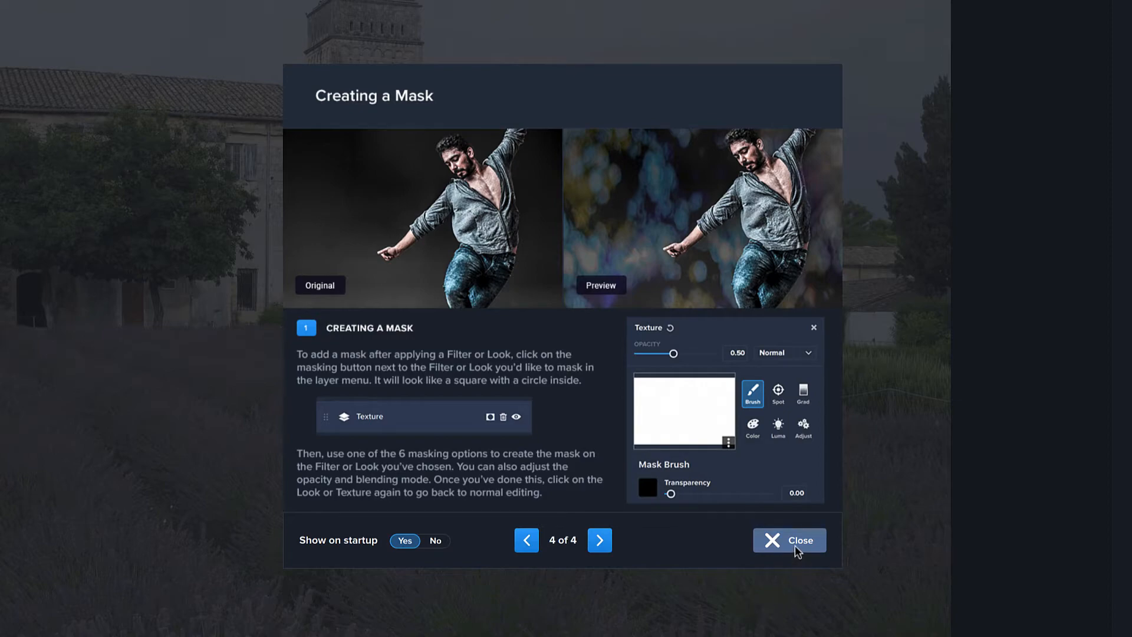
Close the welcome dialog and check the before/after comparison layouts in the View dropdown
click(789, 540)
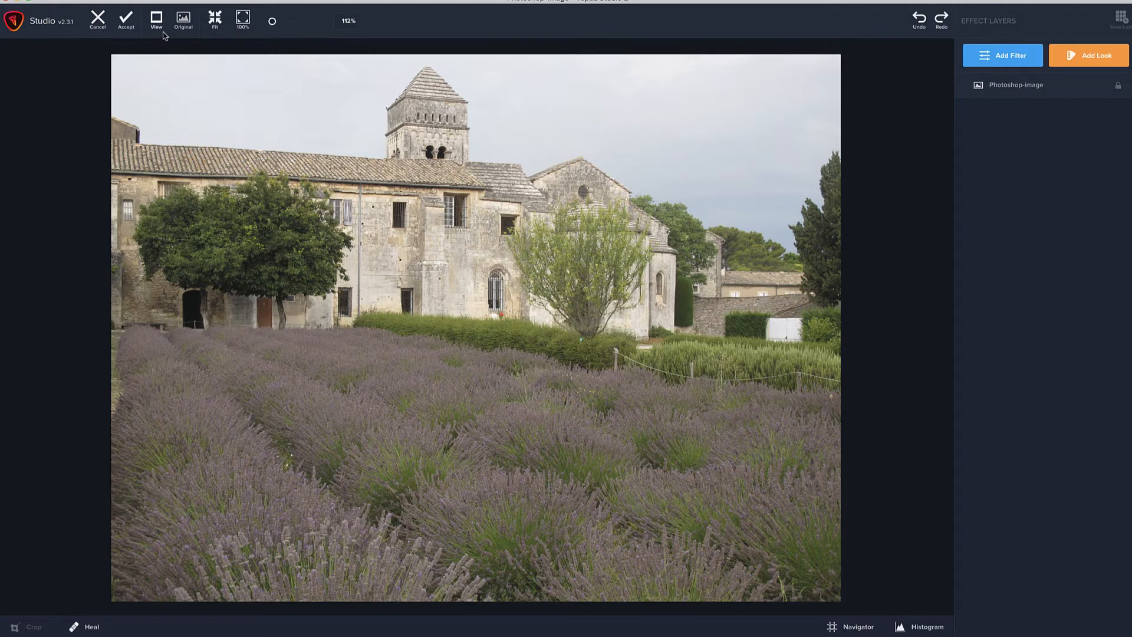
click(157, 20)
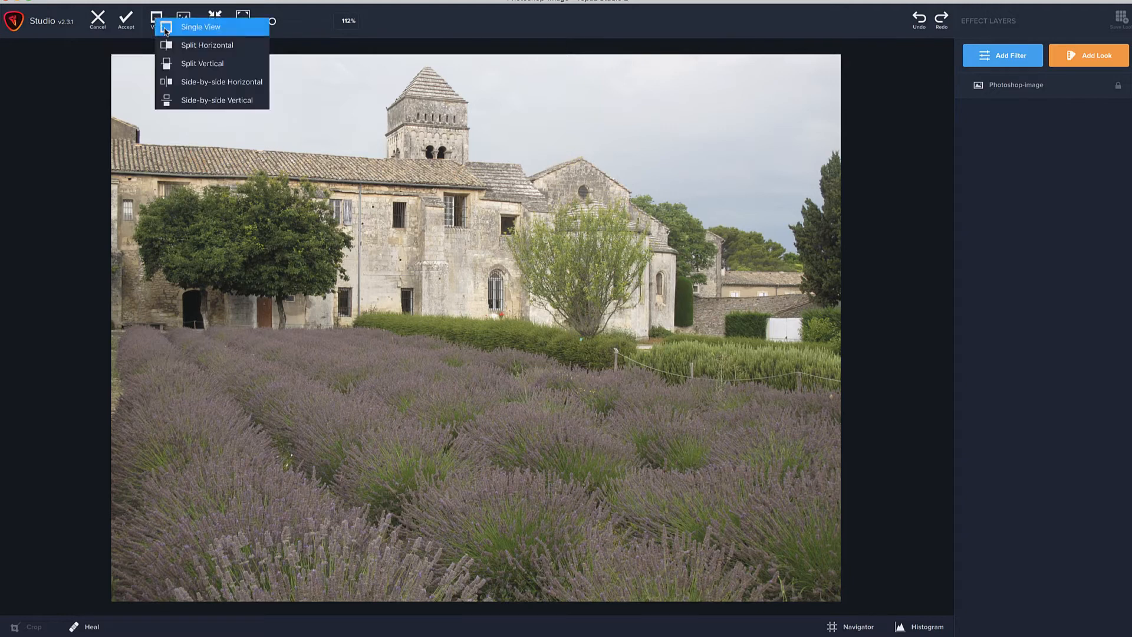
mouse_move(212, 62)
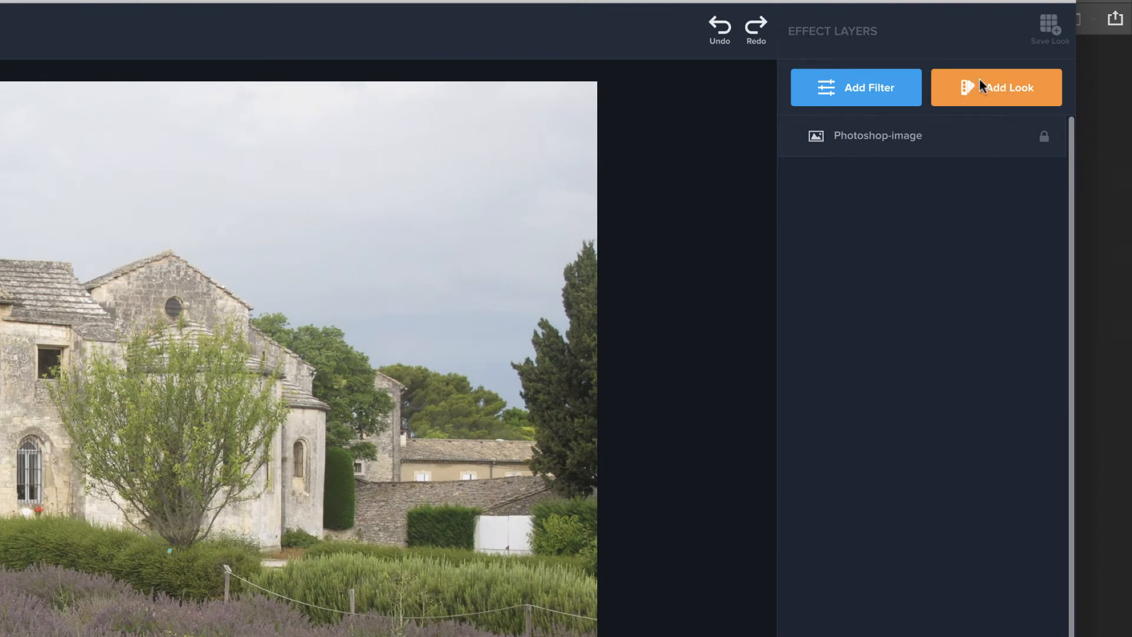
mouse_move(936, 213)
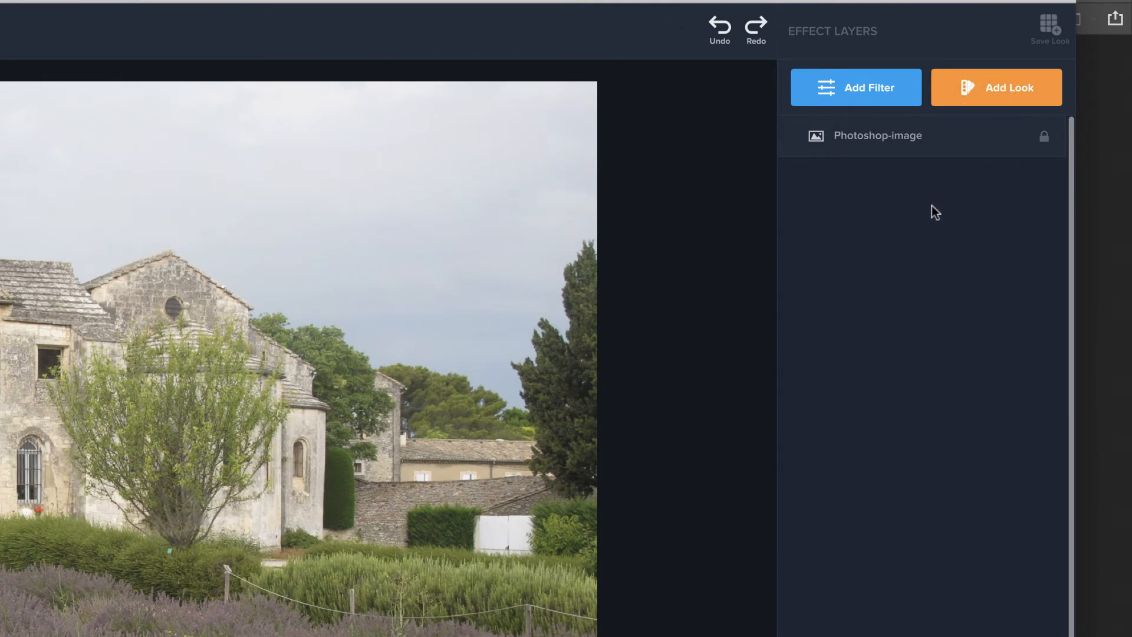
mouse_move(986, 121)
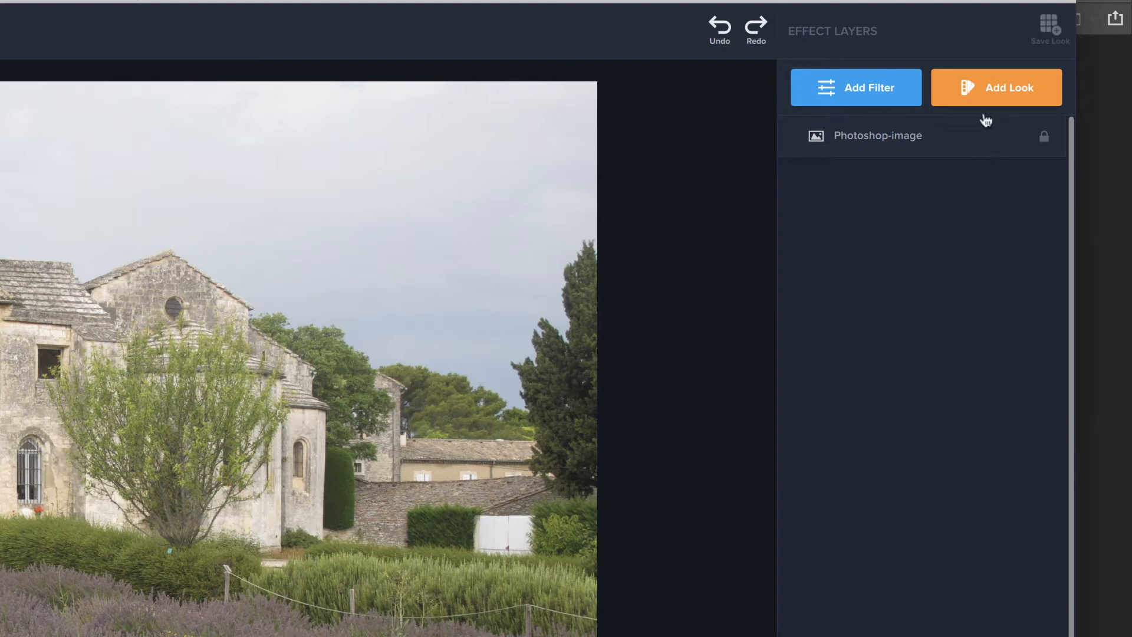
mouse_move(1036, 97)
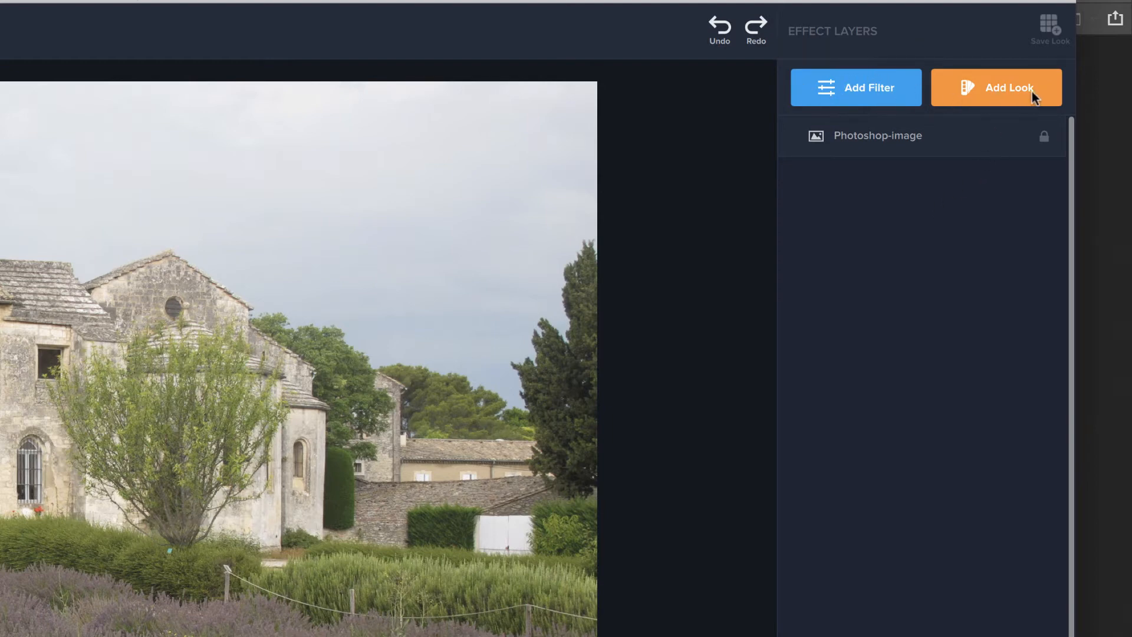
mouse_move(1021, 210)
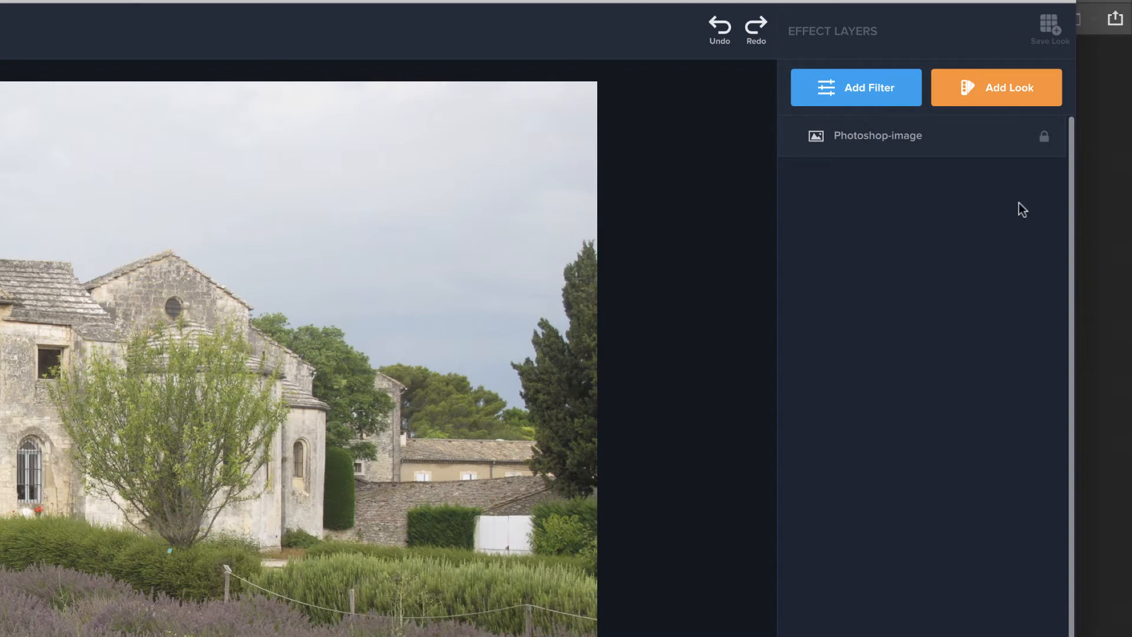
mouse_move(889, 392)
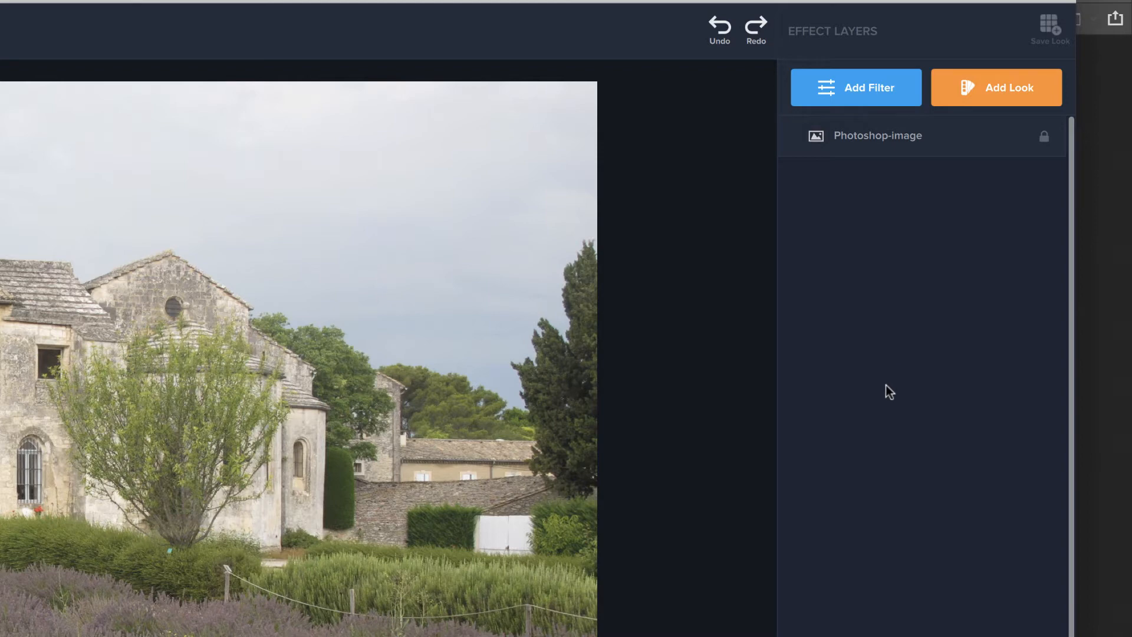
mouse_move(1002, 179)
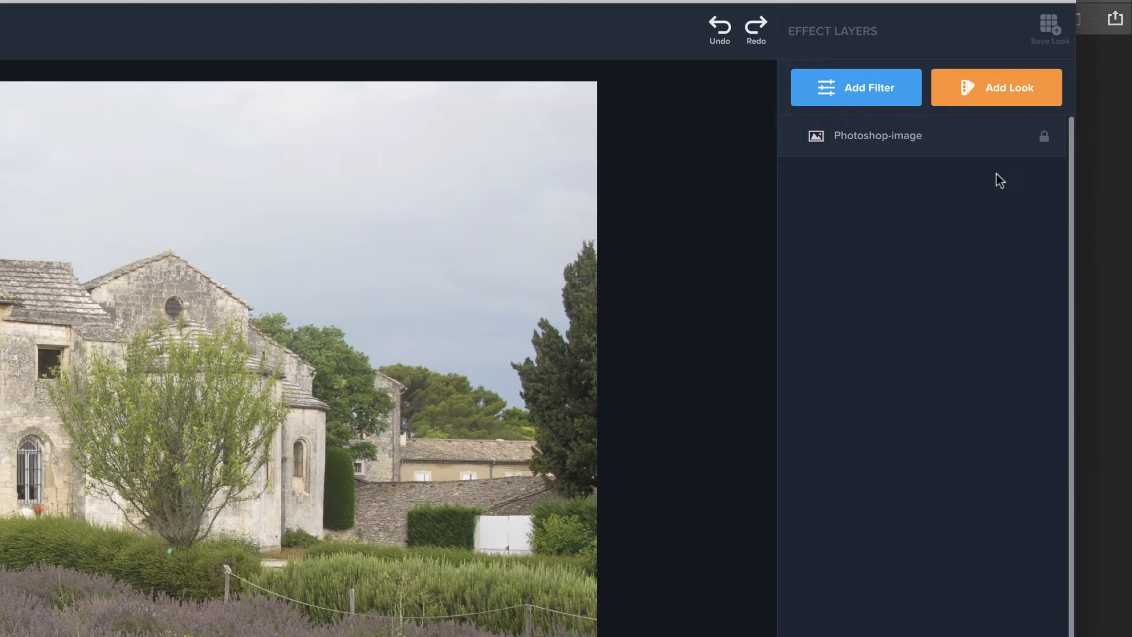
mouse_move(996, 207)
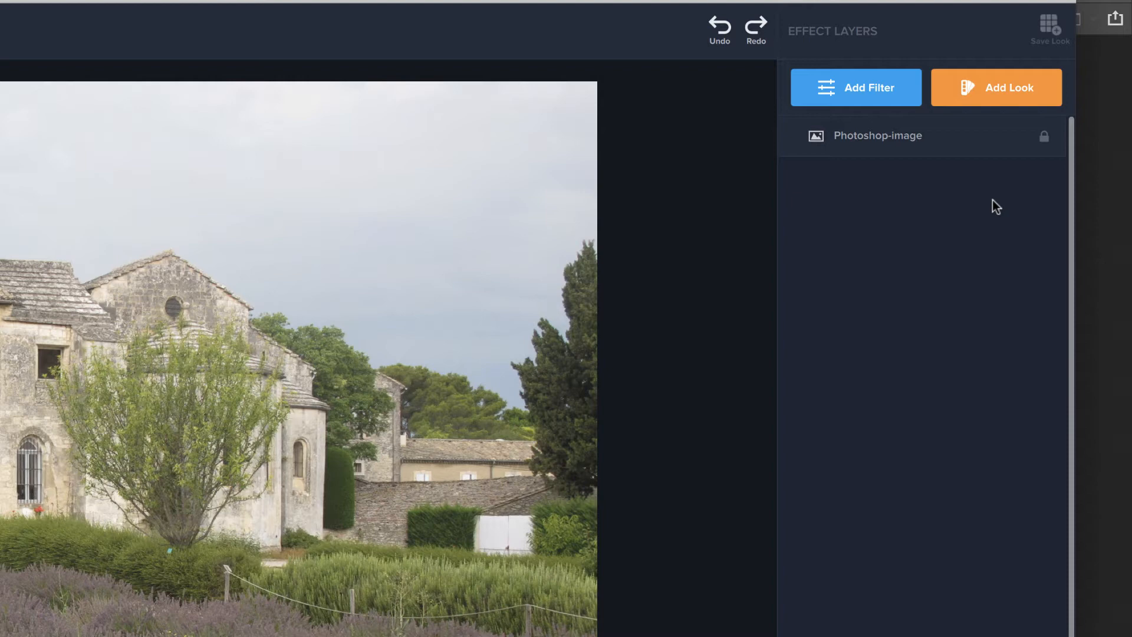
mouse_move(816, 179)
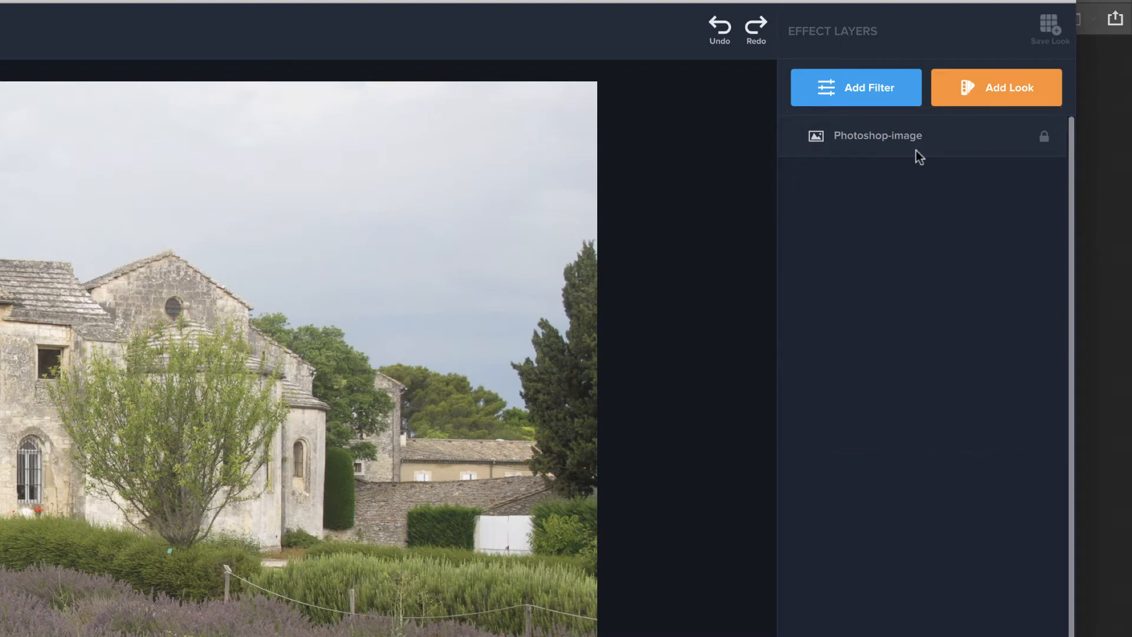
mouse_move(908, 396)
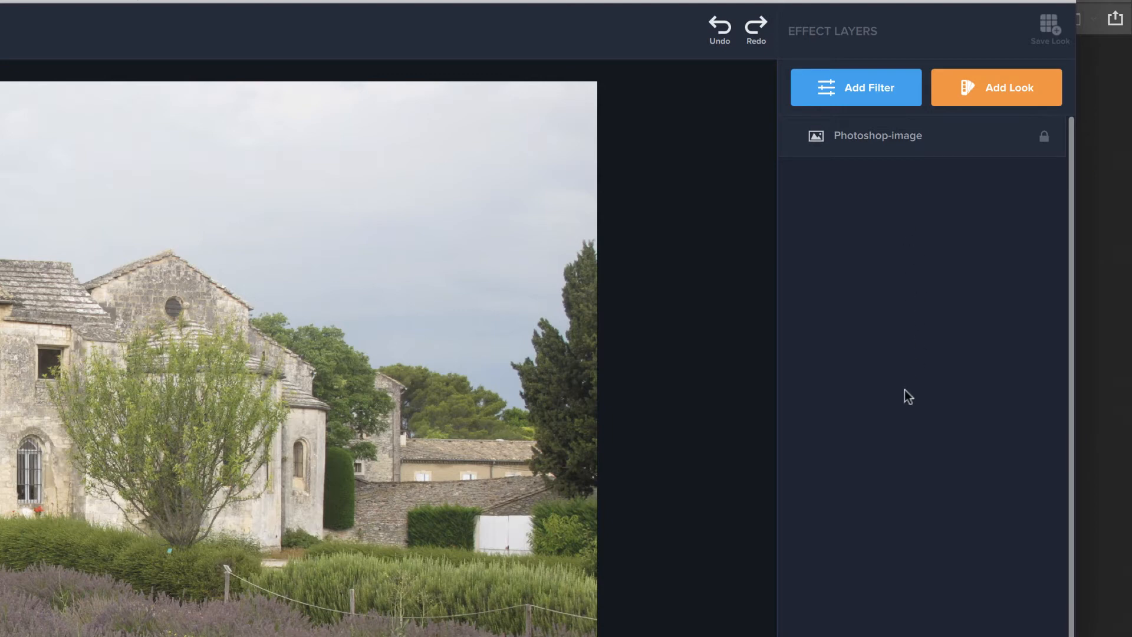
mouse_move(932, 102)
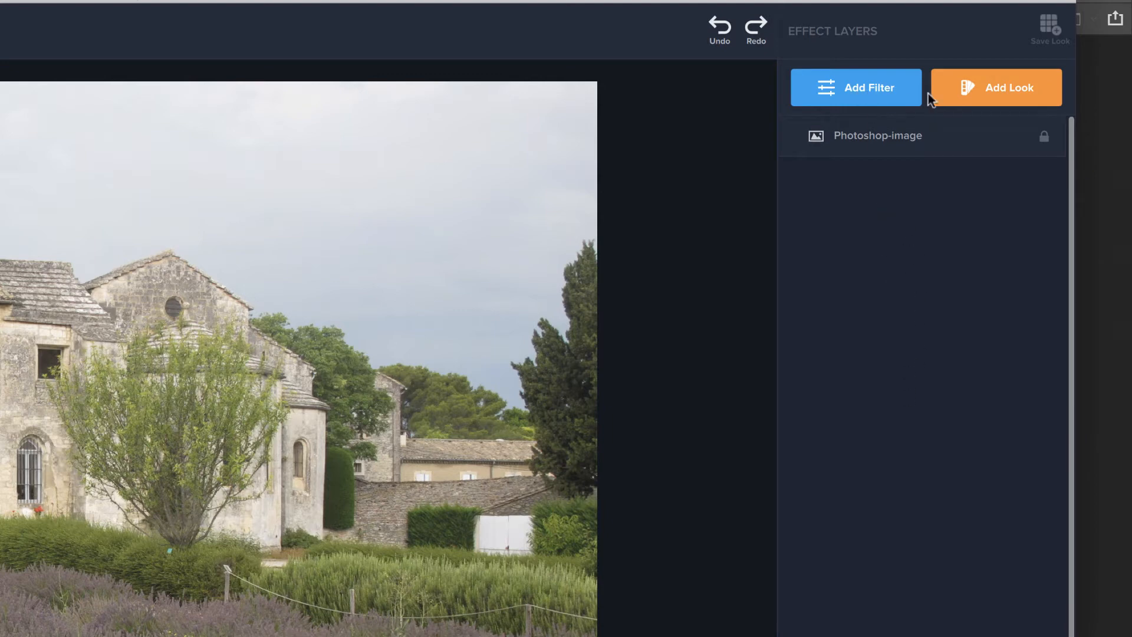
mouse_move(877, 369)
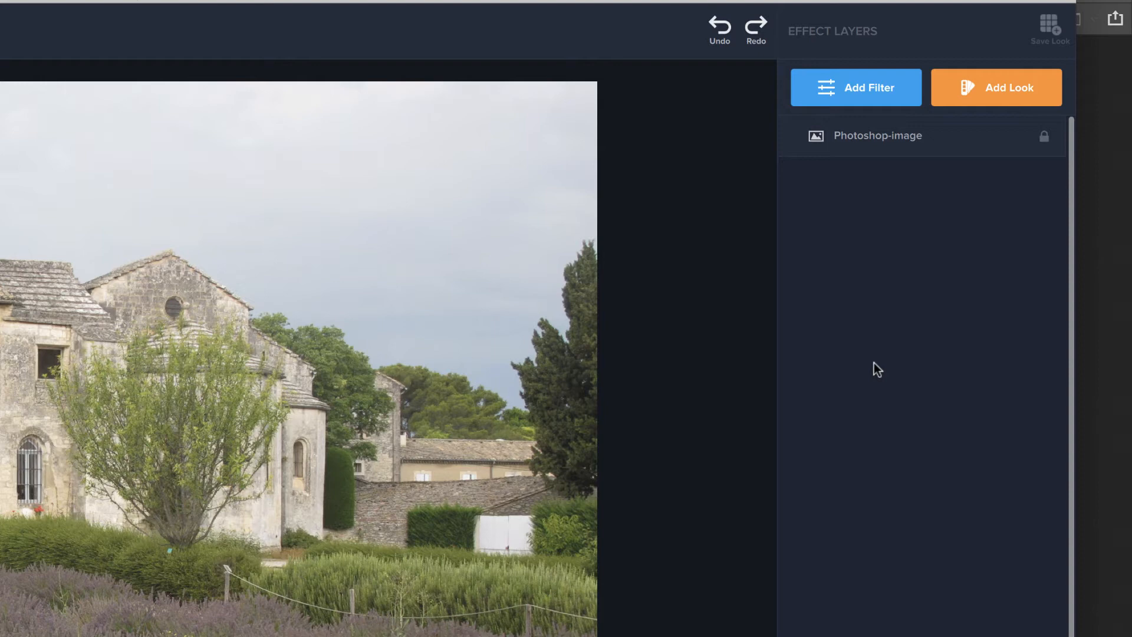
mouse_move(927, 148)
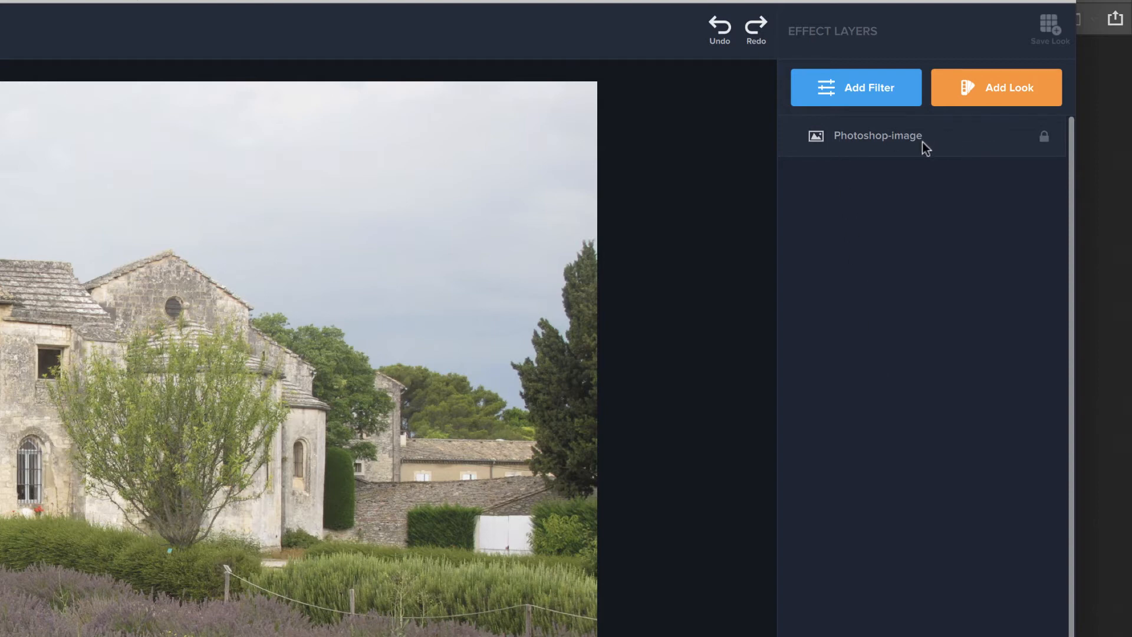
mouse_move(896, 132)
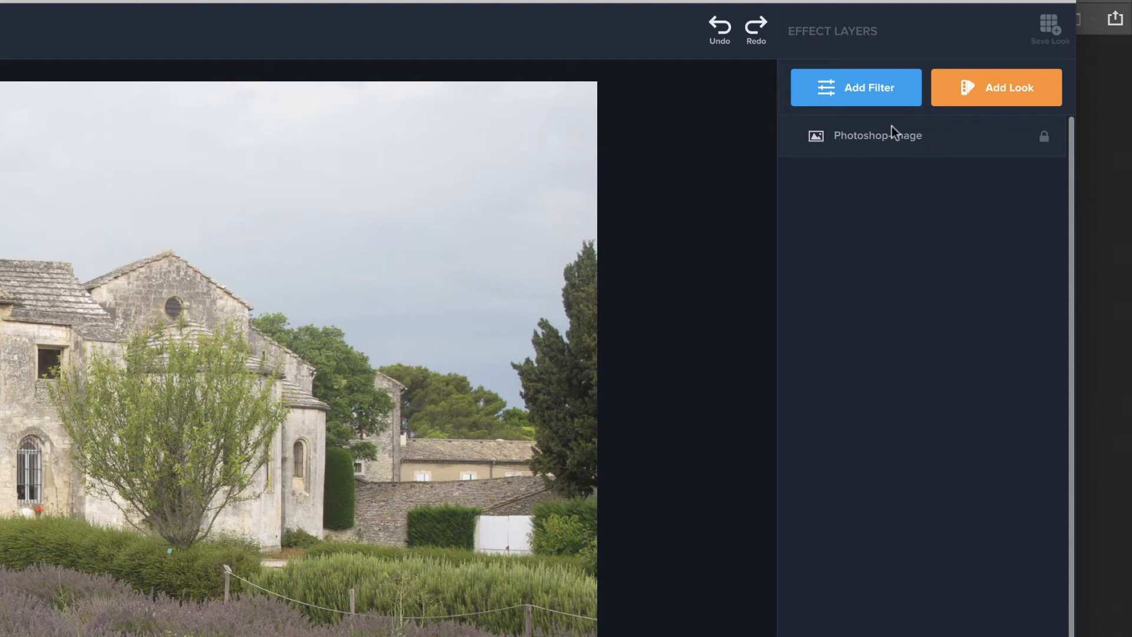
mouse_move(867, 103)
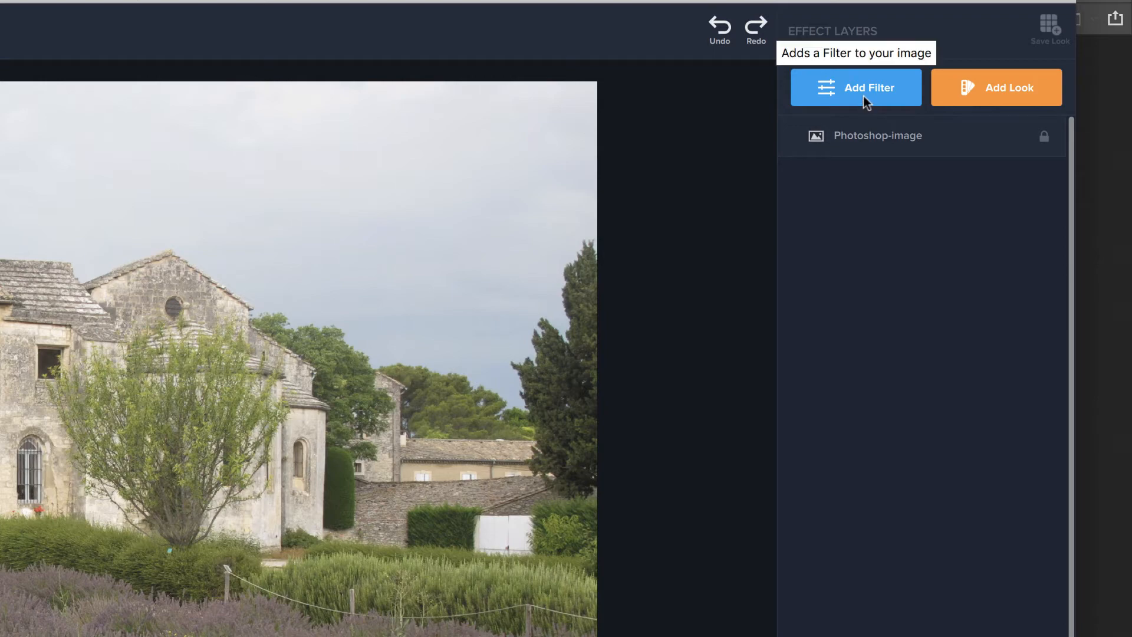
click(856, 86)
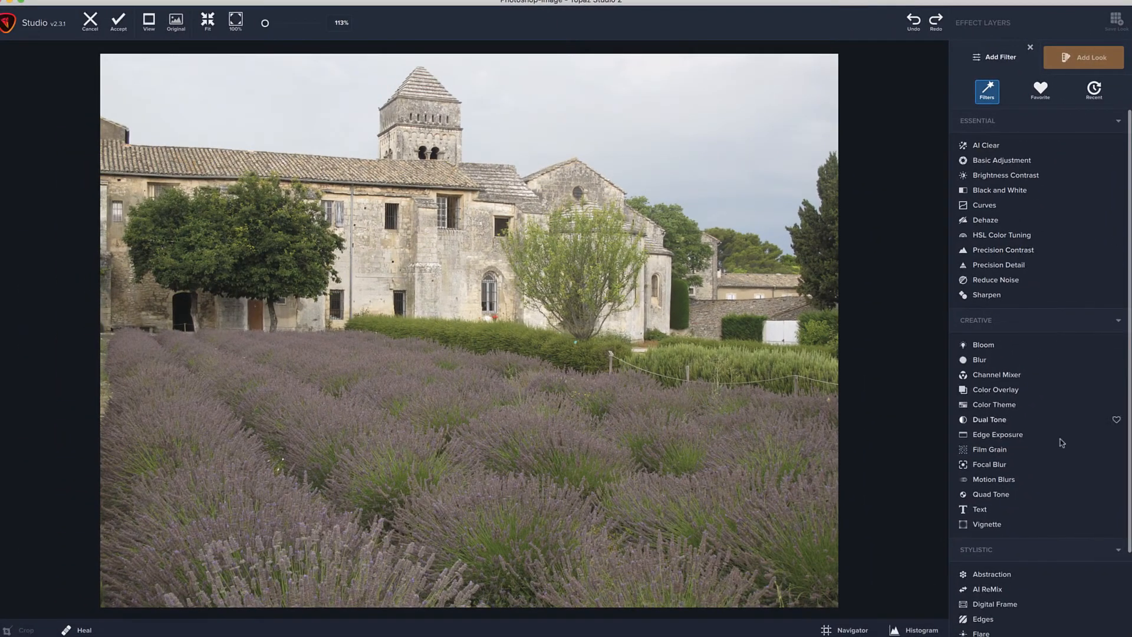
scroll(down, 3)
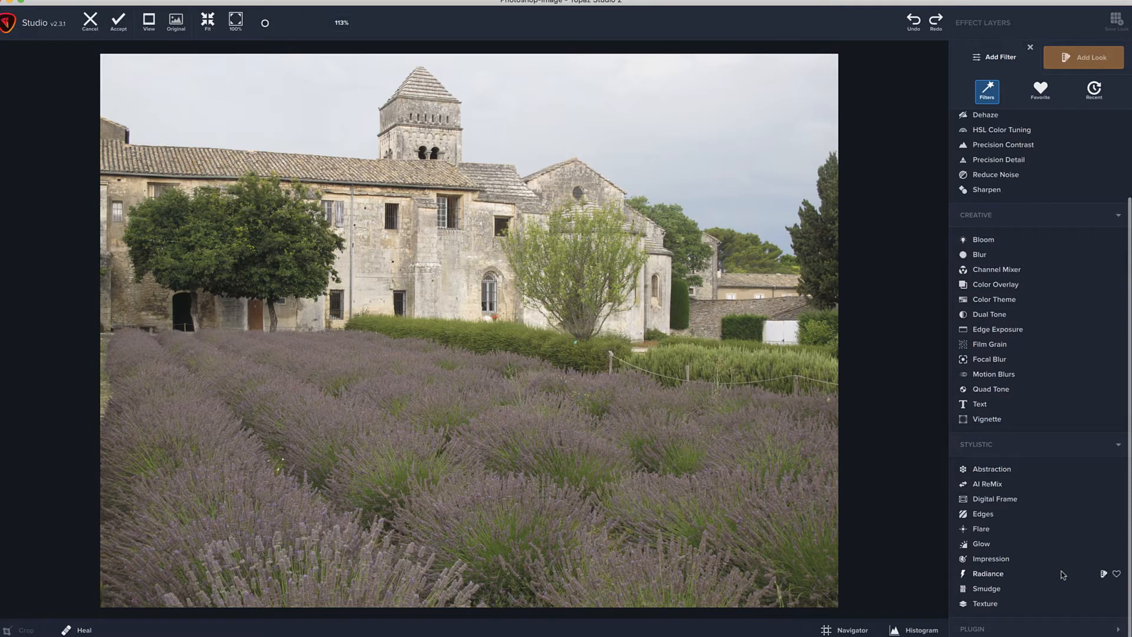
mouse_move(1014, 187)
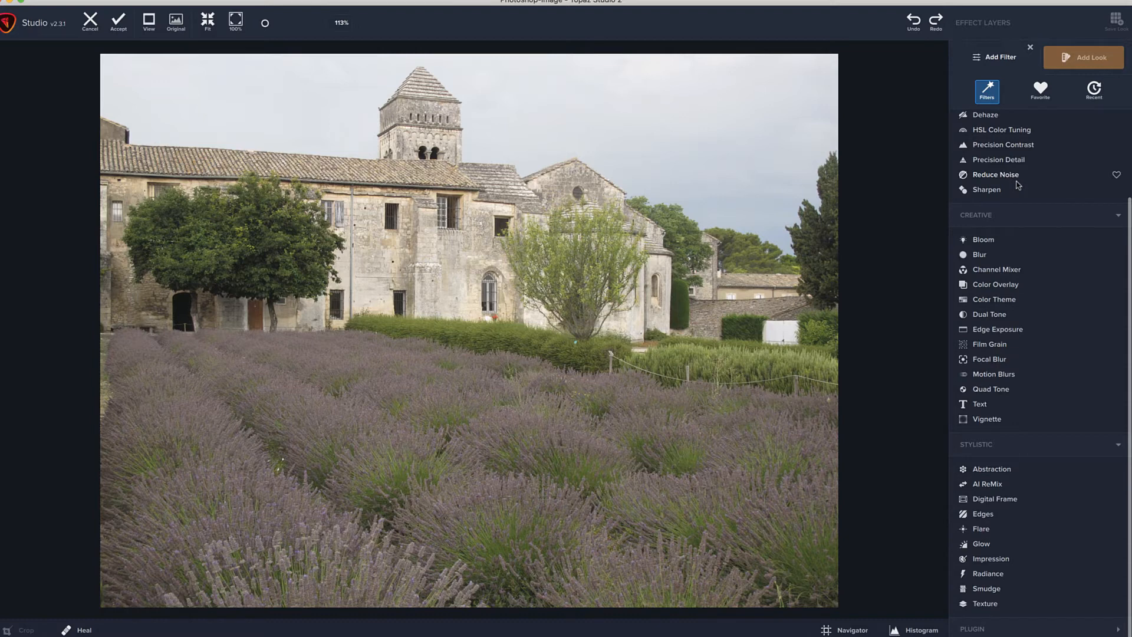
mouse_move(1083, 288)
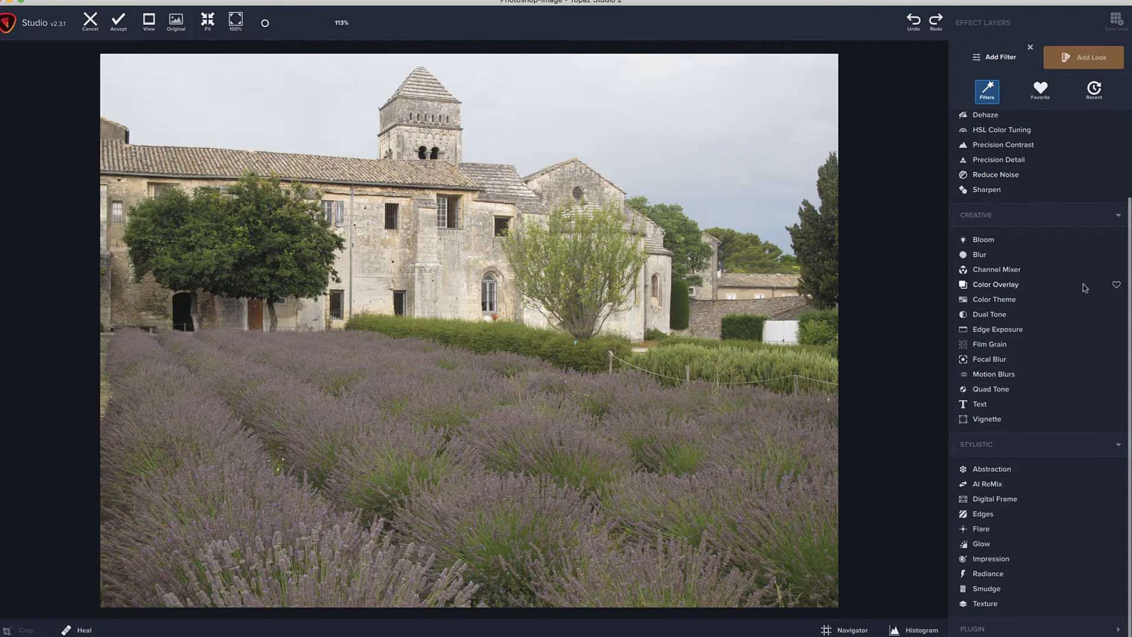
scroll(up, 3)
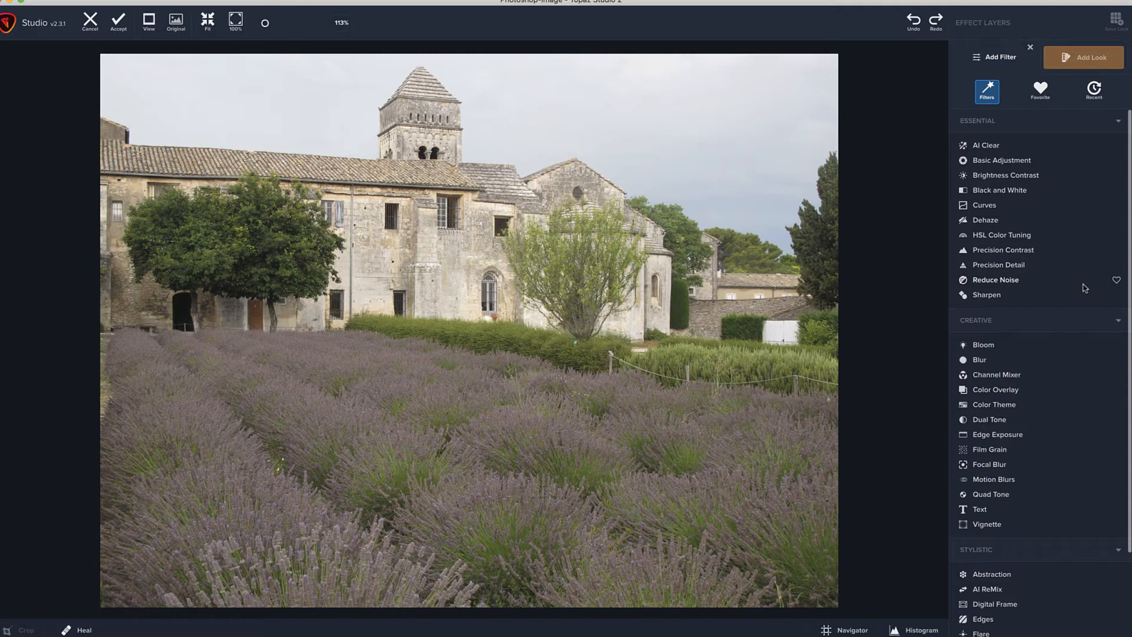
scroll(down, 3)
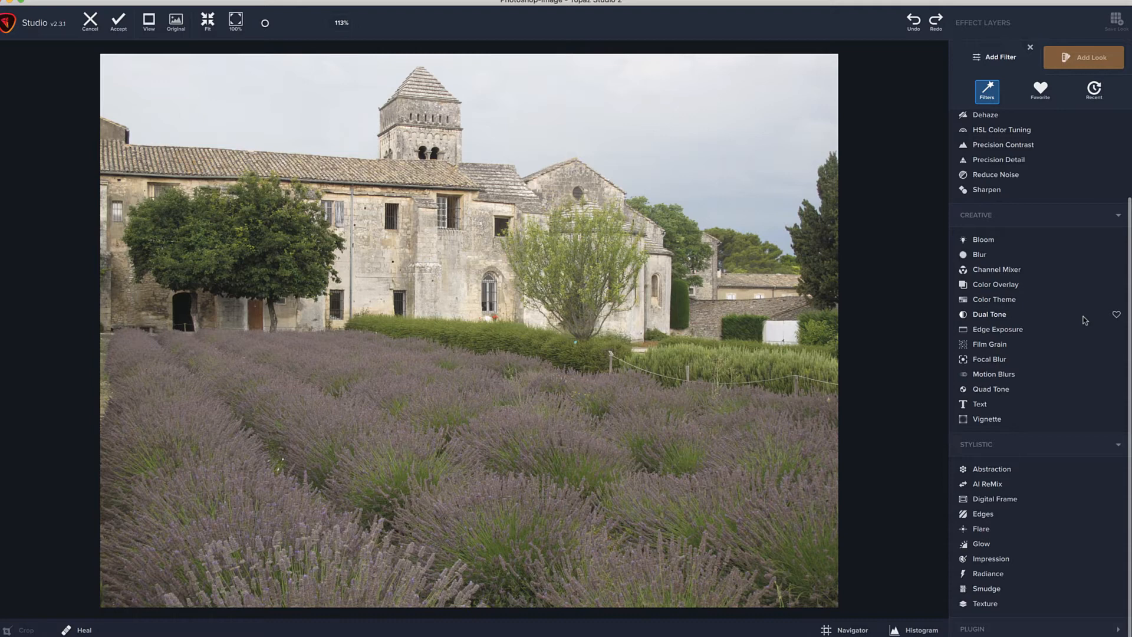
scroll(up, 3)
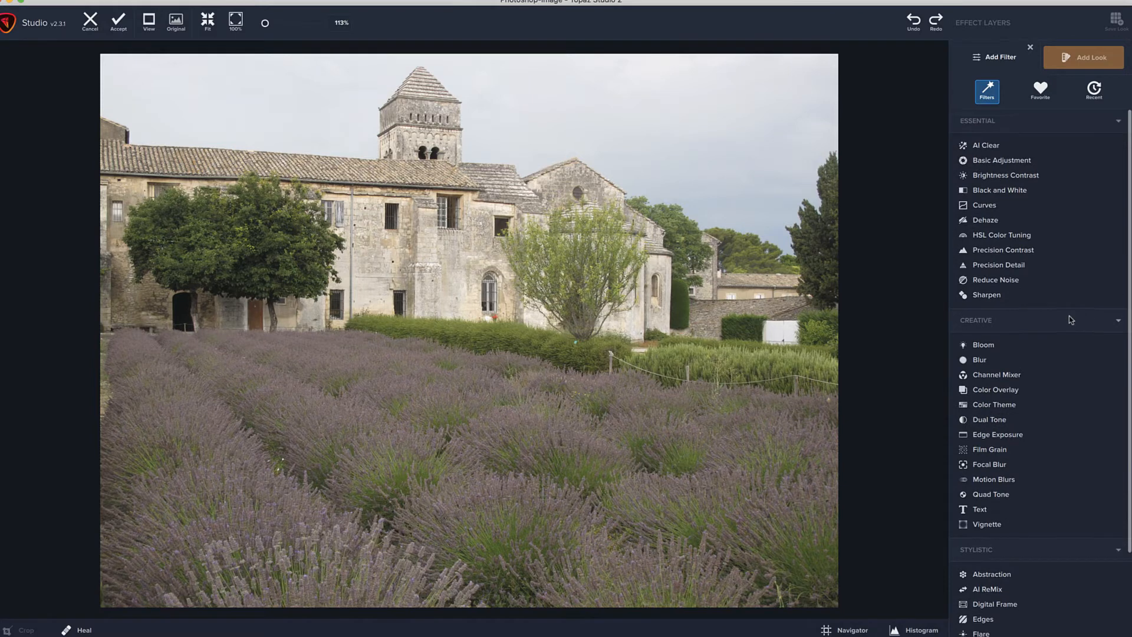
scroll(down, 3)
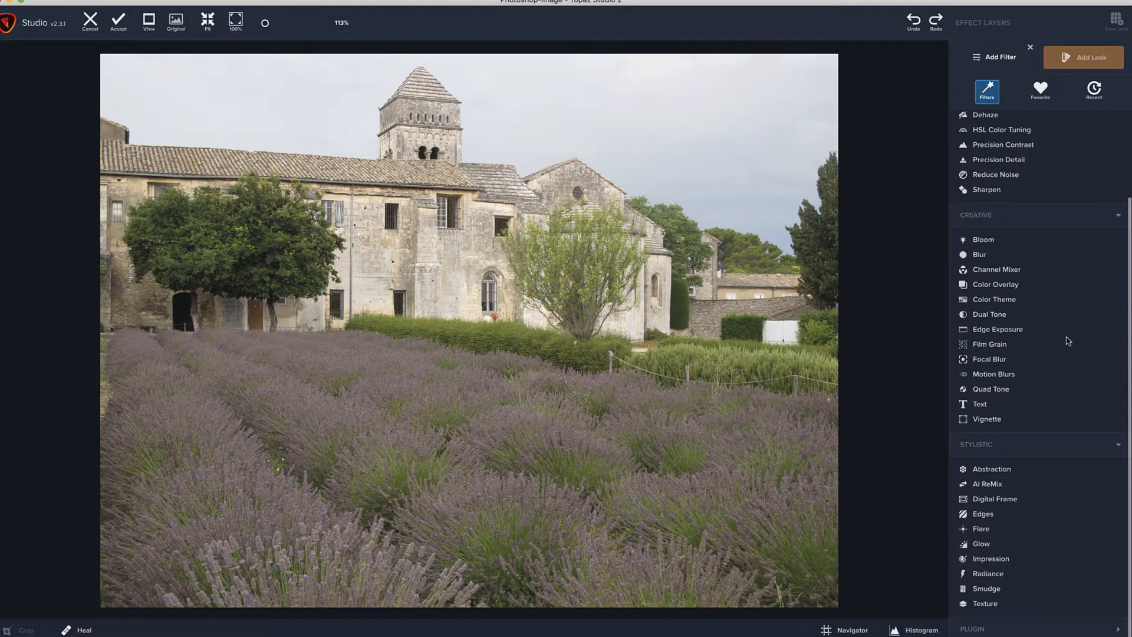
scroll(up, 3)
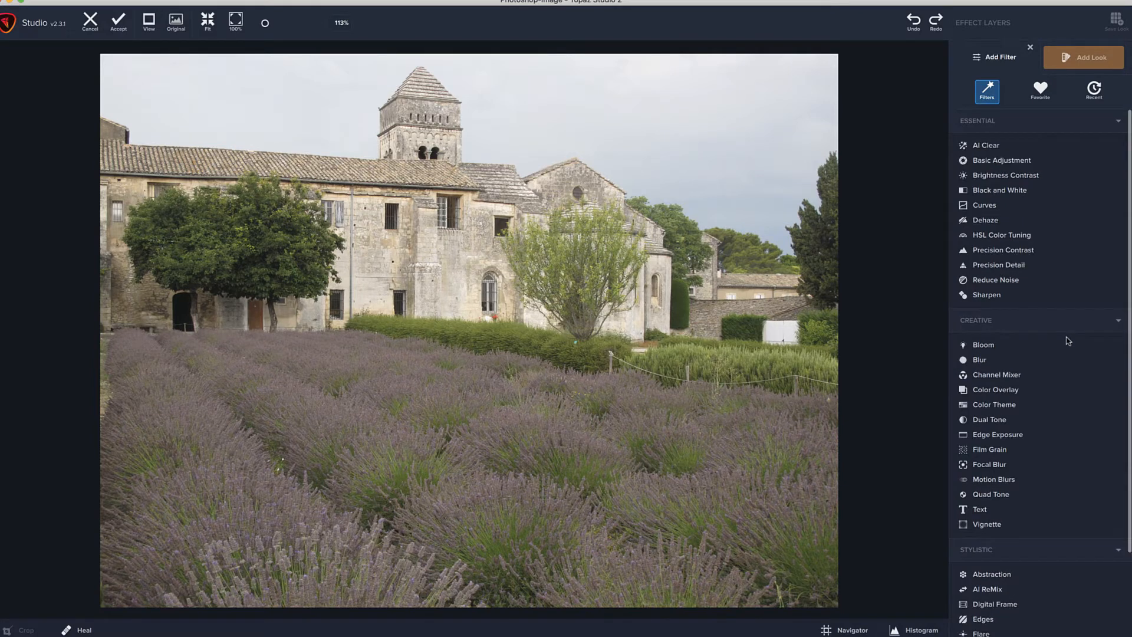
scroll(down, 3)
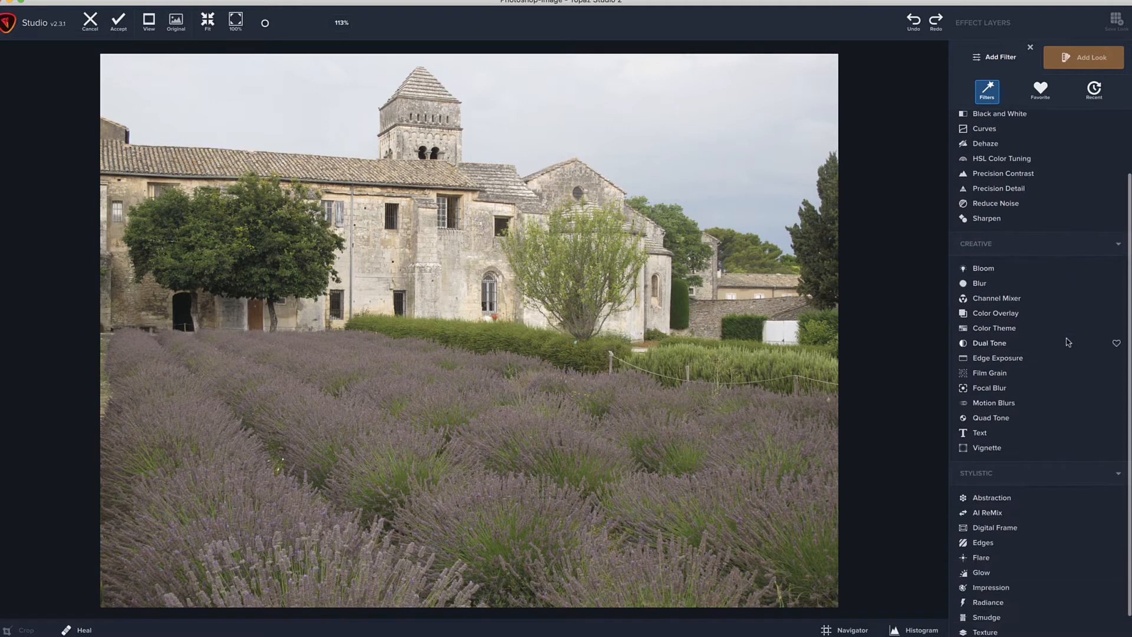
scroll(up, 3)
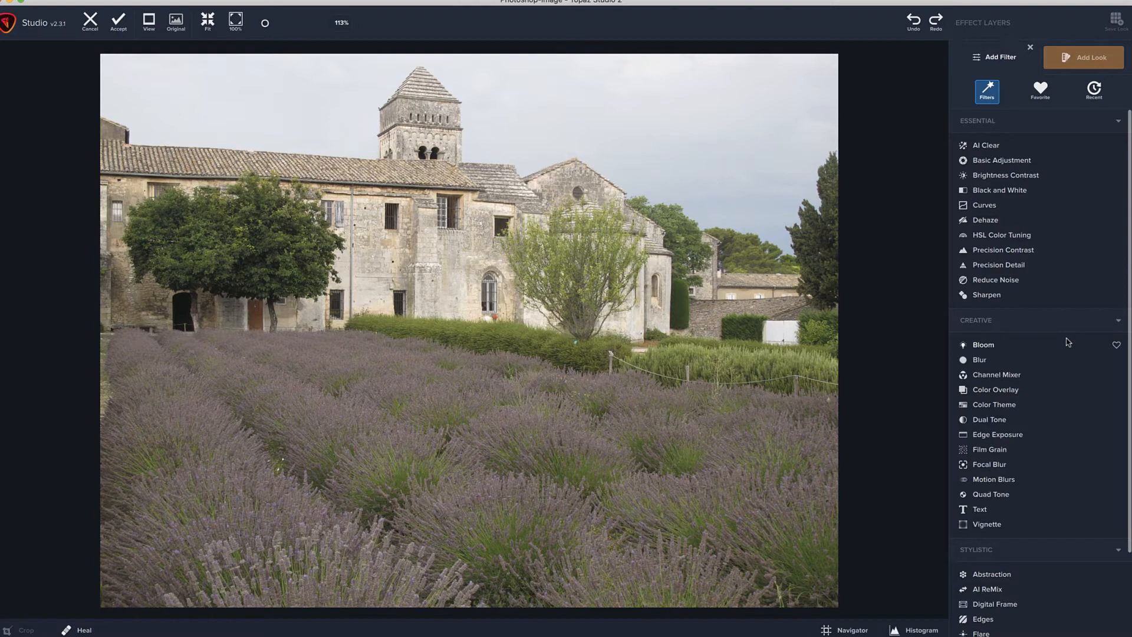
mouse_move(1063, 164)
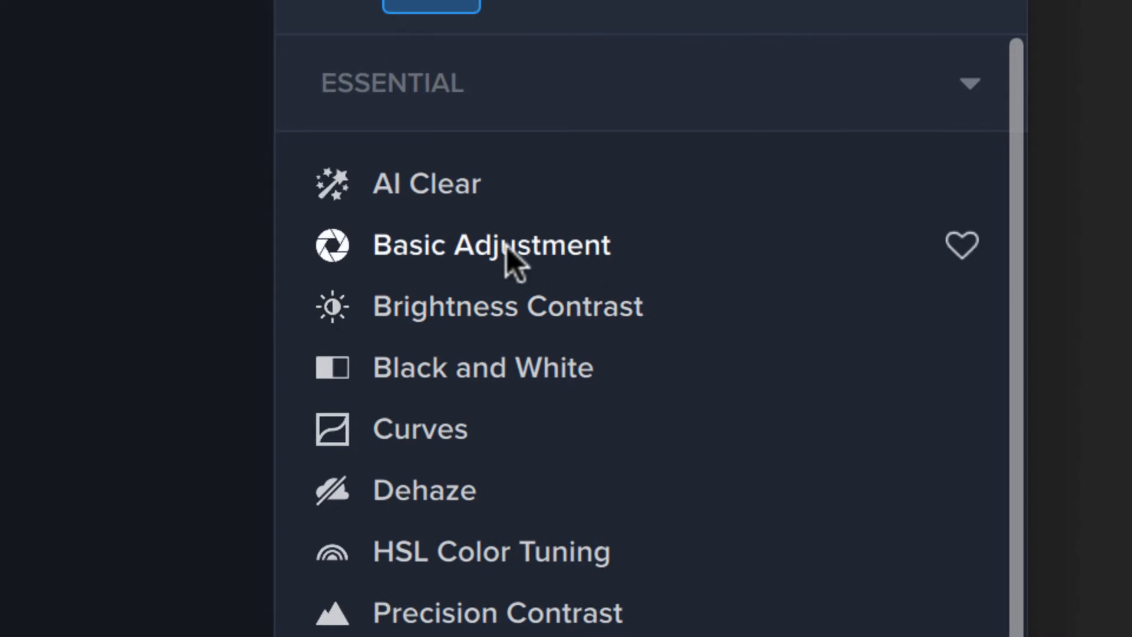
Add a Basic Adjustment filter and toggle Auto White Balance on then back off
click(491, 244)
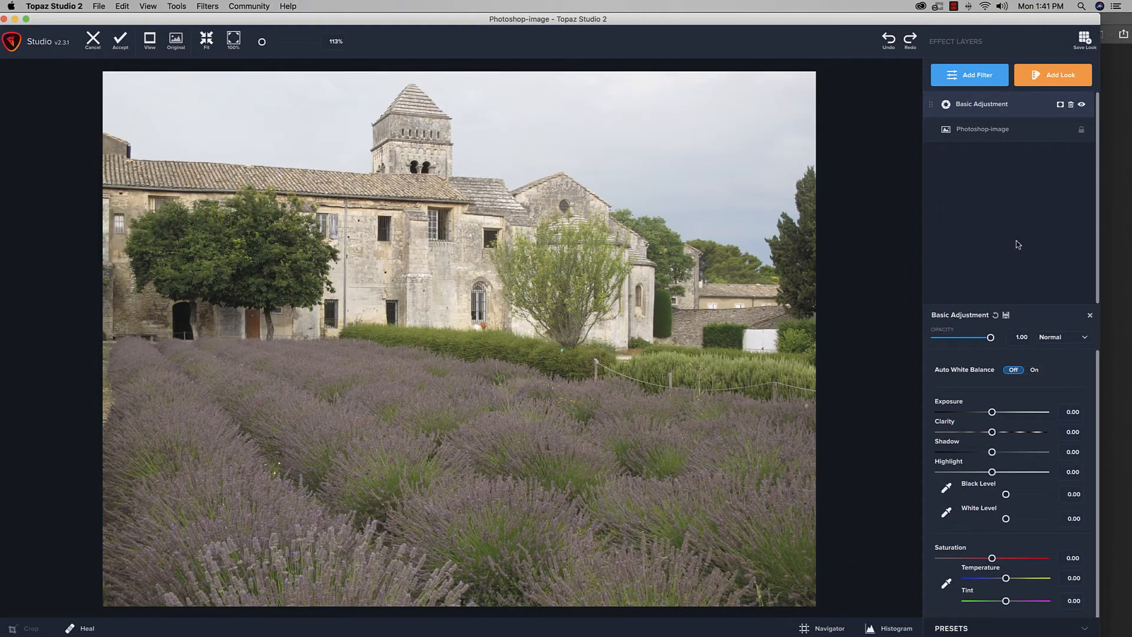
mouse_move(1033, 336)
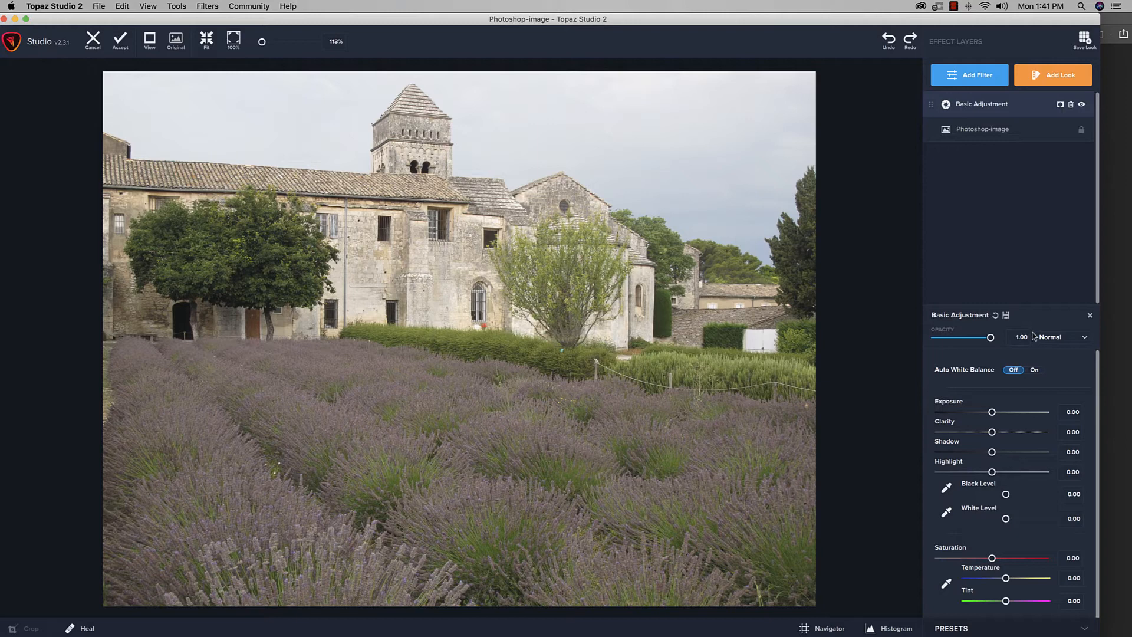
mouse_move(1038, 532)
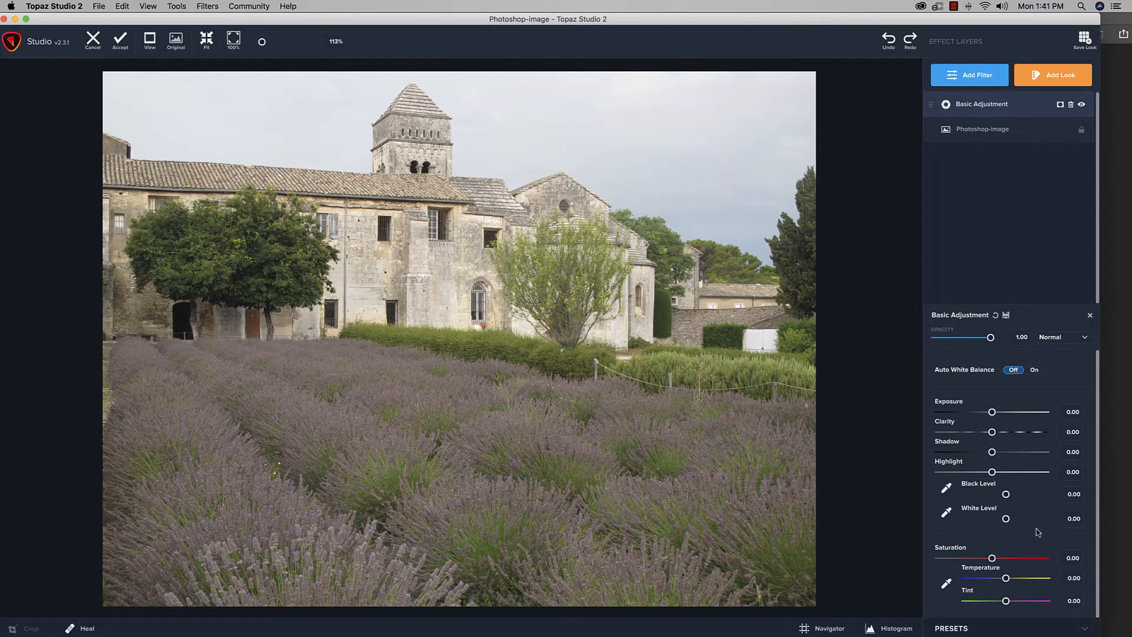
mouse_move(976, 275)
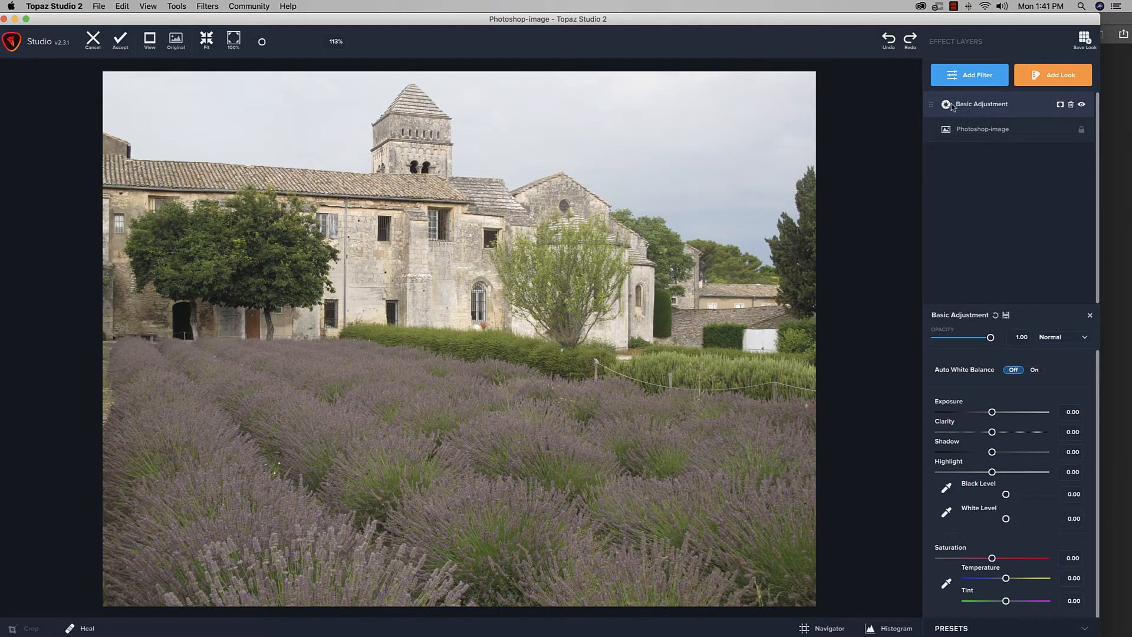
mouse_move(956, 130)
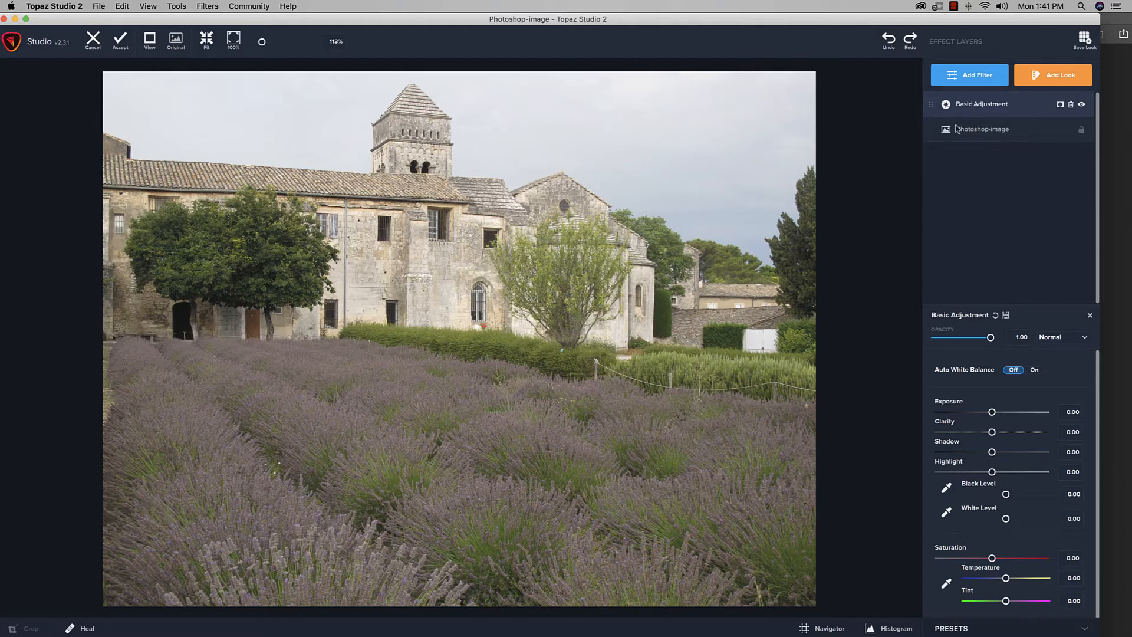
mouse_move(991, 341)
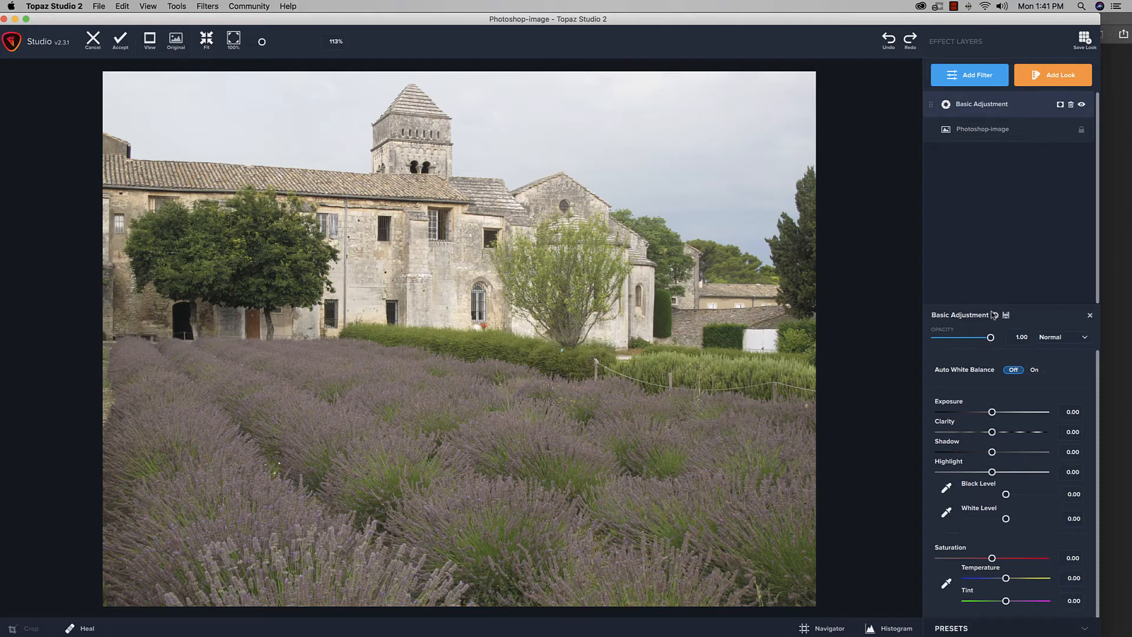
mouse_move(1038, 377)
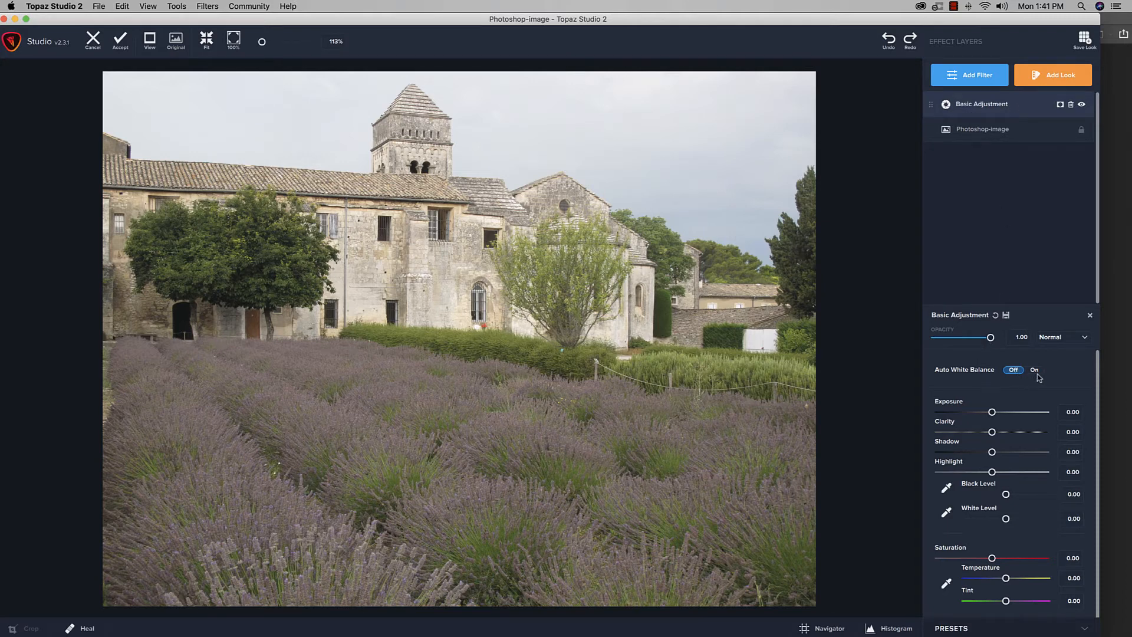
click(1034, 369)
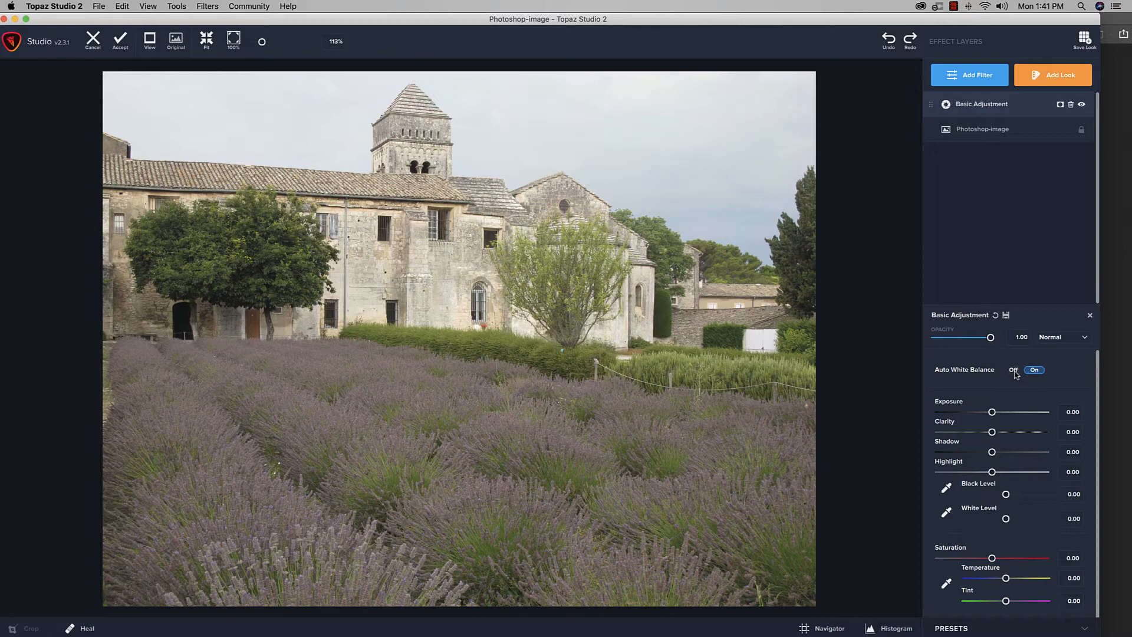
click(1028, 369)
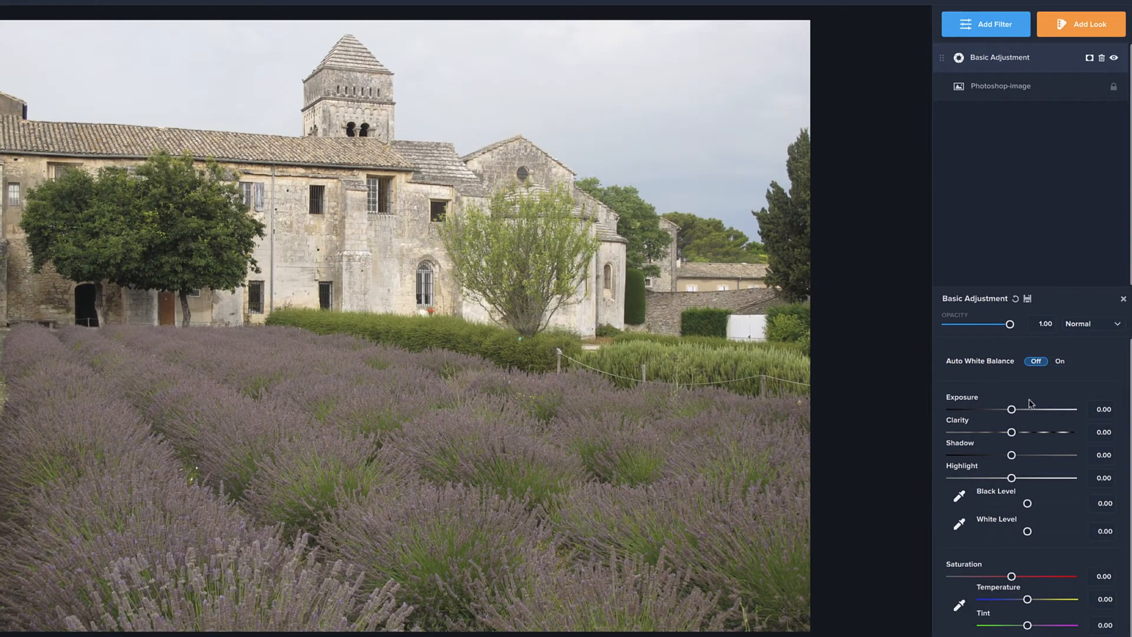
mouse_move(1026, 476)
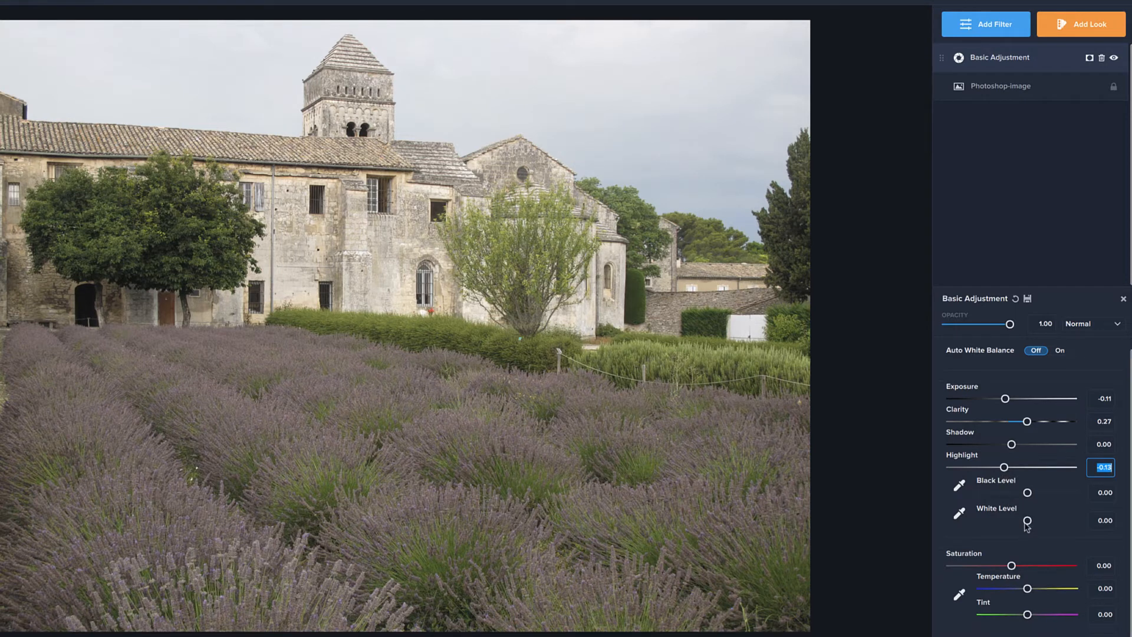
mouse_move(1028, 494)
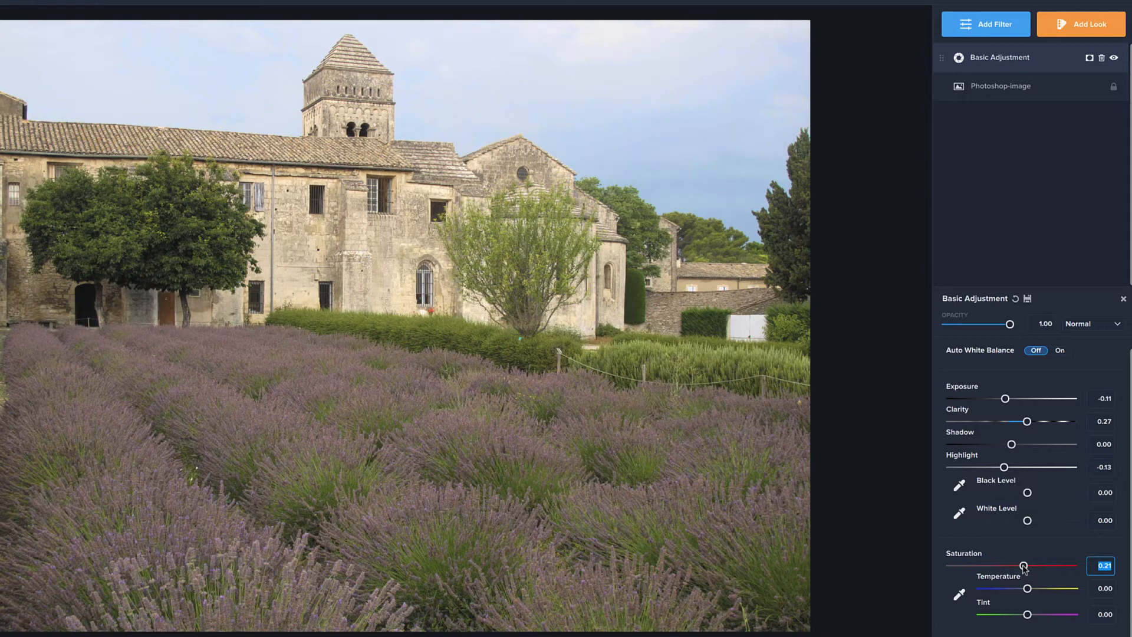
mouse_move(1043, 612)
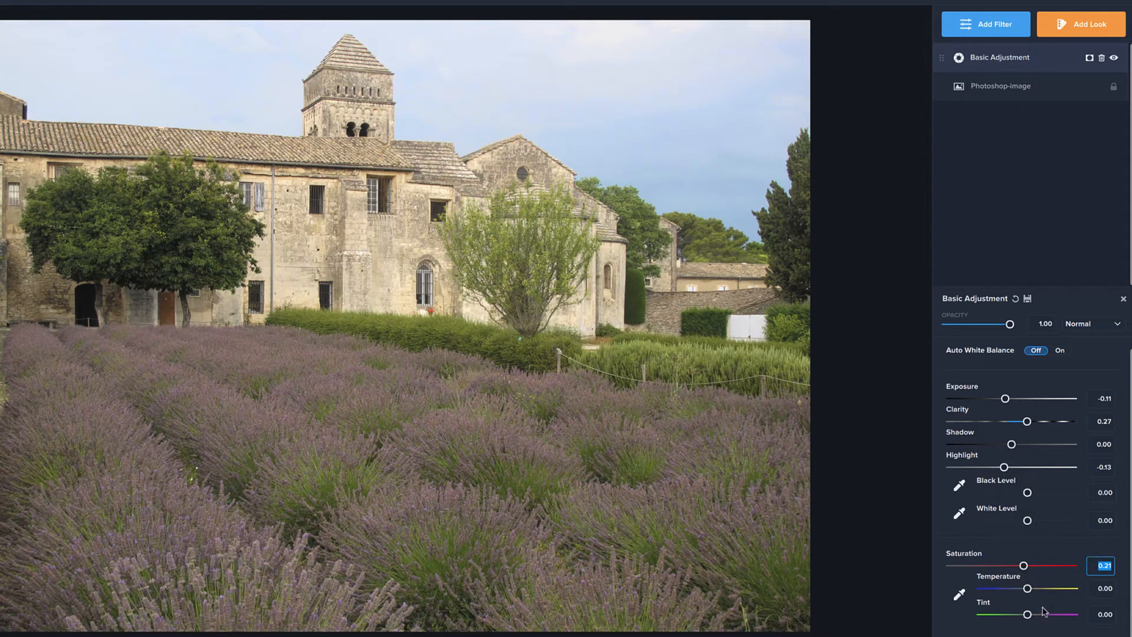
mouse_move(690, 243)
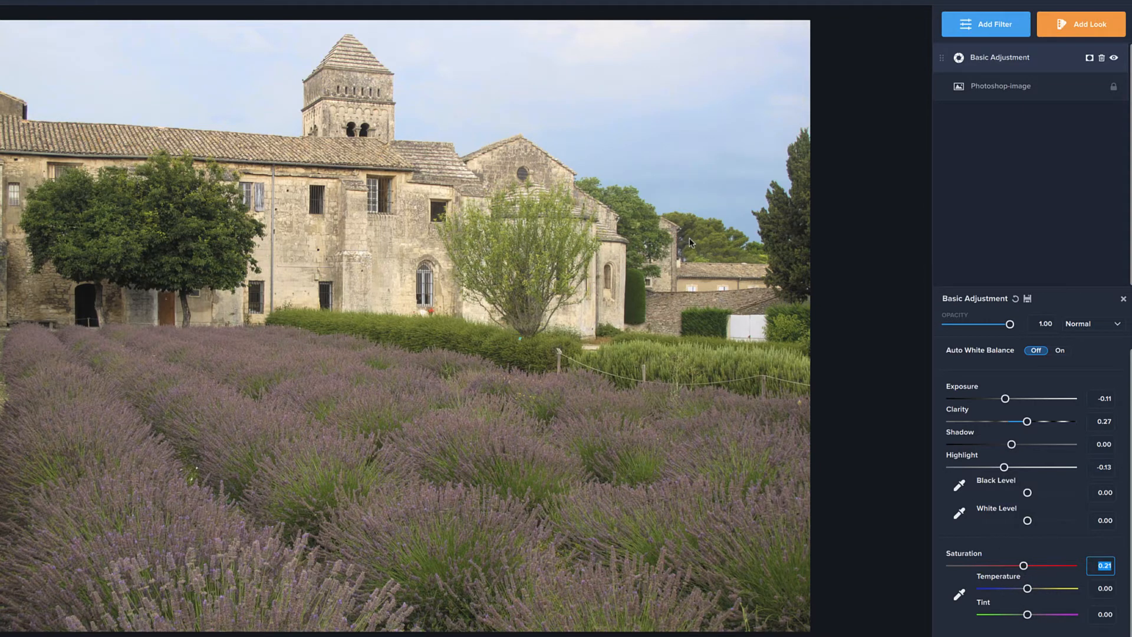
mouse_move(904, 185)
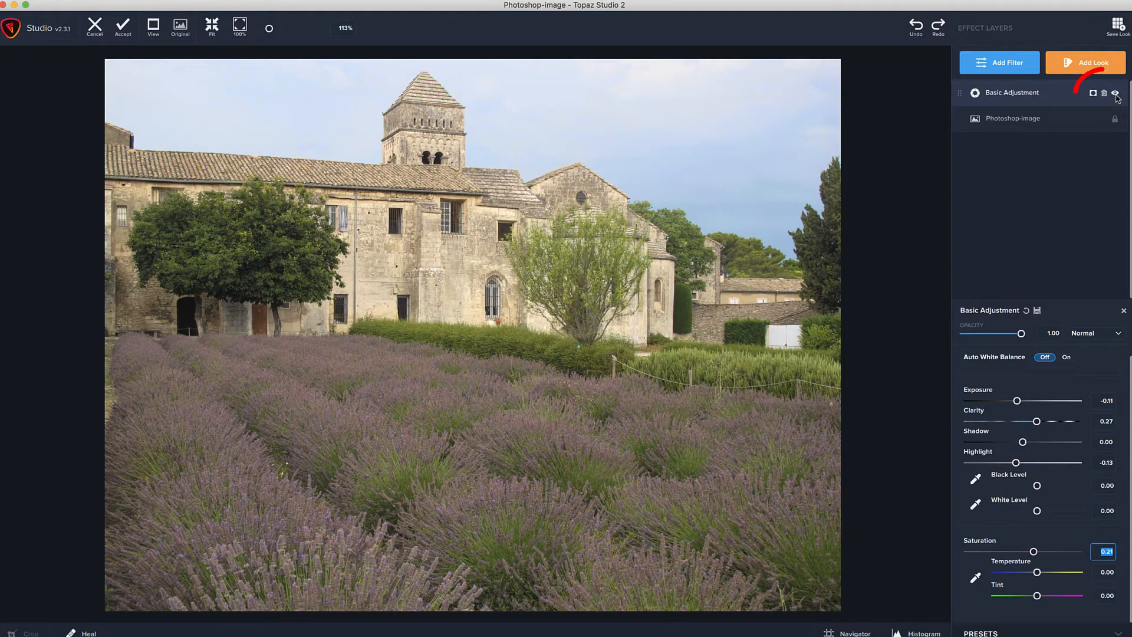
mouse_move(1116, 94)
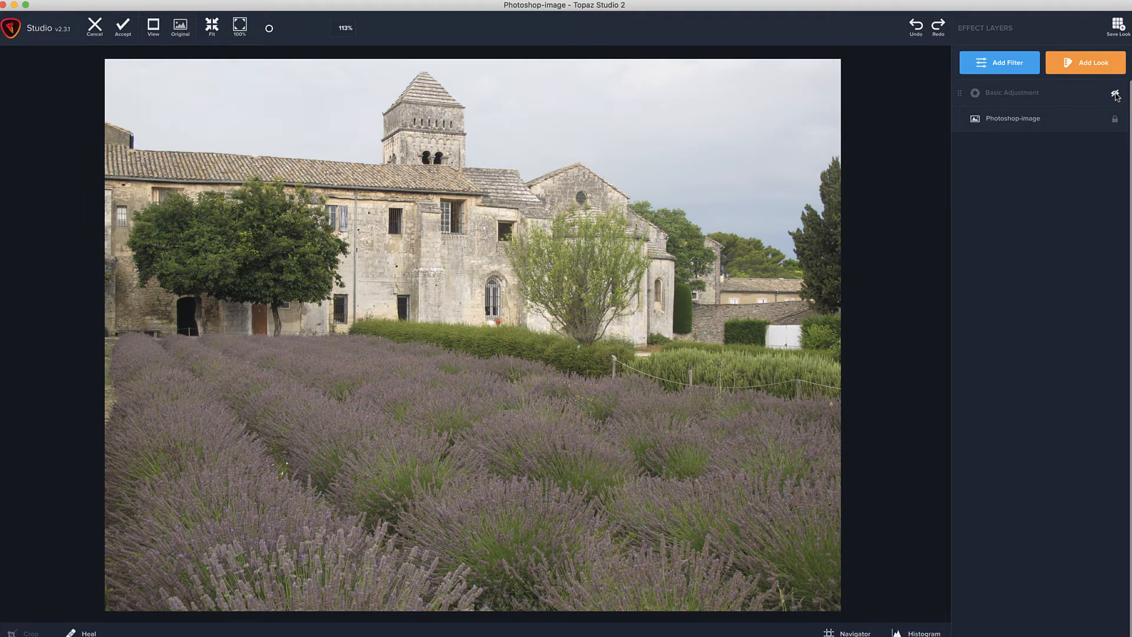
click(1114, 94)
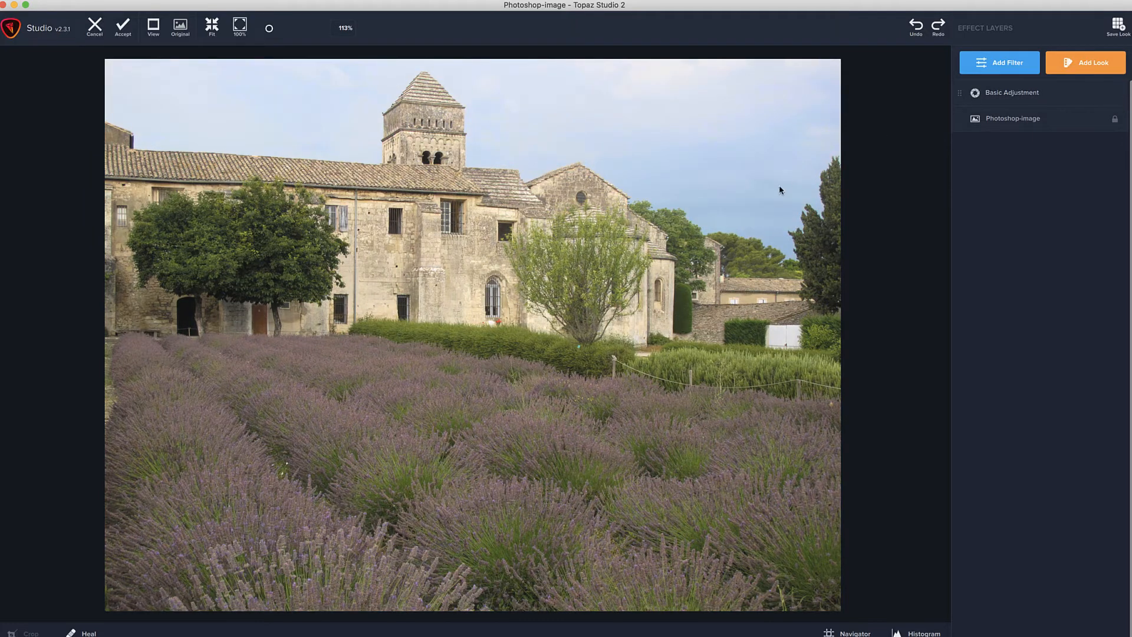
mouse_move(661, 183)
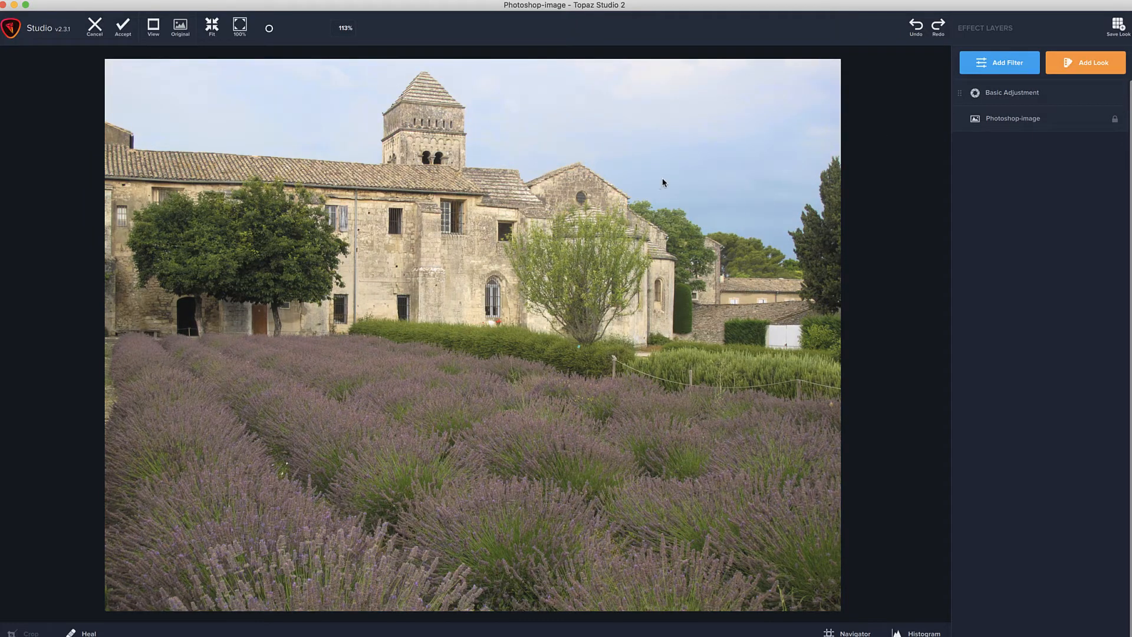
click(179, 27)
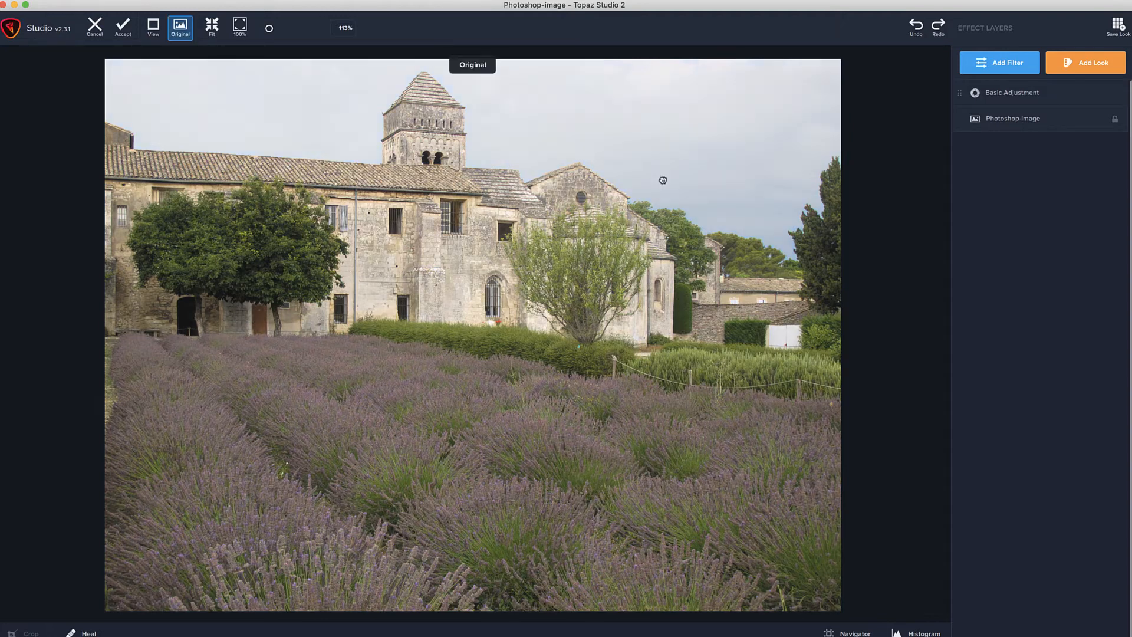
click(179, 27)
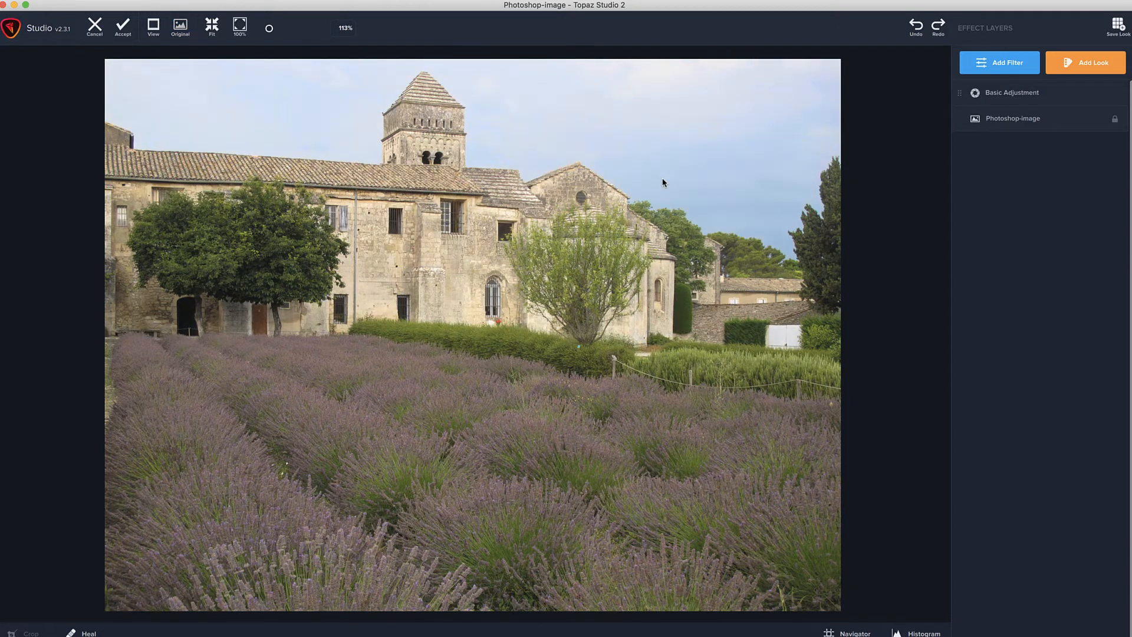
click(179, 27)
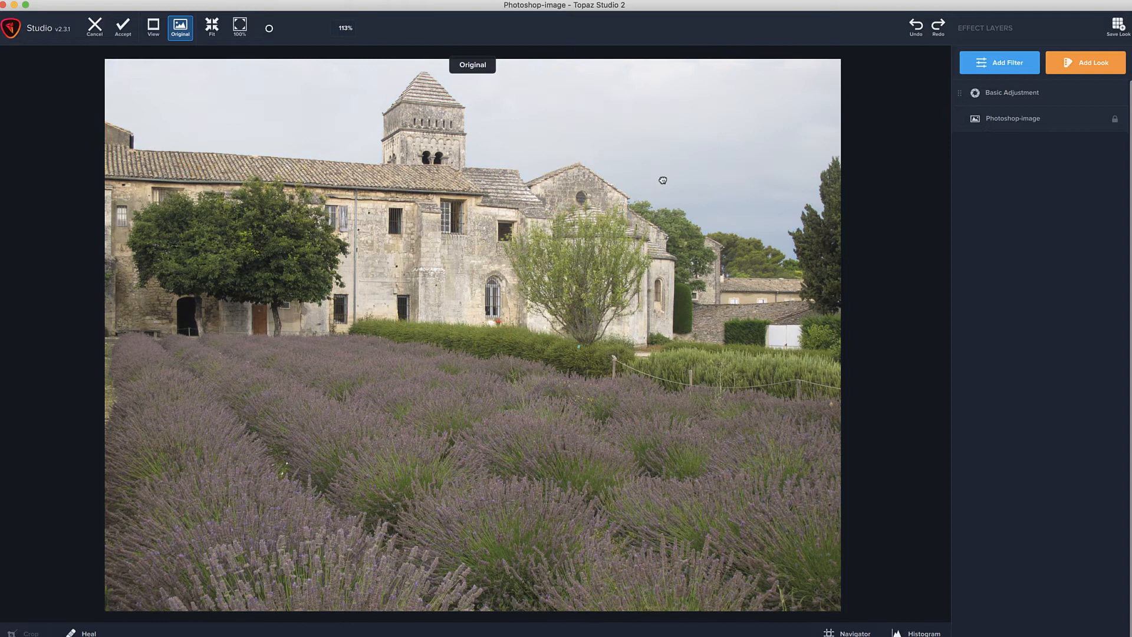
click(1012, 92)
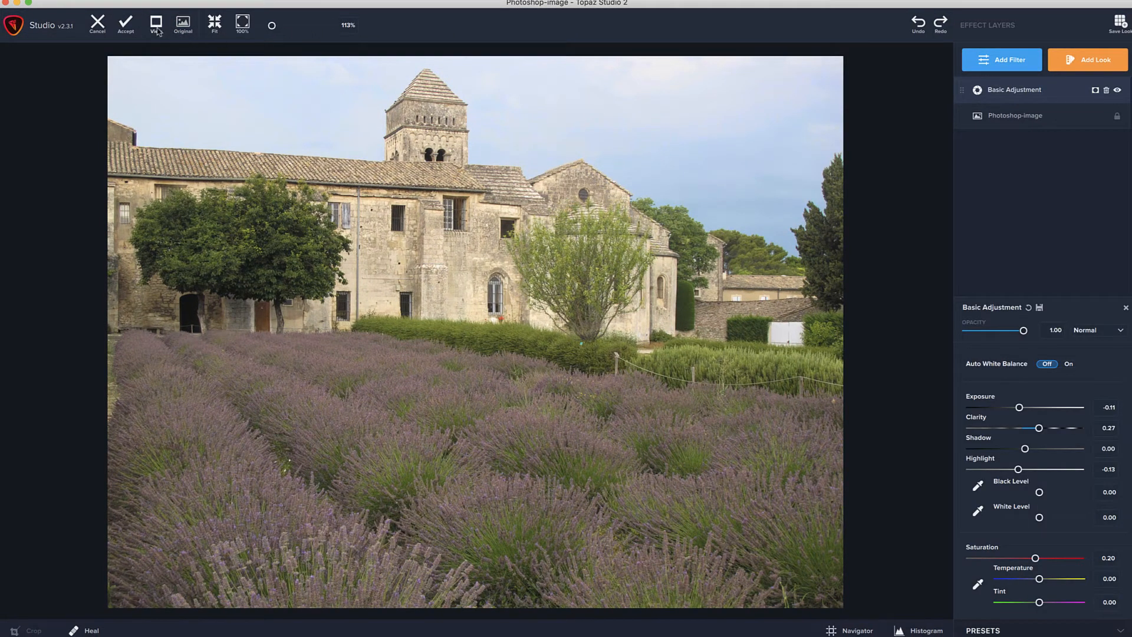
click(155, 24)
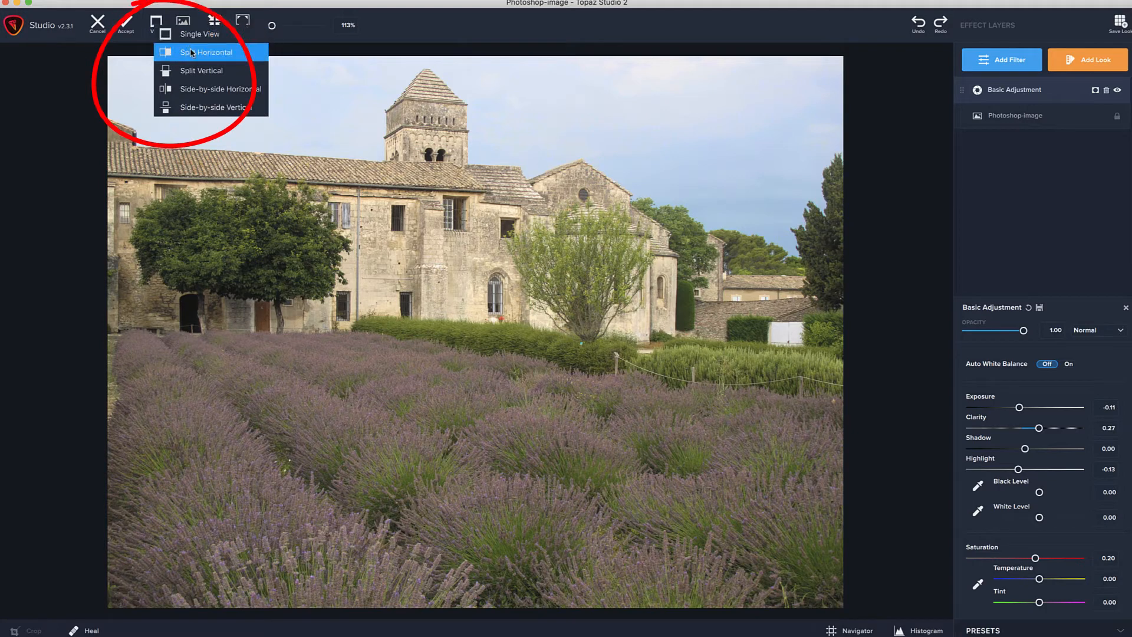
click(208, 52)
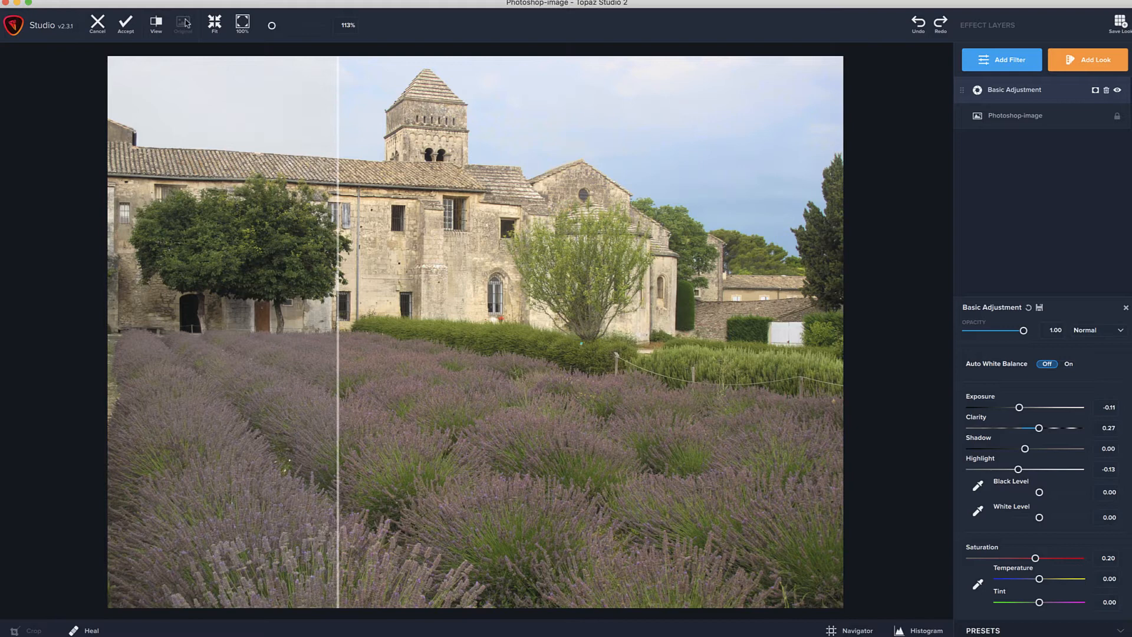
click(183, 24)
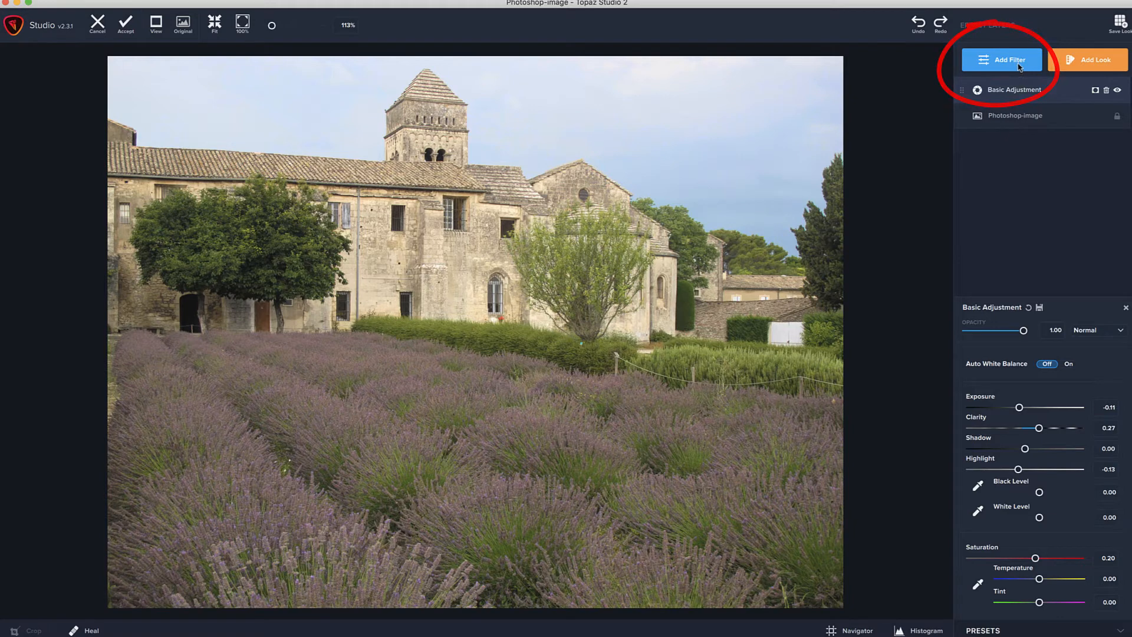
Add a Curves filter from the Essential list above Basic Adjustment
click(1001, 59)
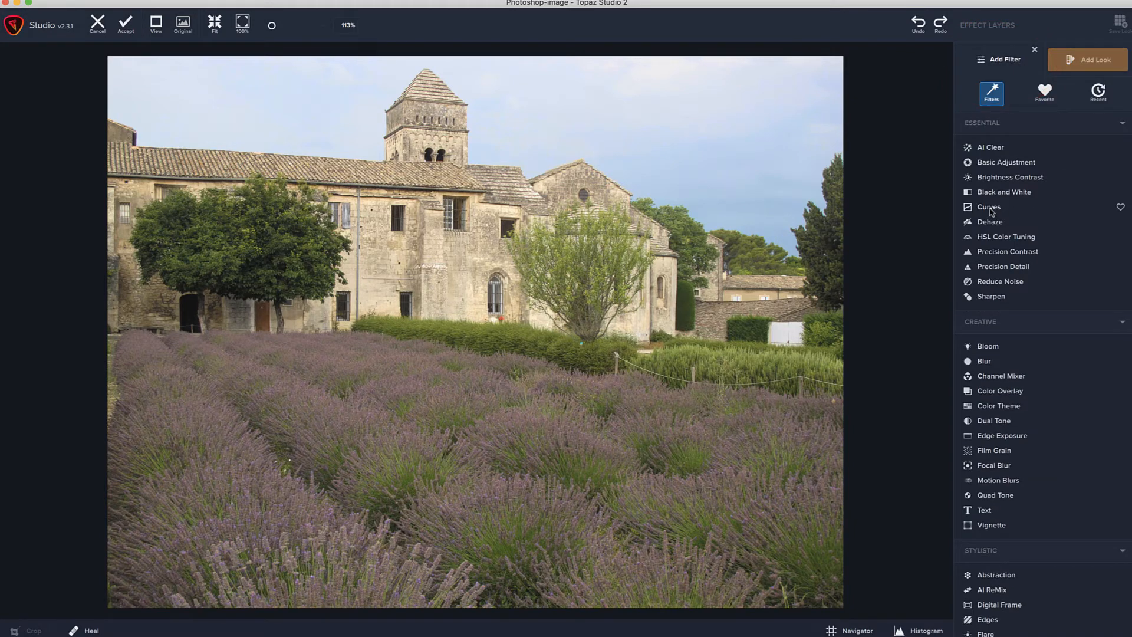
click(989, 207)
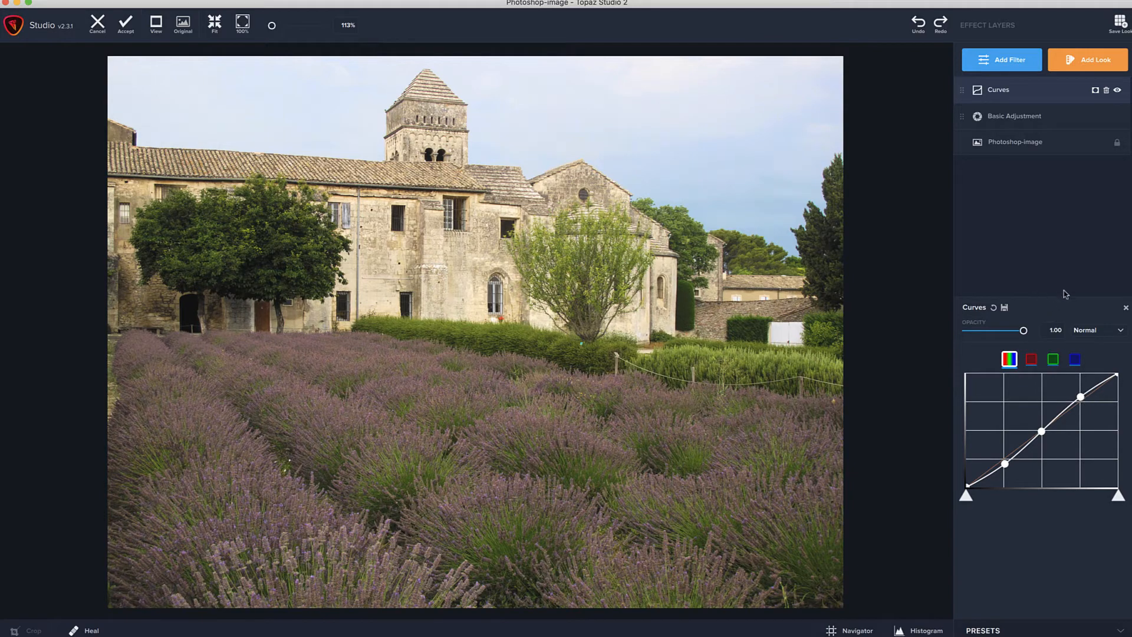
mouse_move(1002, 65)
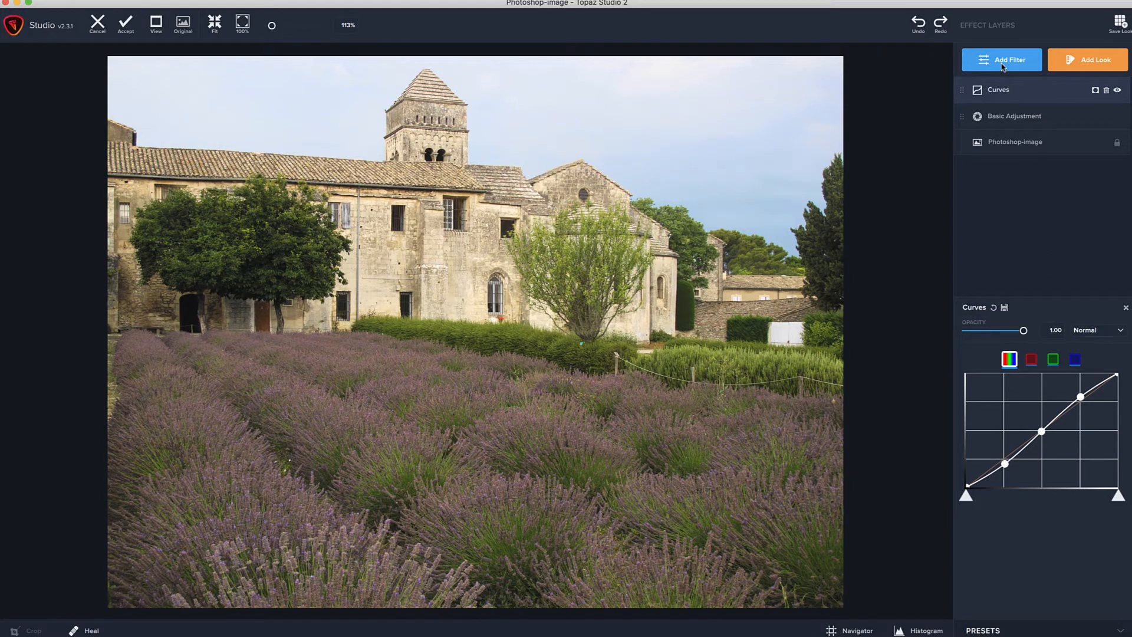
Mark Basic Adjustment as a favourite in the reopened filter catalogue
click(1002, 59)
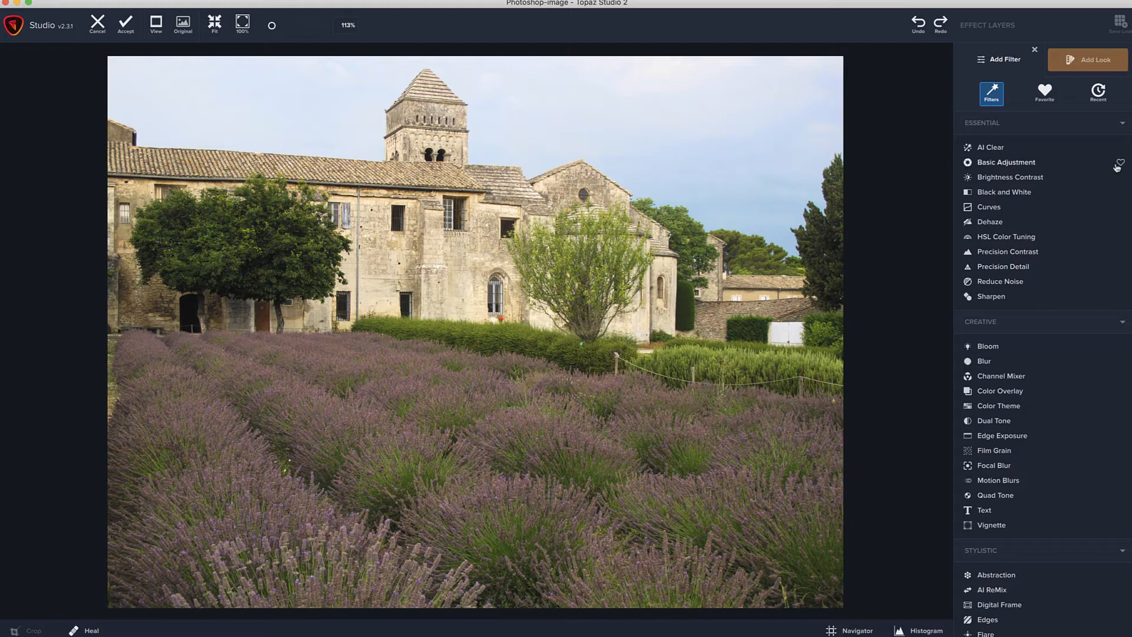
click(1121, 162)
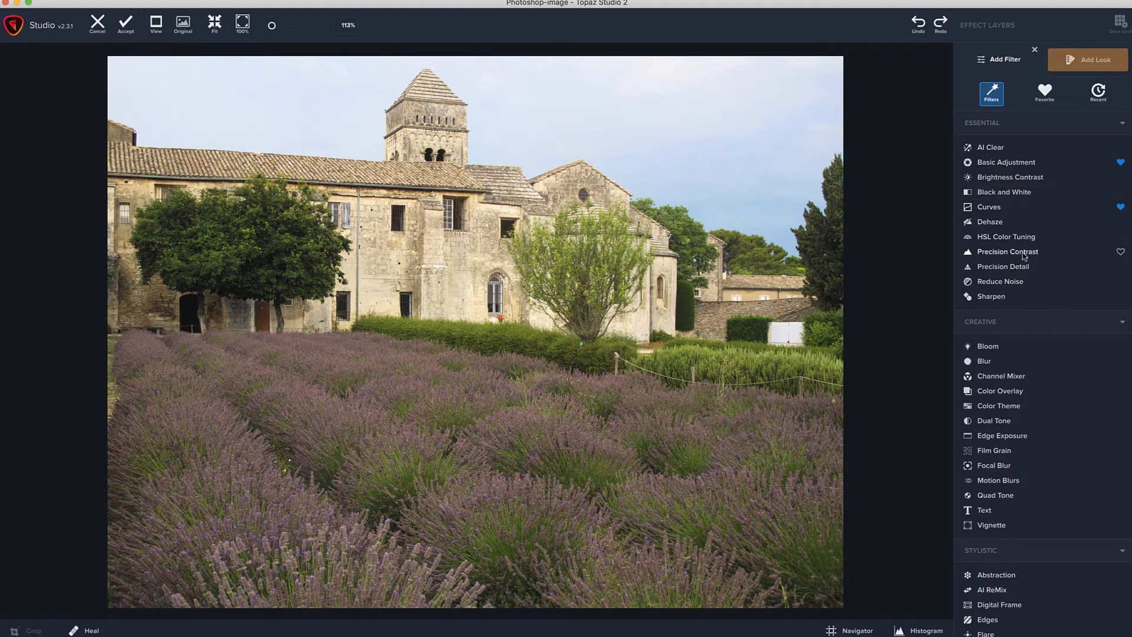
Add a Precision Contrast filter layer above Curves with default sliders
click(1007, 252)
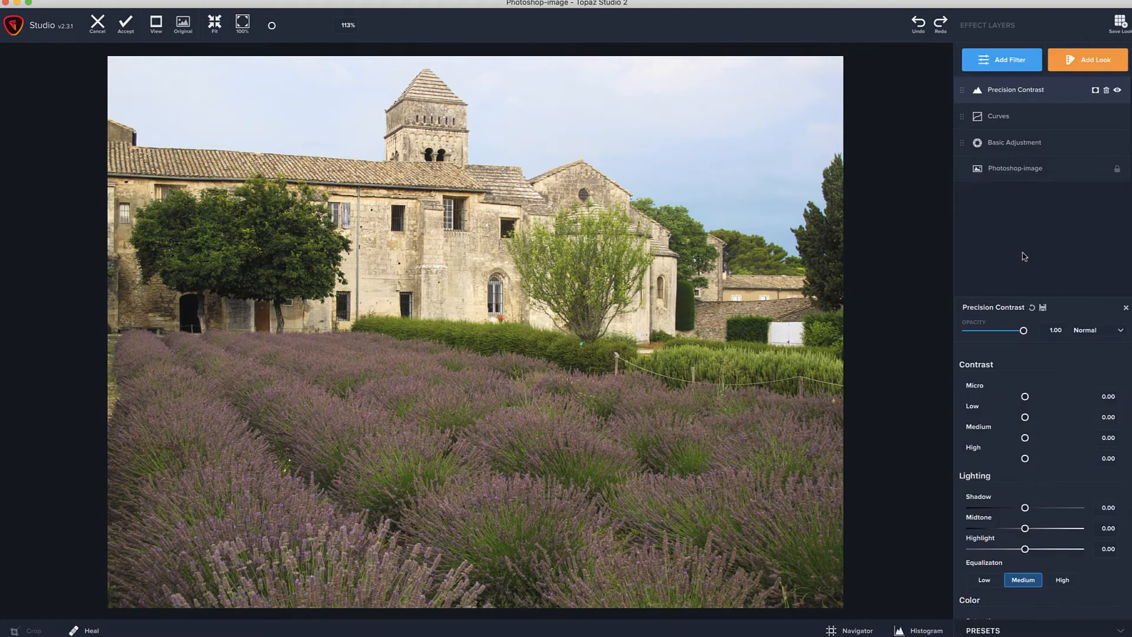
mouse_move(1041, 452)
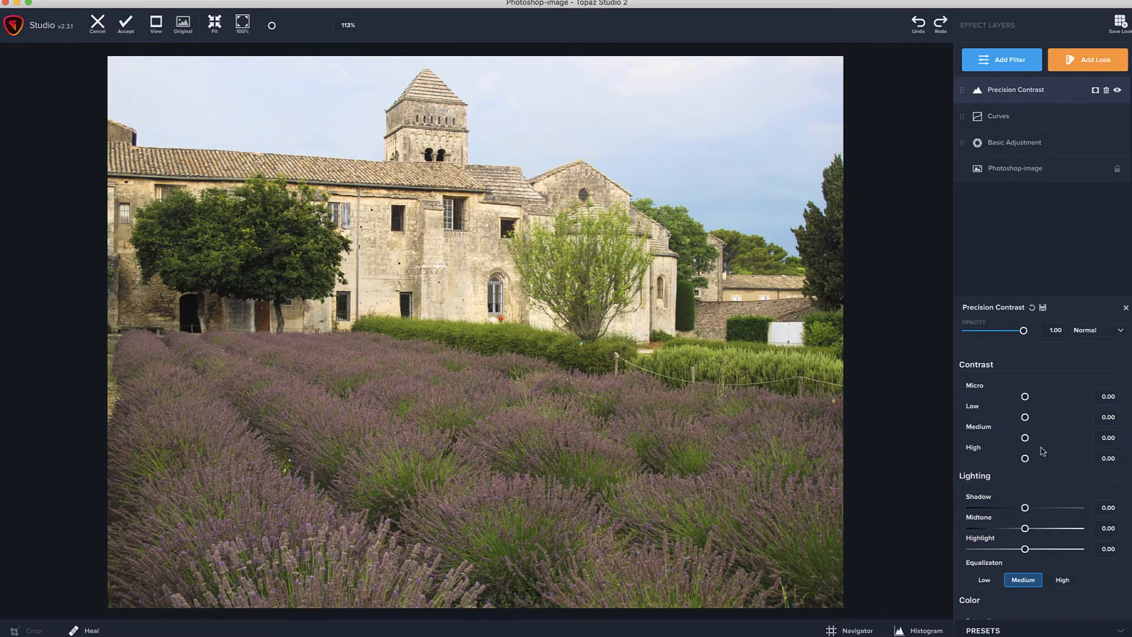
scroll(down, 3)
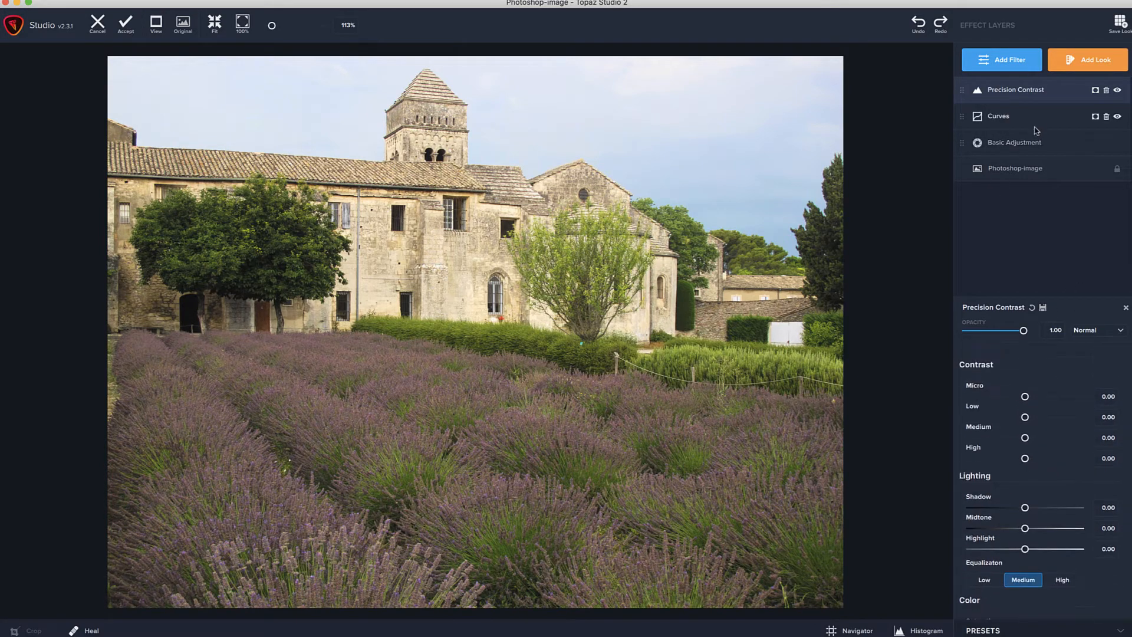
mouse_move(1051, 97)
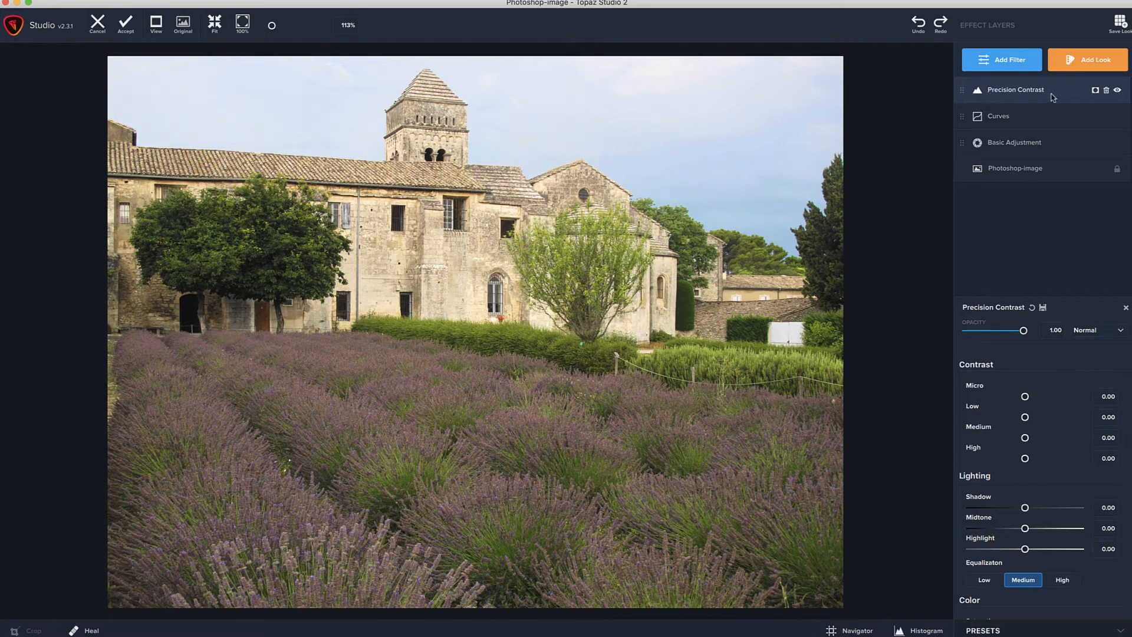
mouse_move(1008, 101)
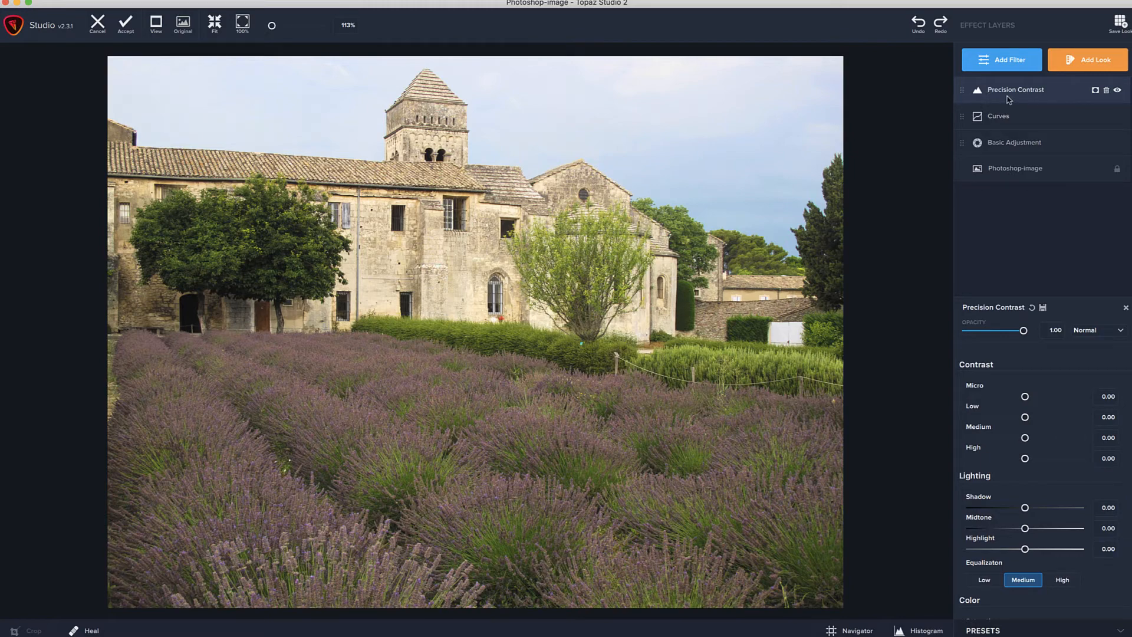
mouse_move(1054, 127)
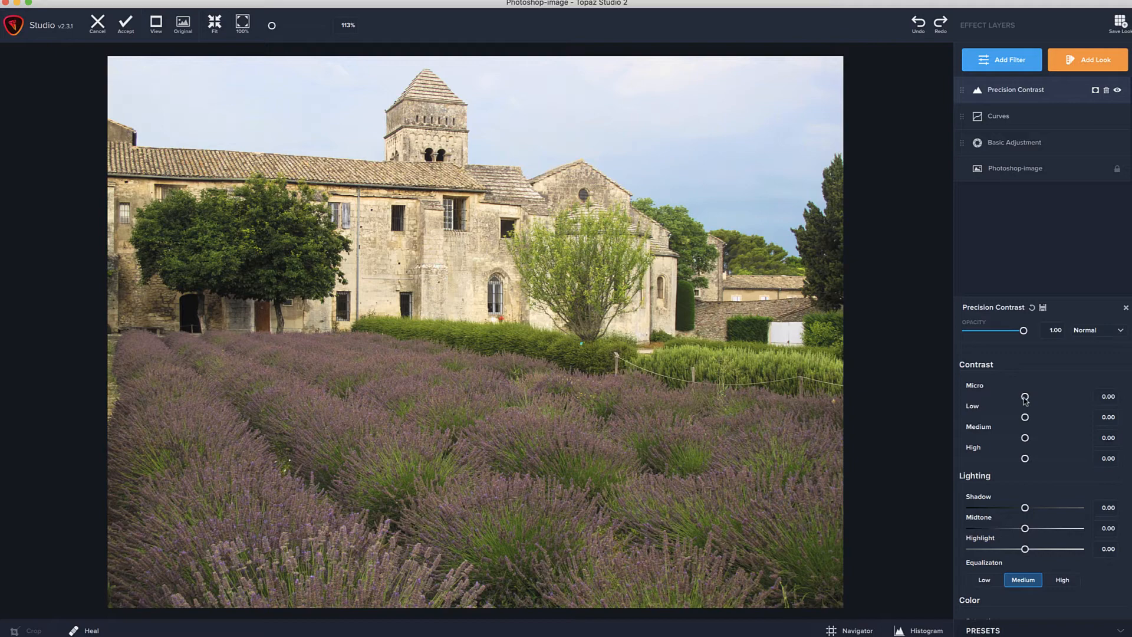
mouse_move(1011, 383)
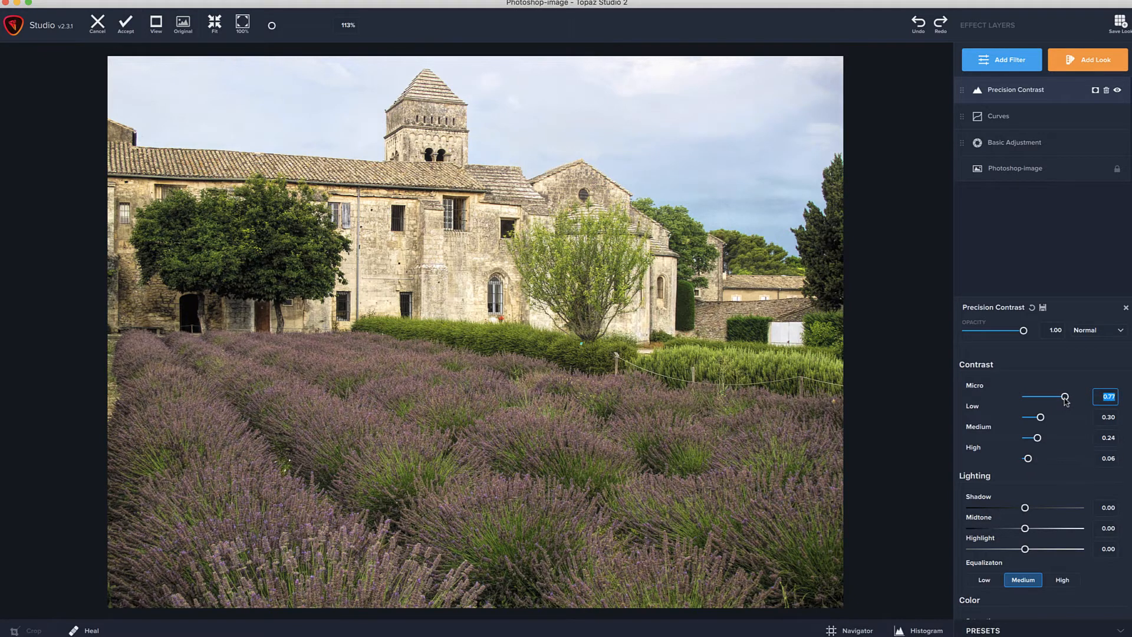
Finish the Precision Contrast settings (shadow 0.13, vibrance 0.27) and reopen the filter catalogue
scroll(down, 3)
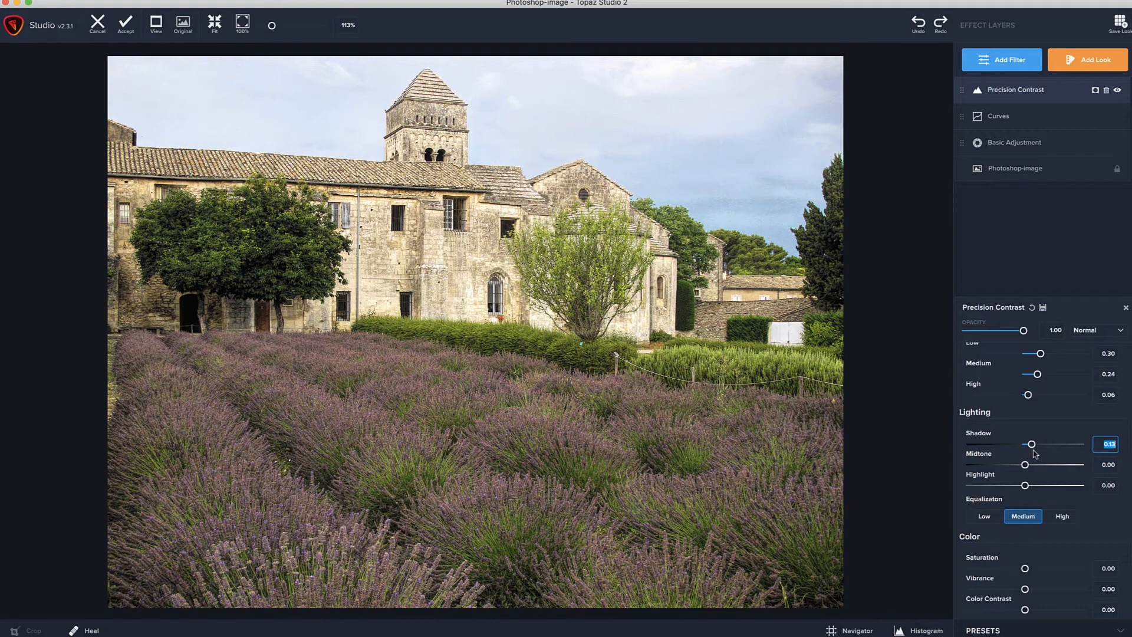
scroll(down, 3)
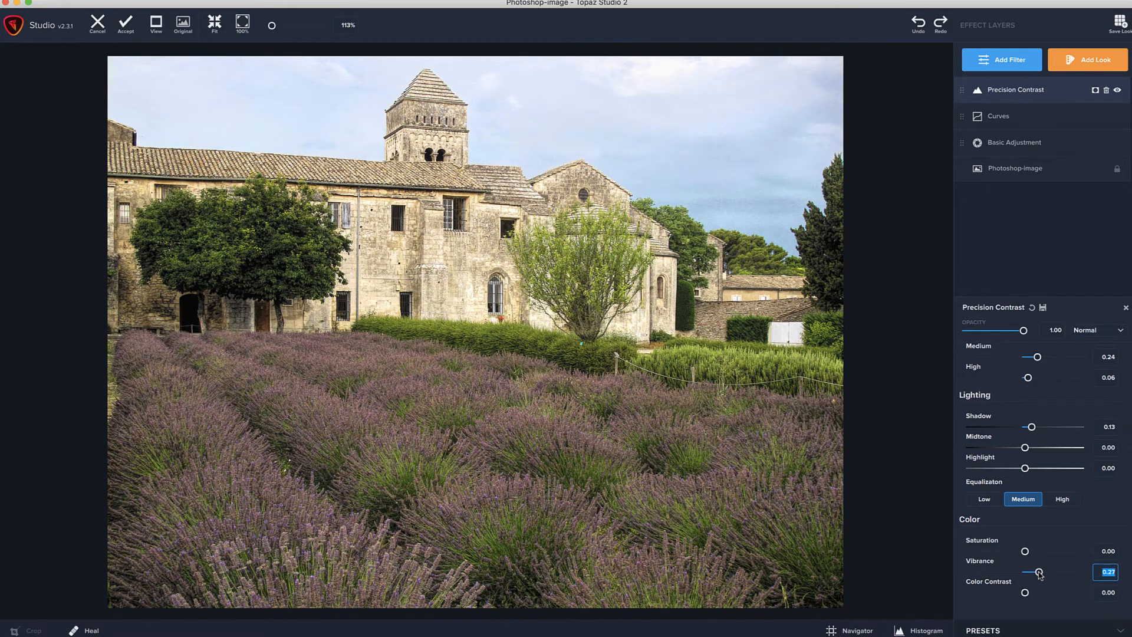
click(1001, 59)
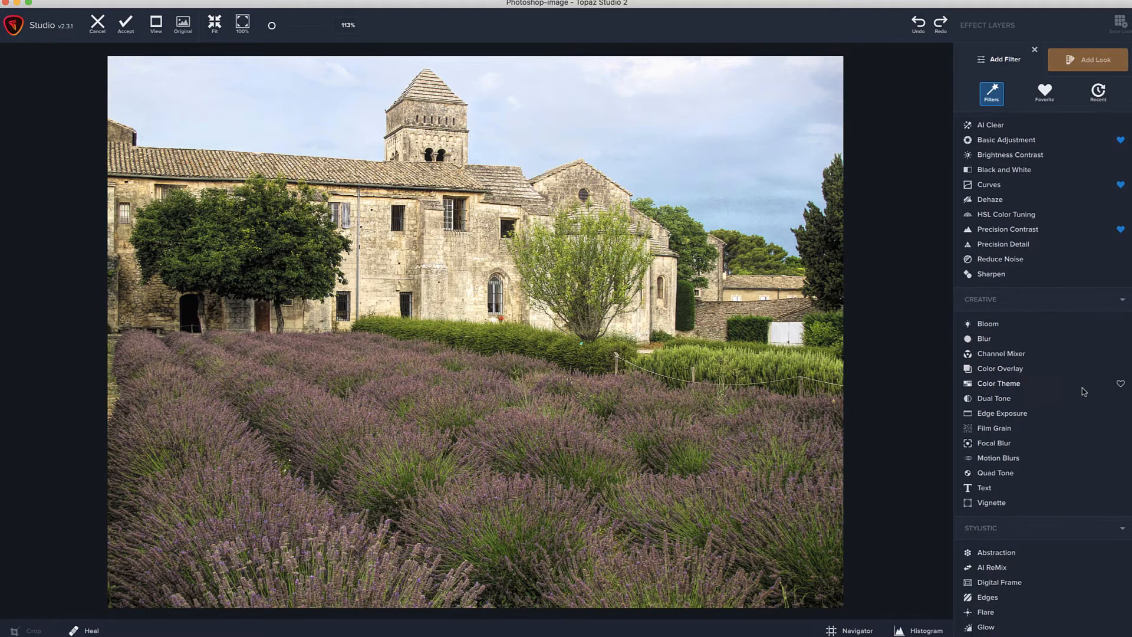
Add a Vignette (strength 0.43, size 0.70, transition 0.62) and compare it against the original photo
scroll(down, 3)
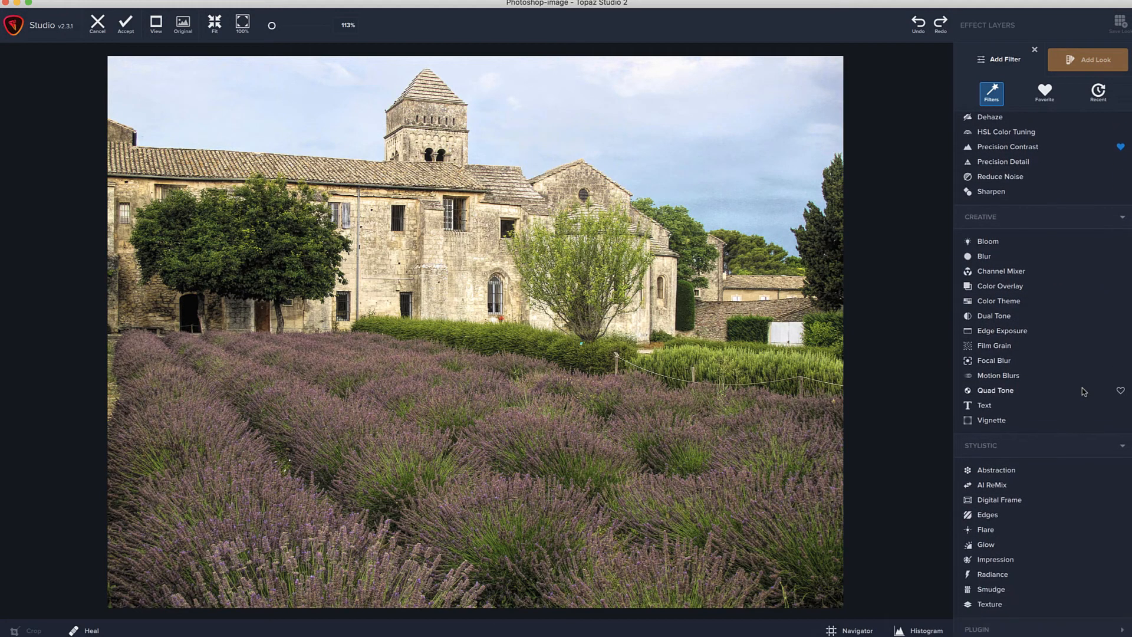
mouse_move(1056, 406)
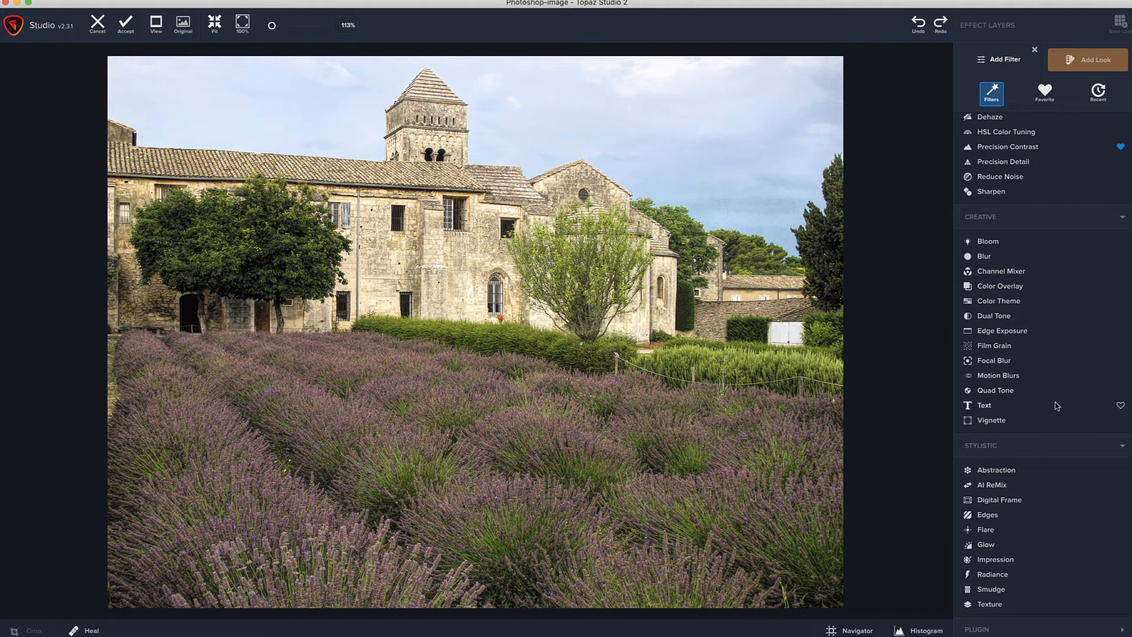
click(992, 420)
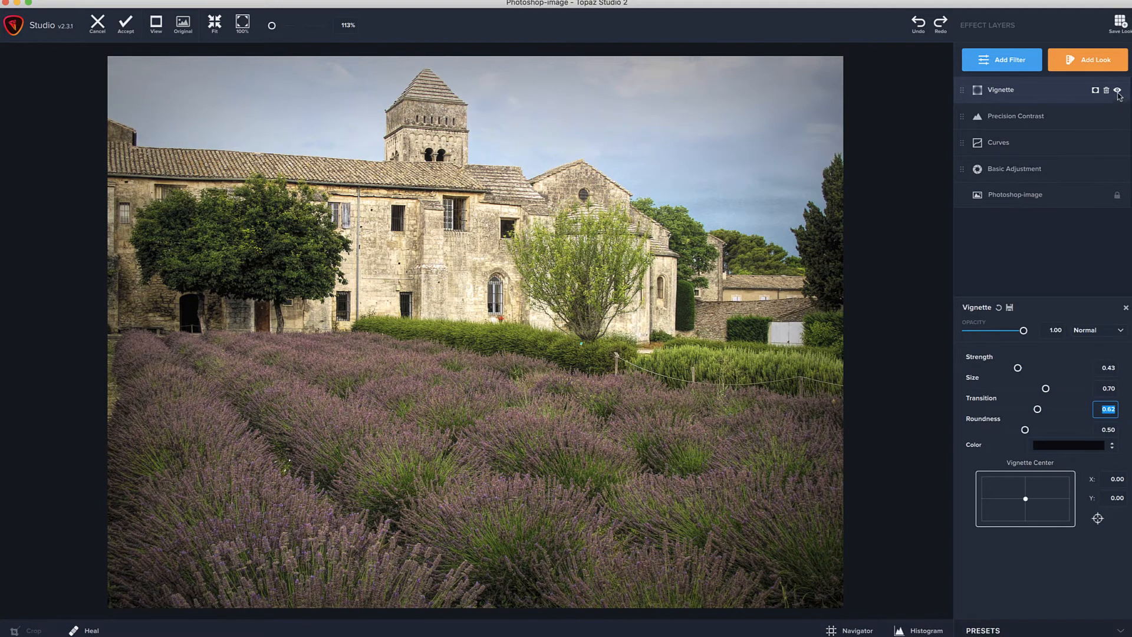
mouse_move(1118, 89)
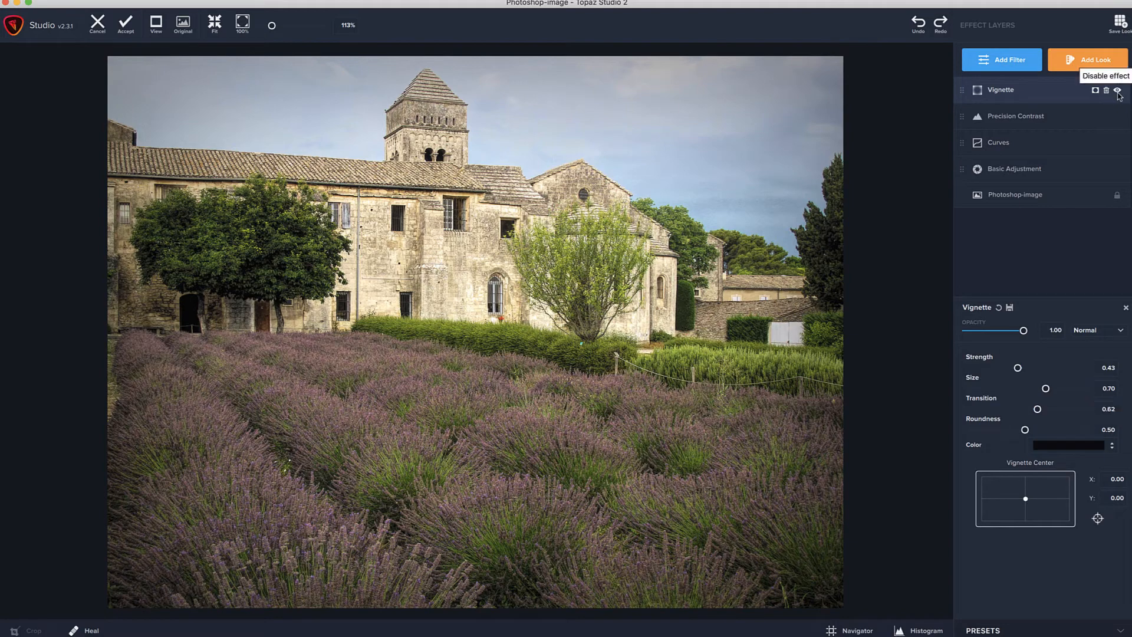
click(1118, 90)
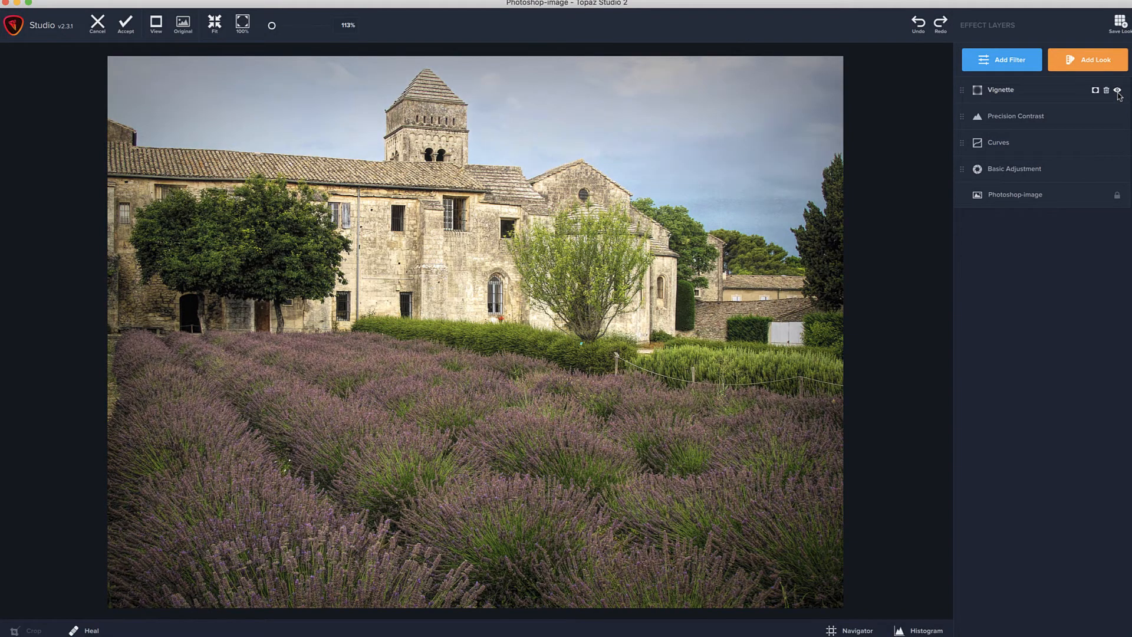
click(1001, 90)
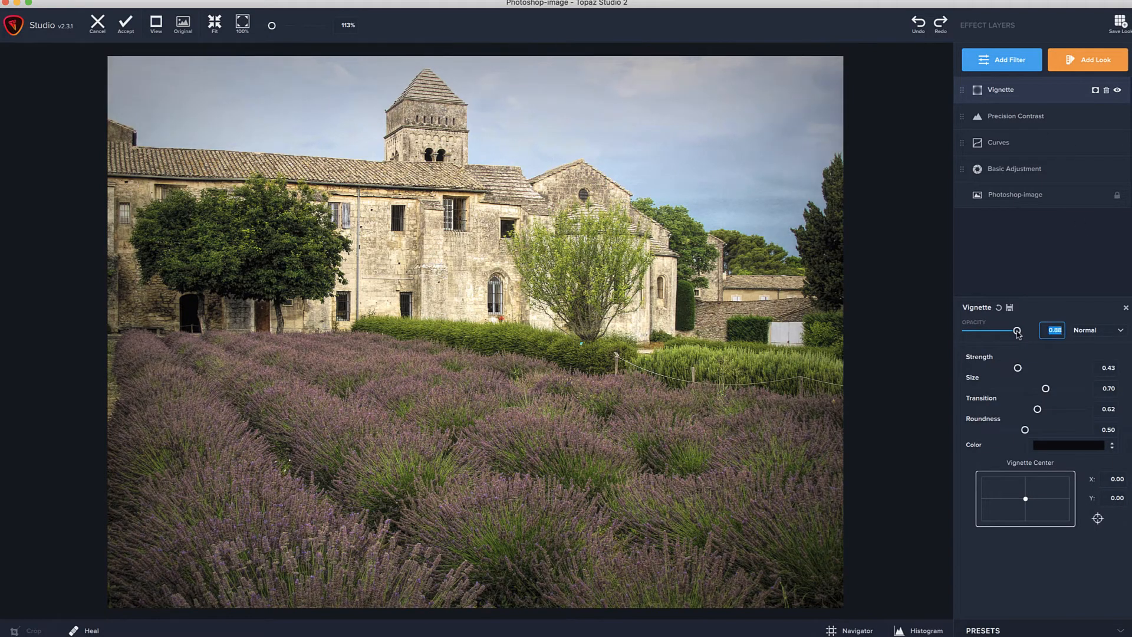
click(182, 23)
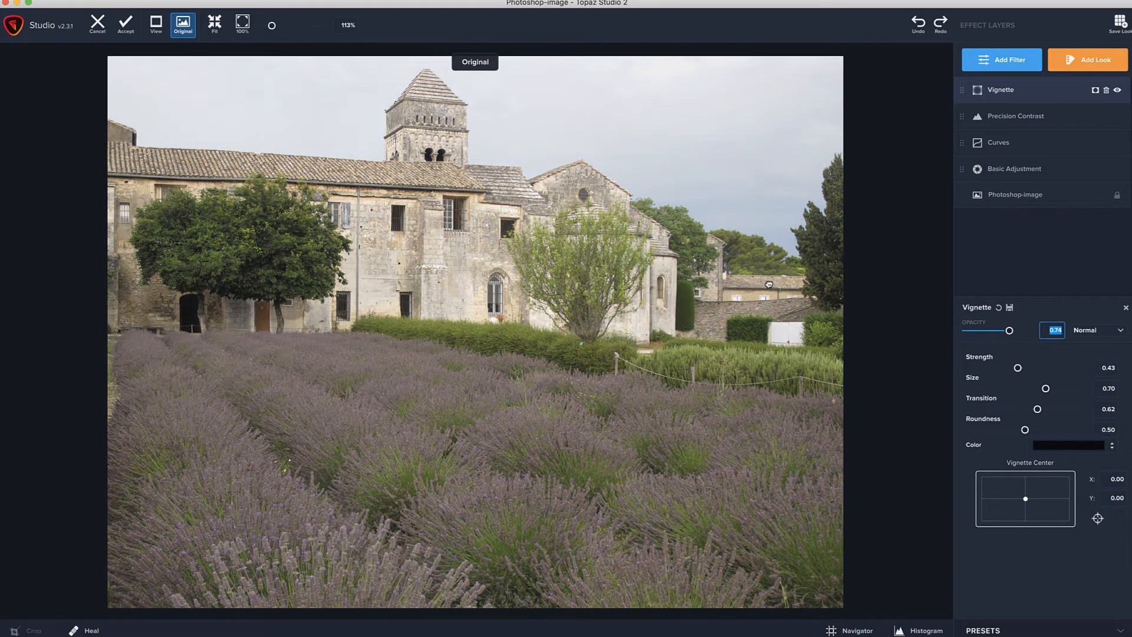
click(181, 24)
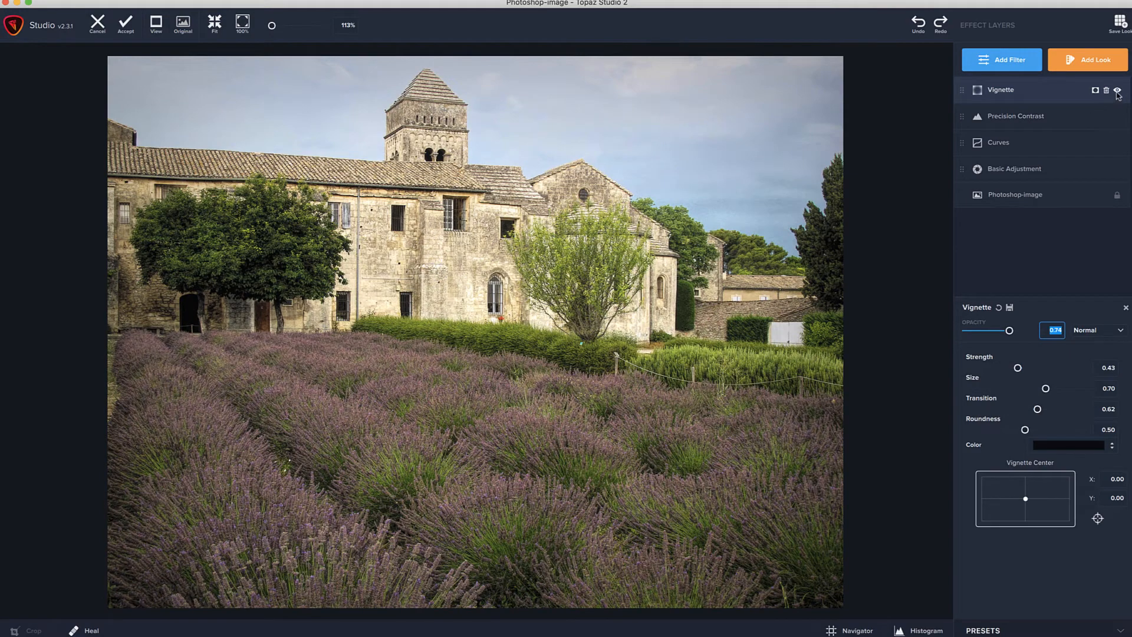
click(1117, 90)
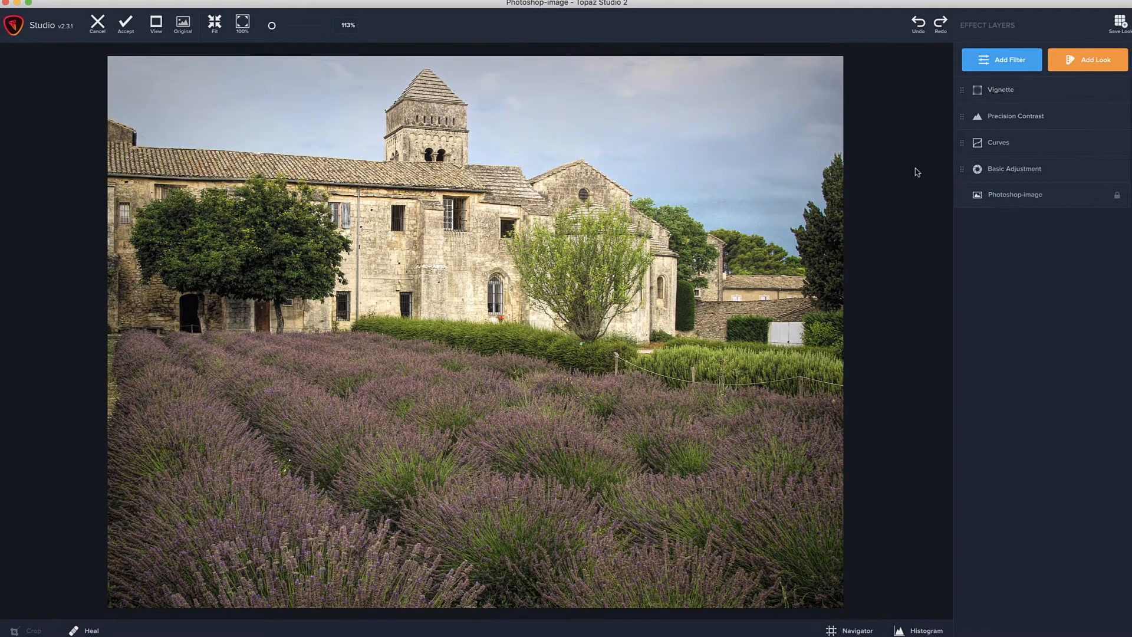
mouse_move(679, 177)
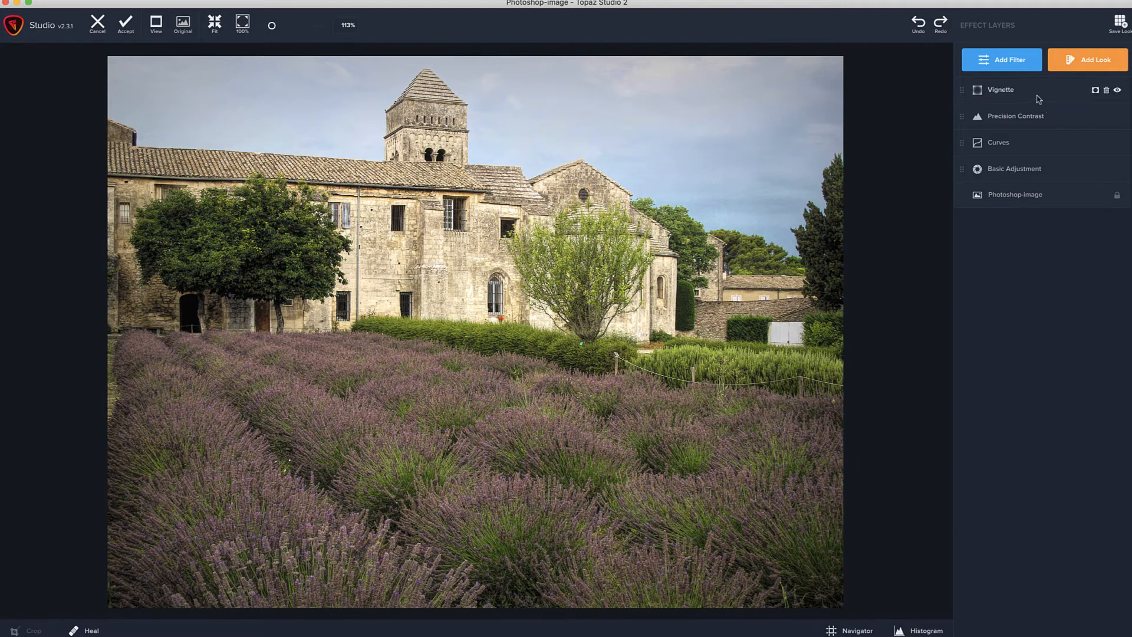
click(181, 24)
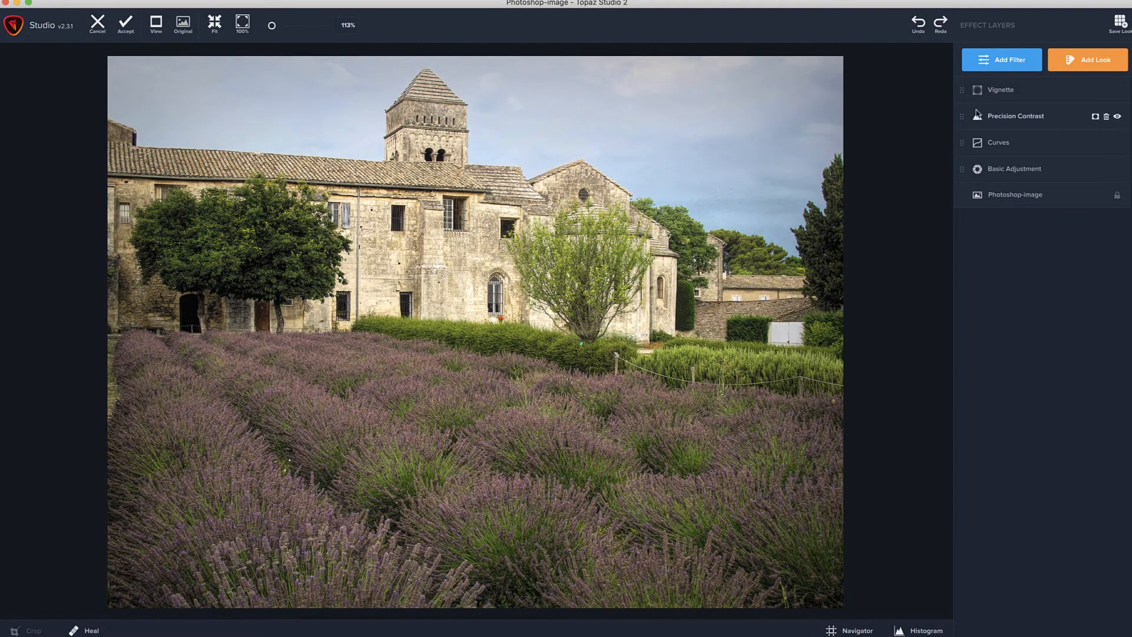
click(1118, 92)
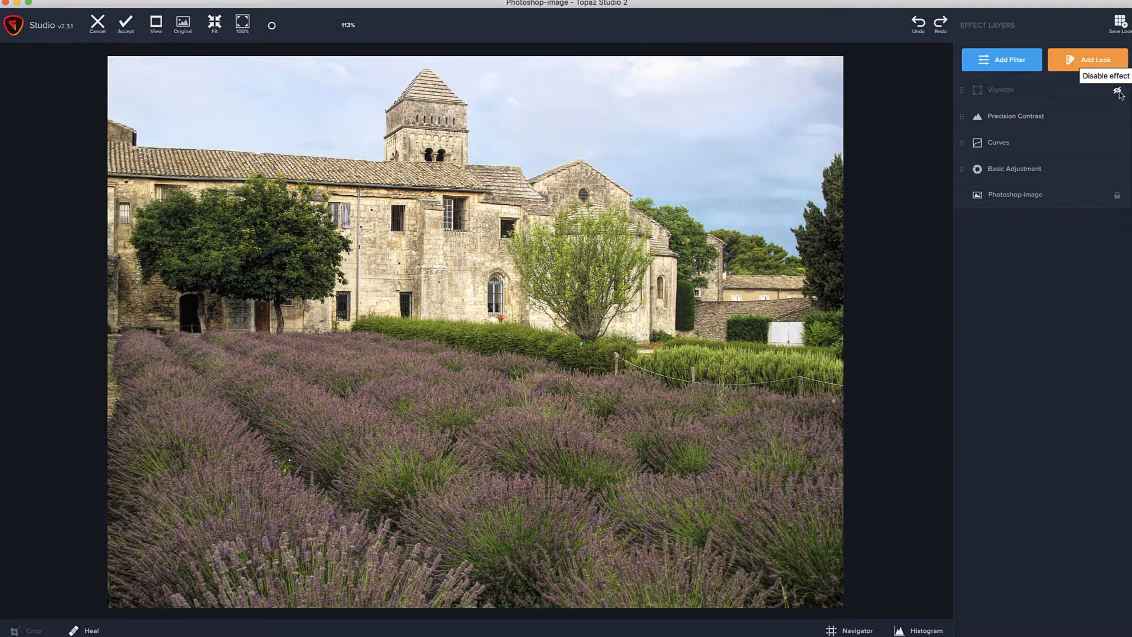
click(1118, 90)
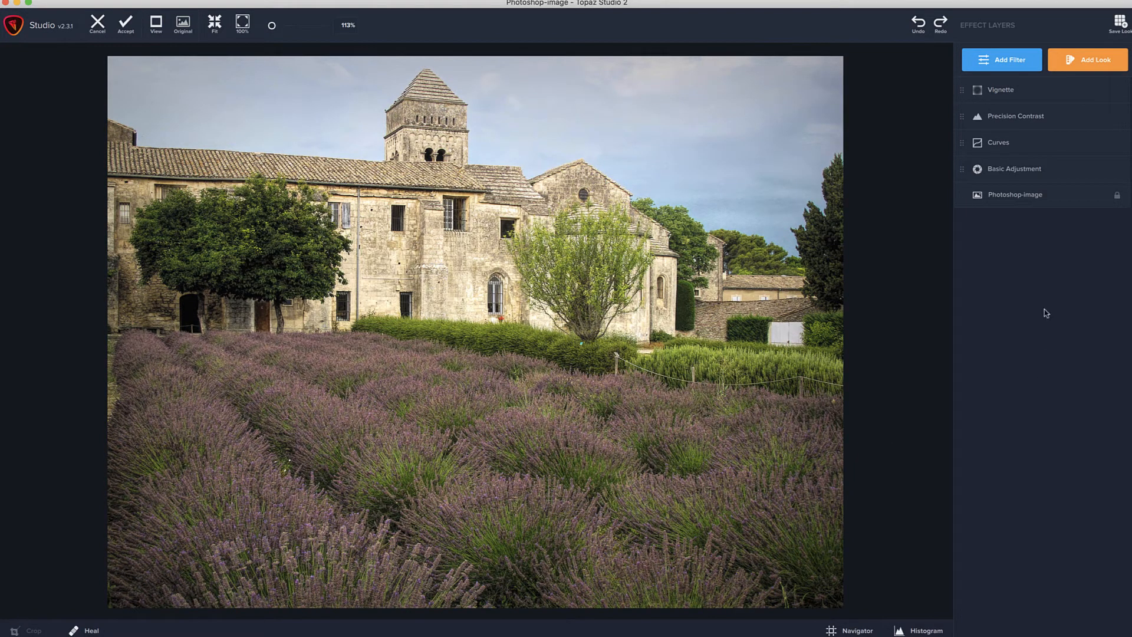
mouse_move(1021, 214)
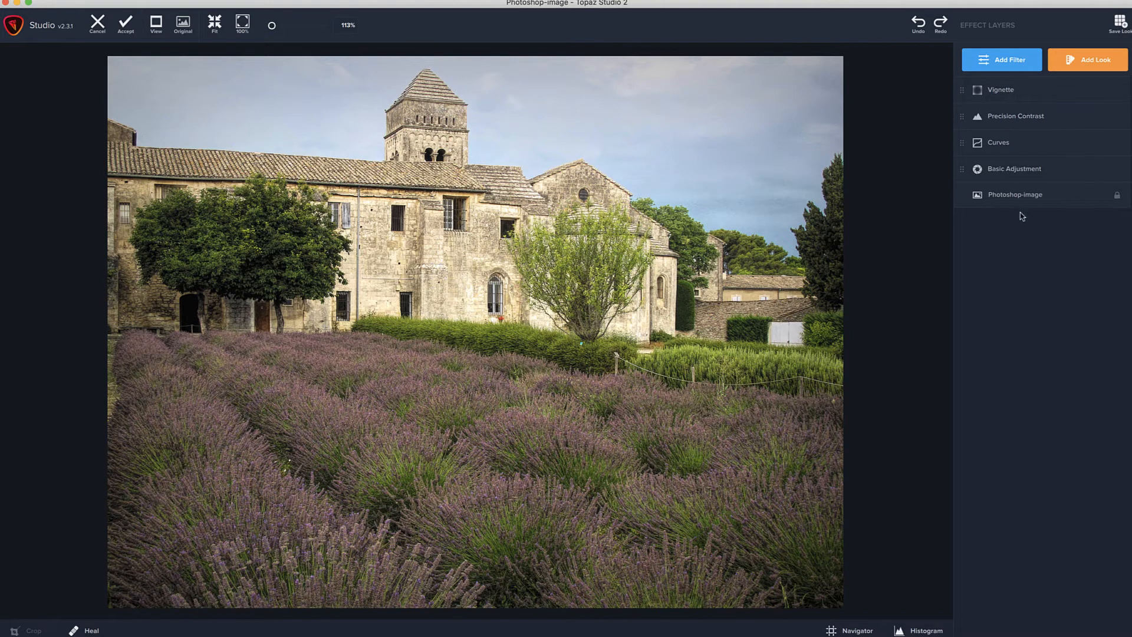
mouse_move(1011, 198)
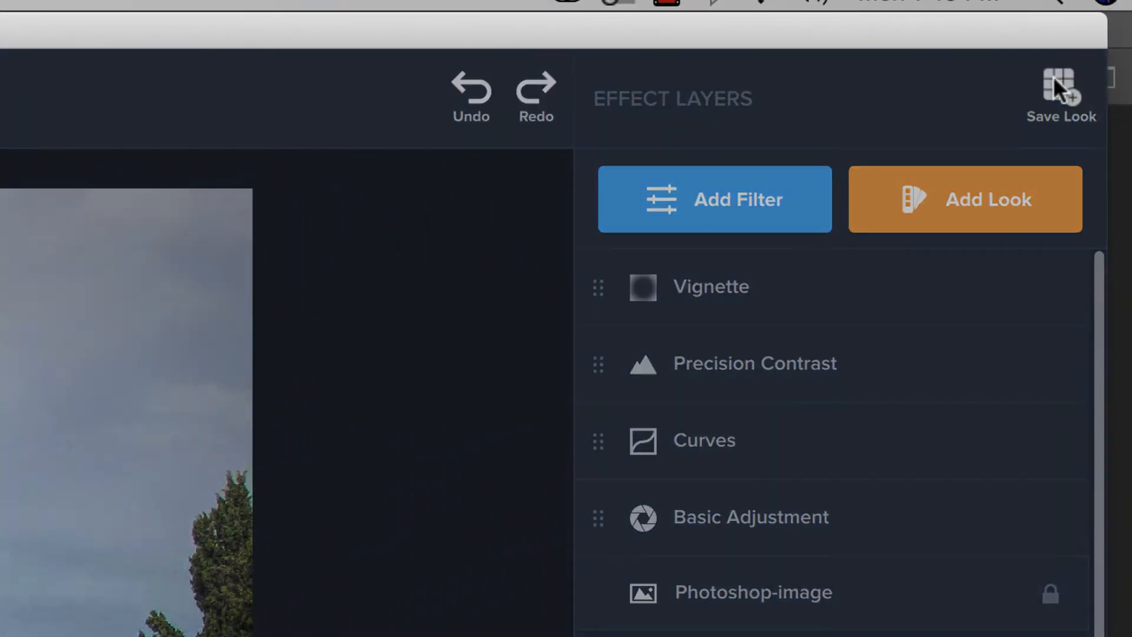
Save the stack as look 'MyCoolAdjustment' with description 'This is what I do to photos'
click(1060, 86)
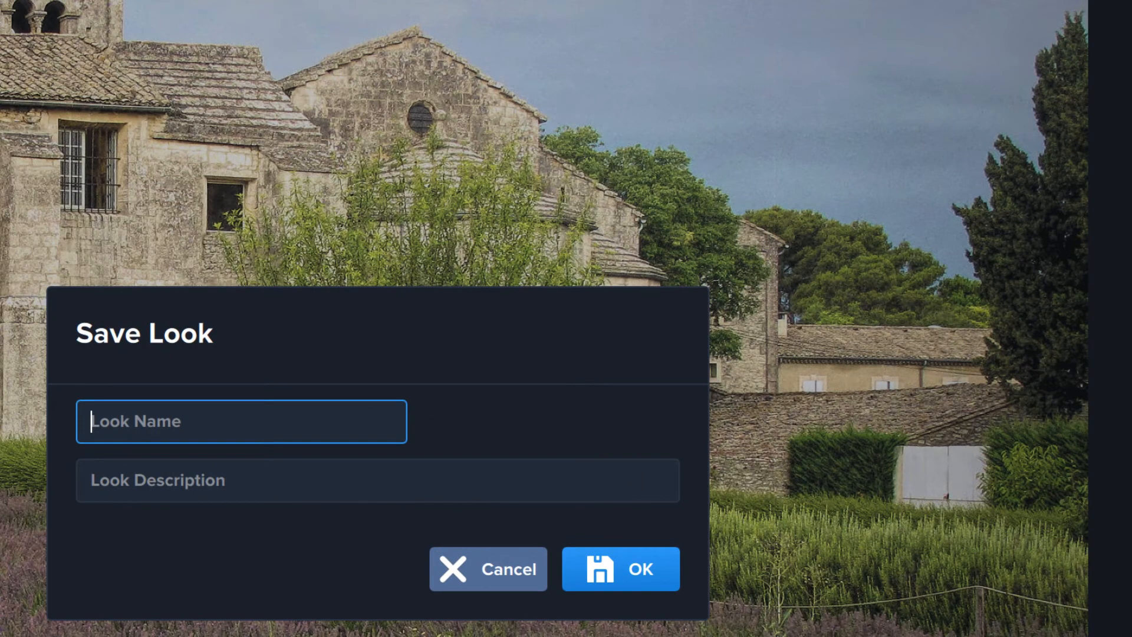
text(My)
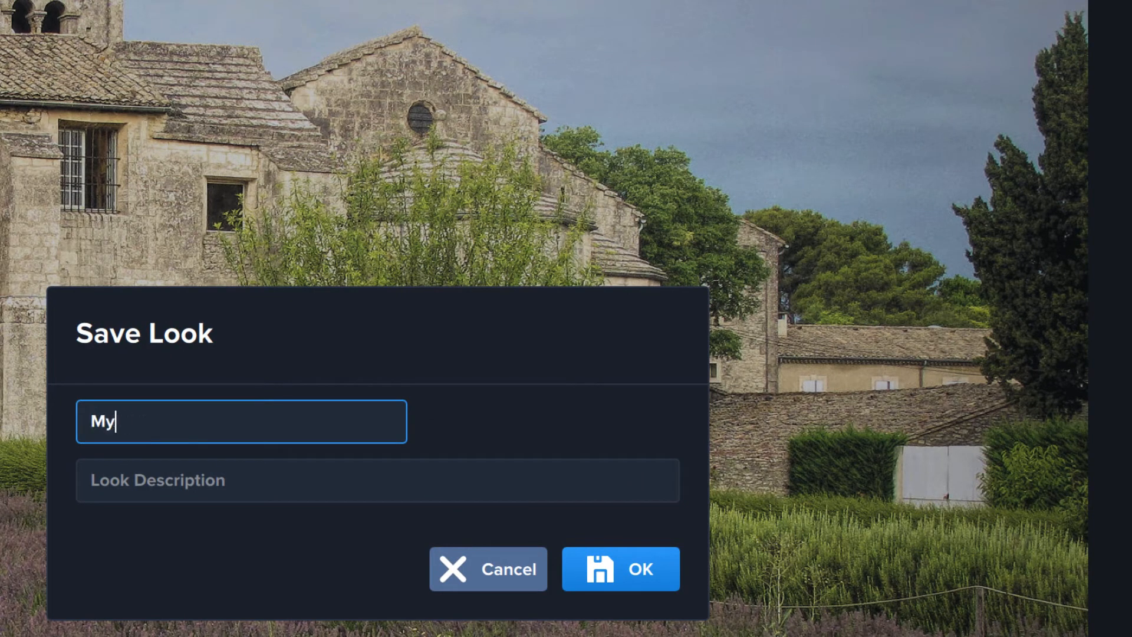
text(CoolAdj)
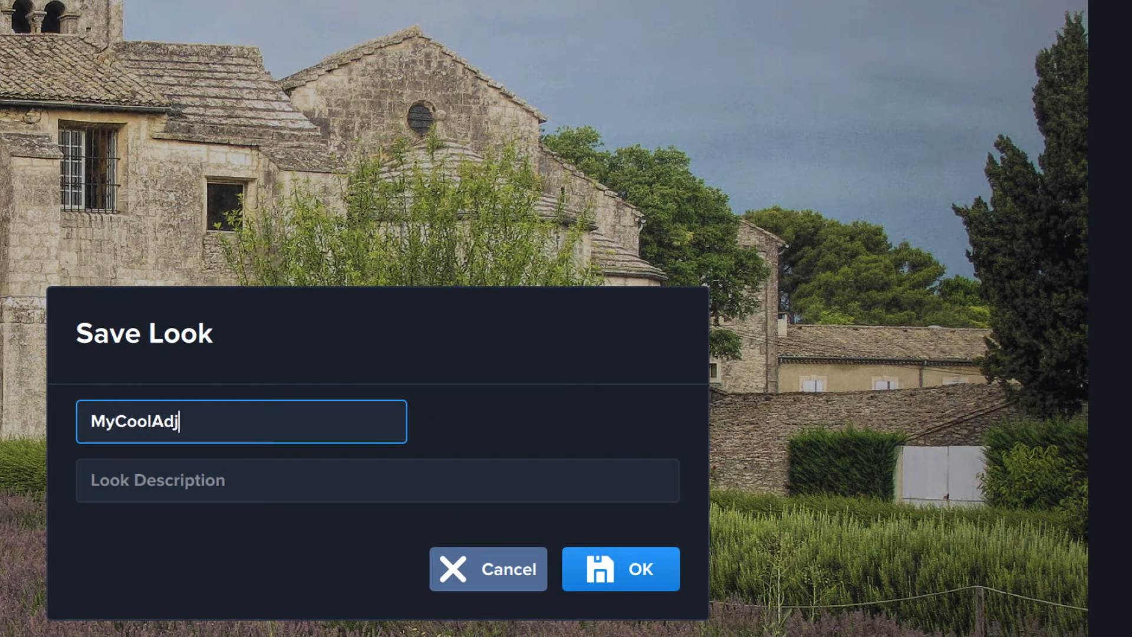
text(ustment)
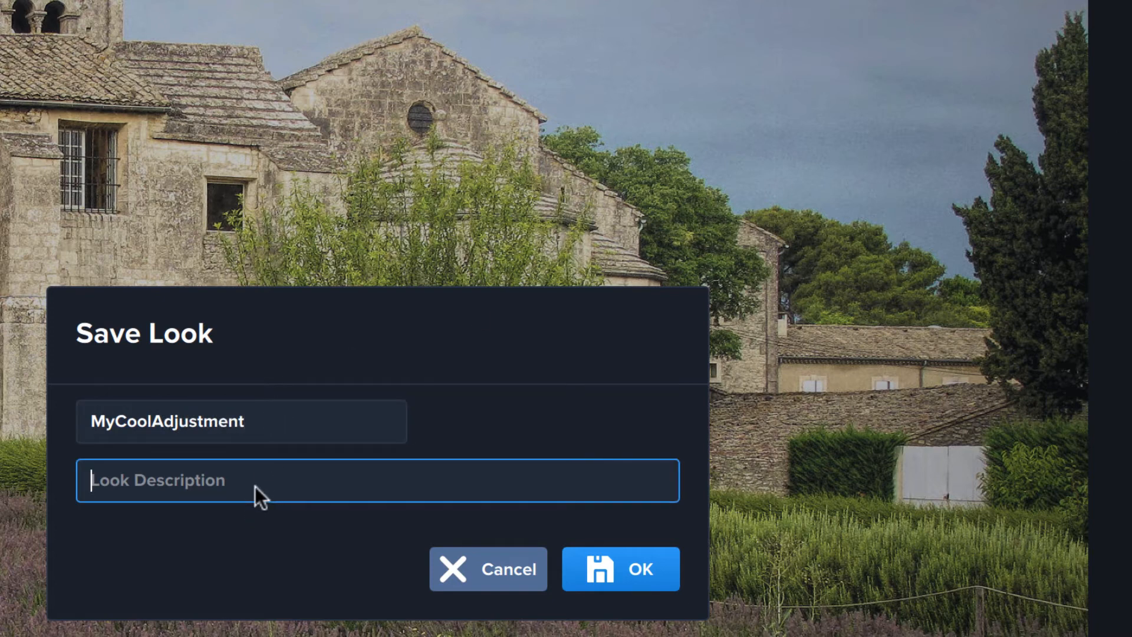
text(This is what I do)
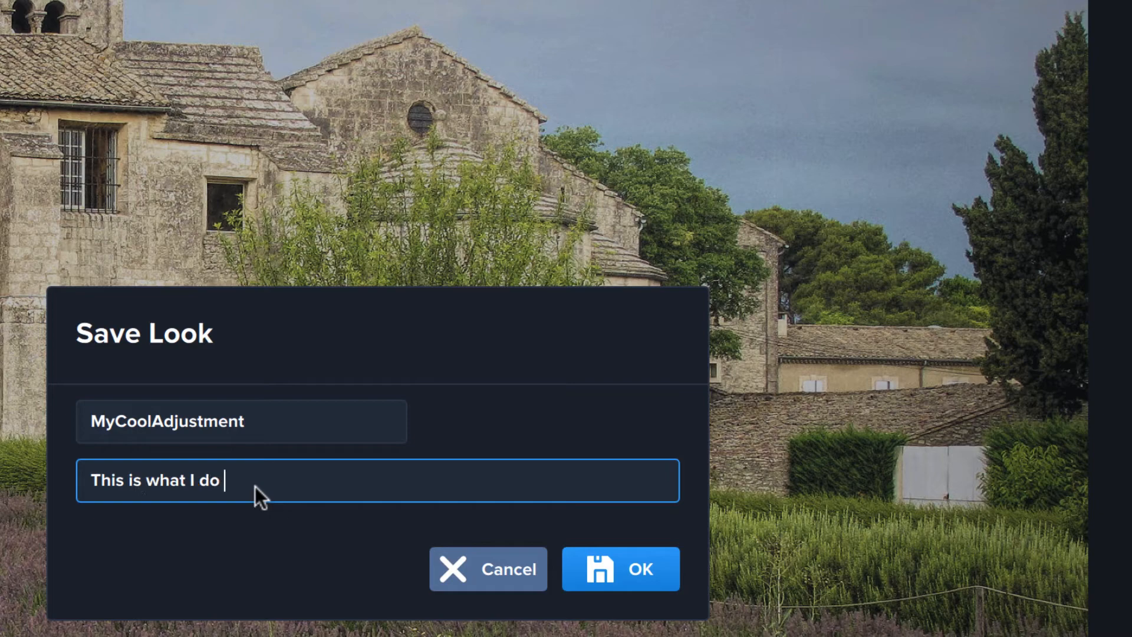
text(to photos)
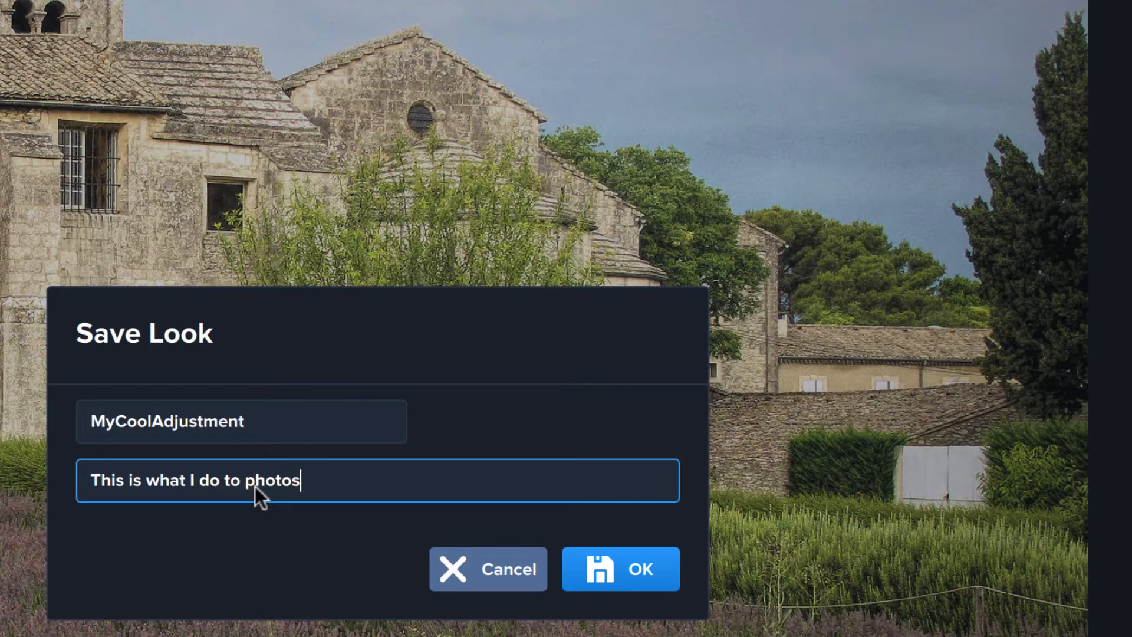
click(619, 568)
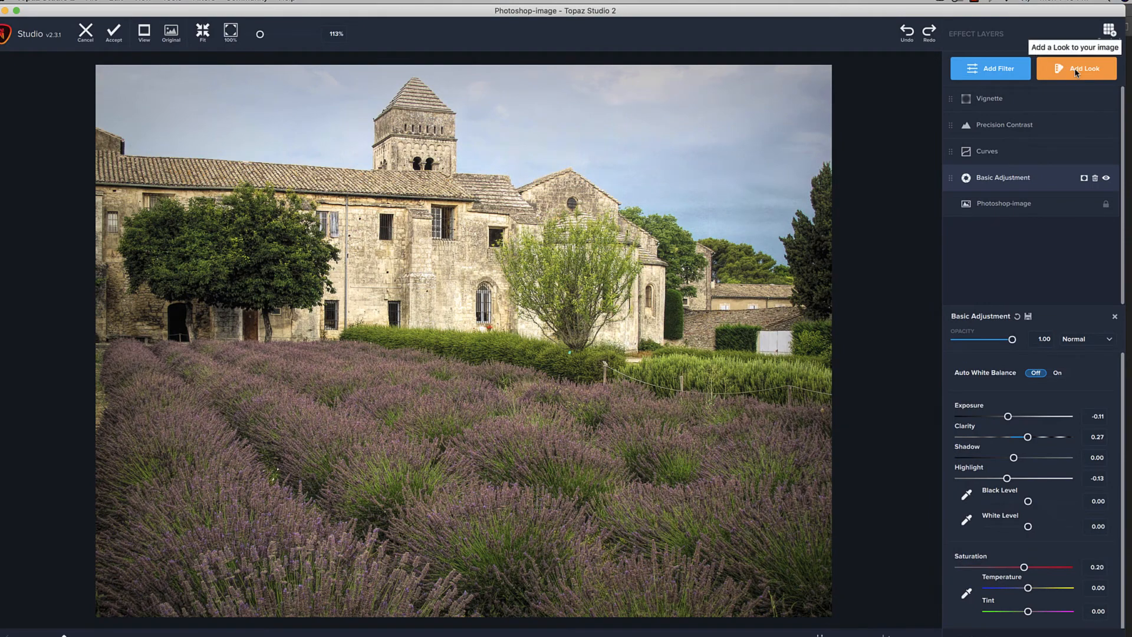
mouse_move(658, 381)
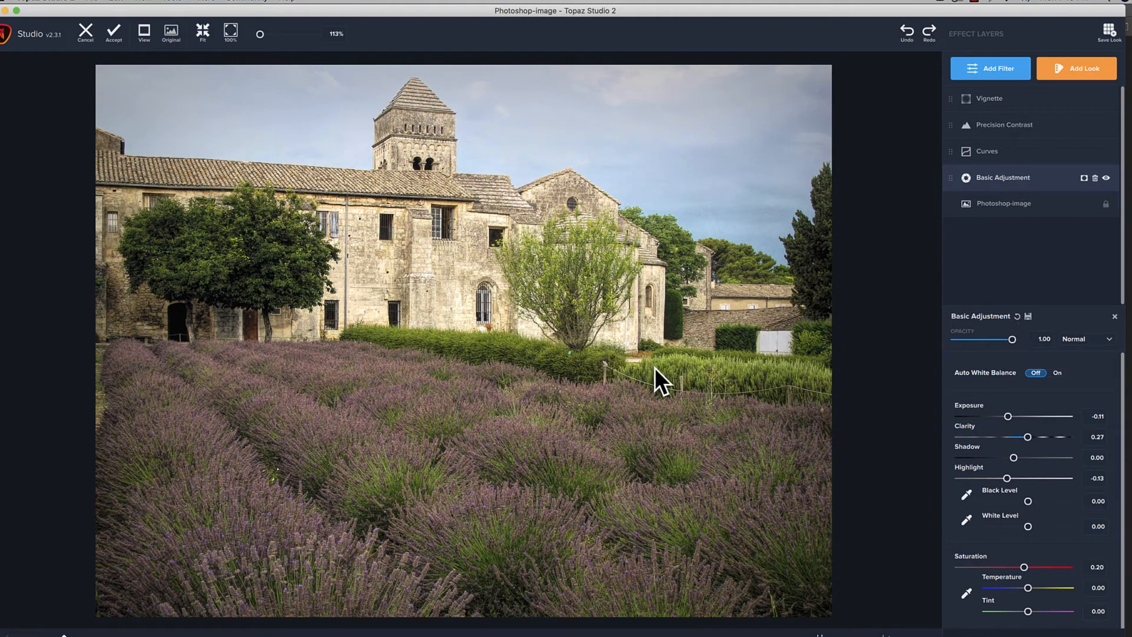
mouse_move(890, 371)
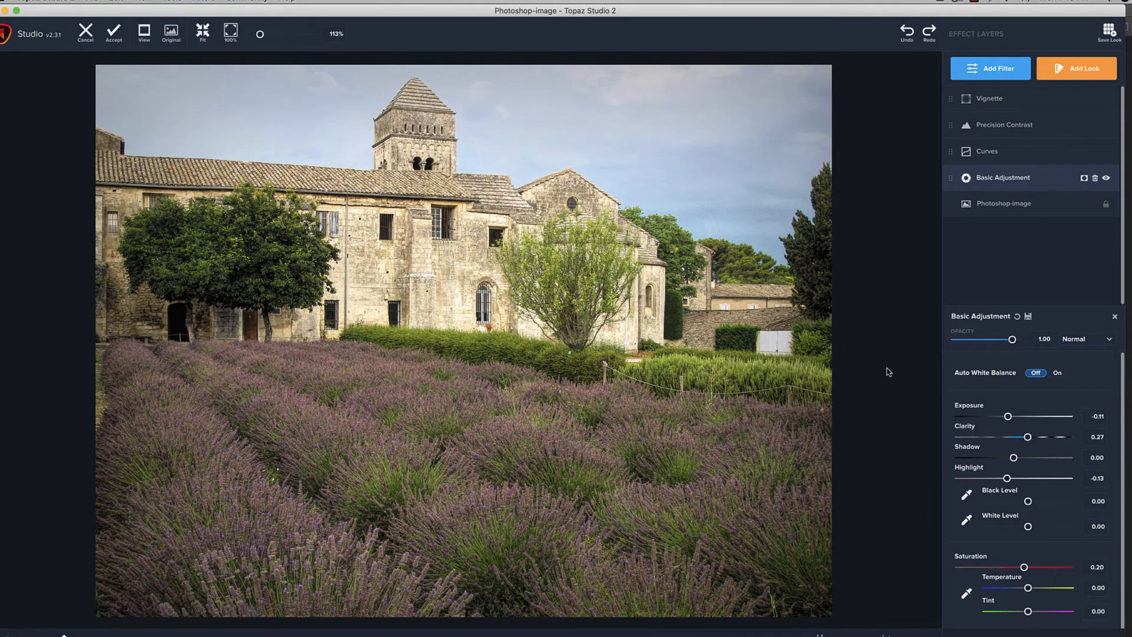
mouse_move(956, 267)
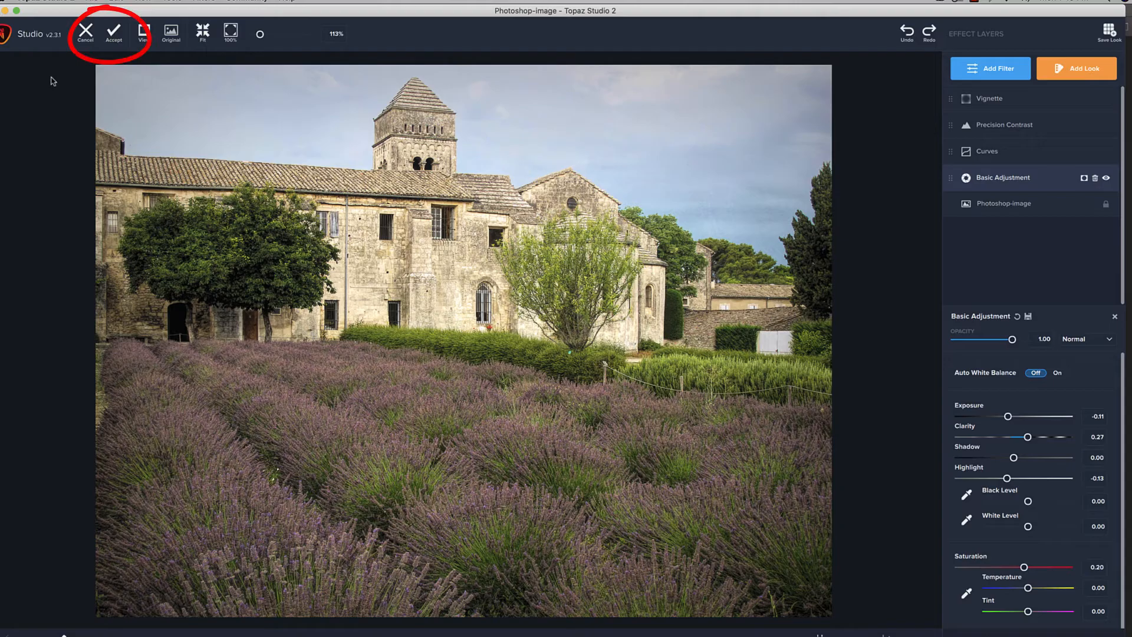
Accept the Topaz edits so they land on the topaz layer in Photoshop
click(113, 31)
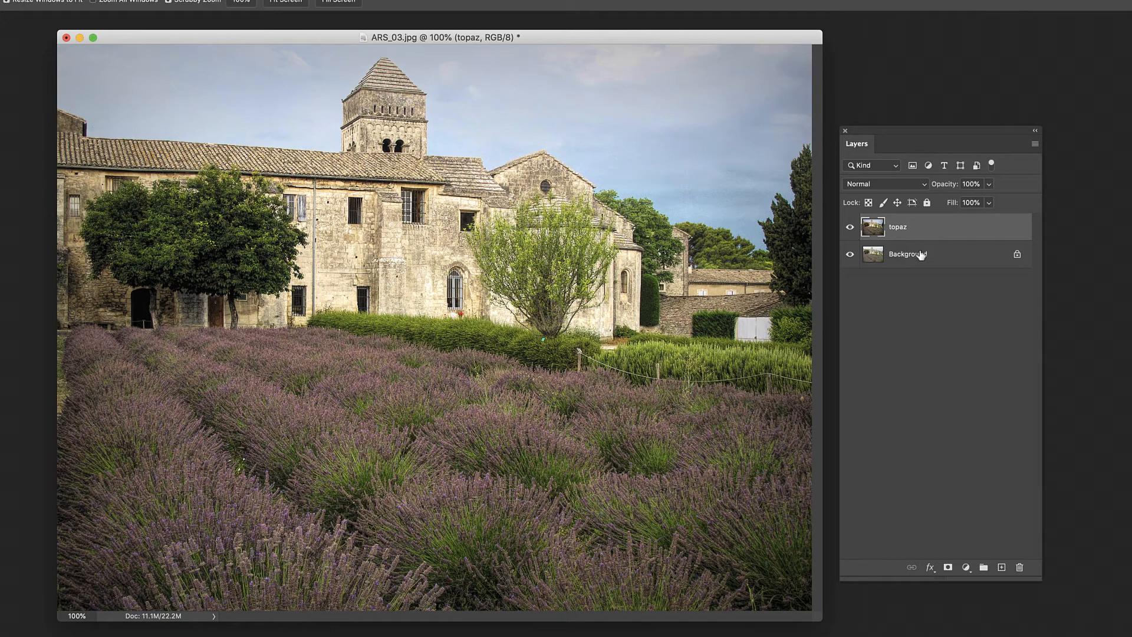
click(850, 227)
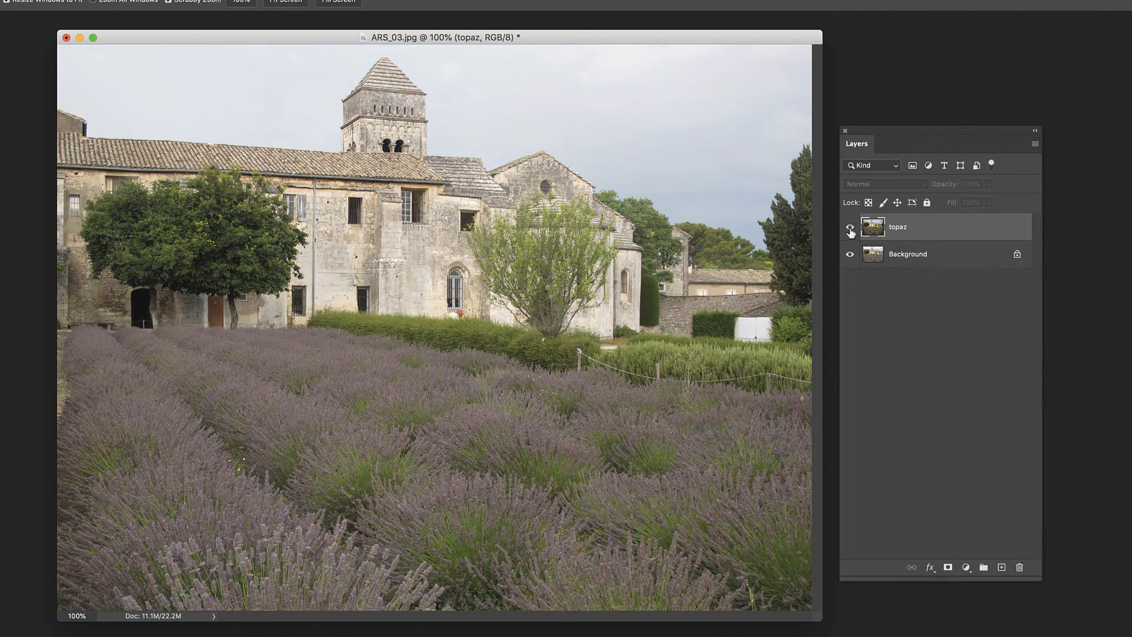
click(851, 230)
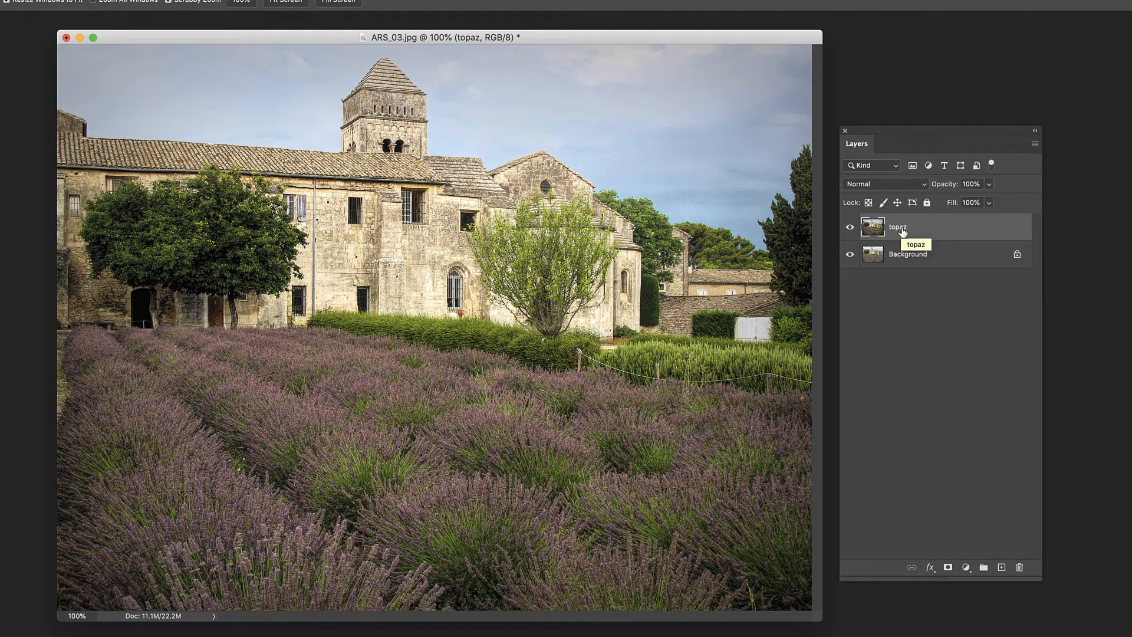
Rename the topaz layer to MyCoolLook in the Layers panel
double_click(897, 226)
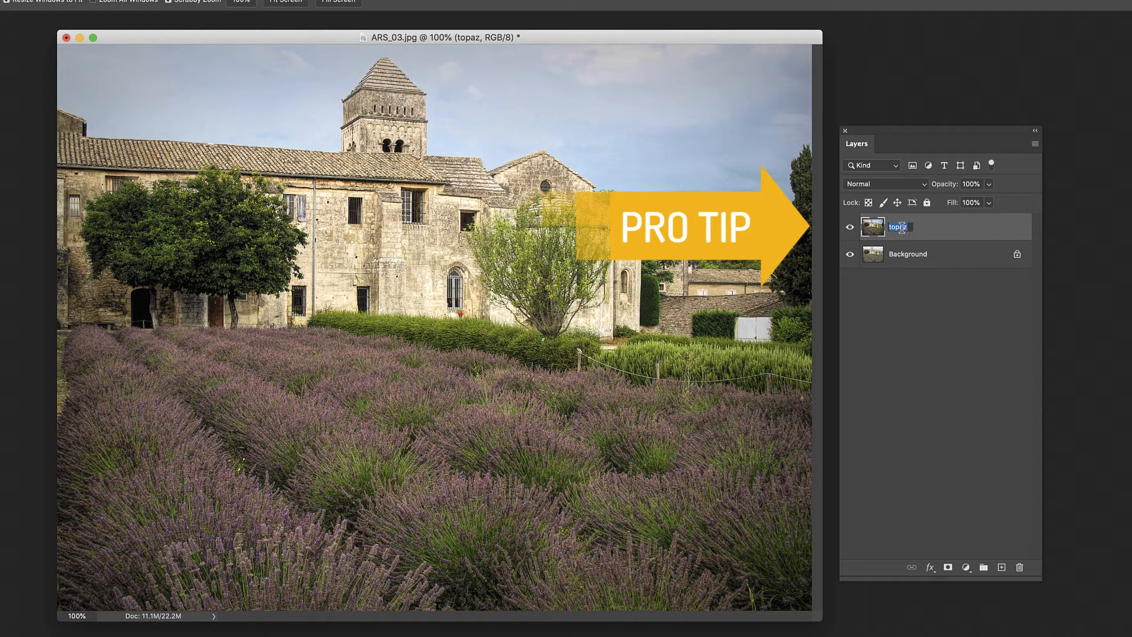
text(MyCoolLook)
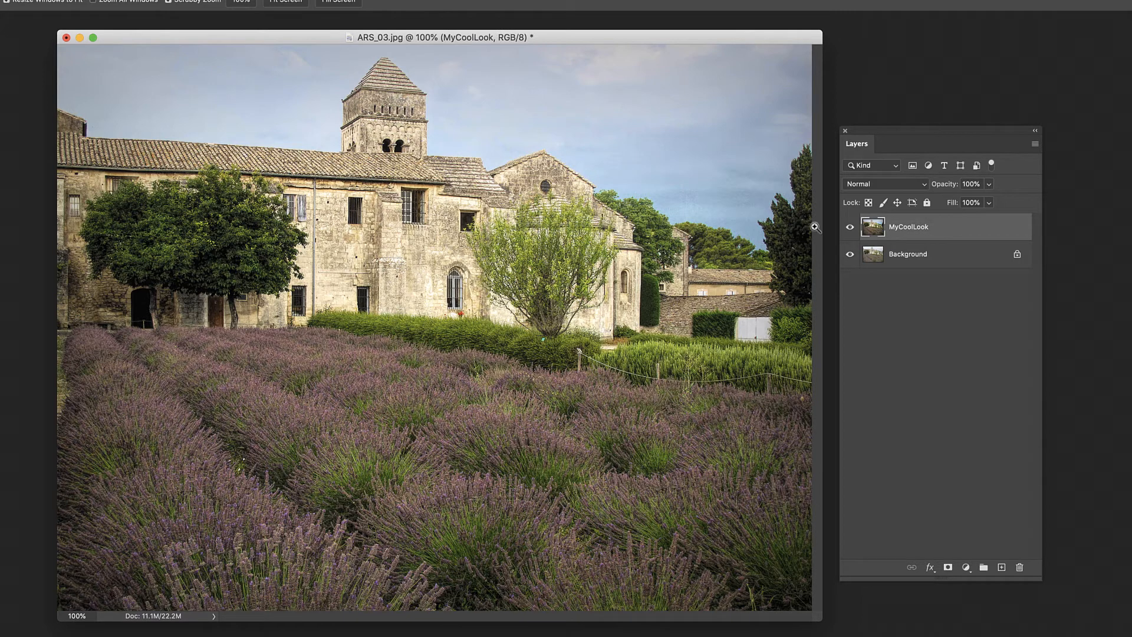
mouse_move(908, 259)
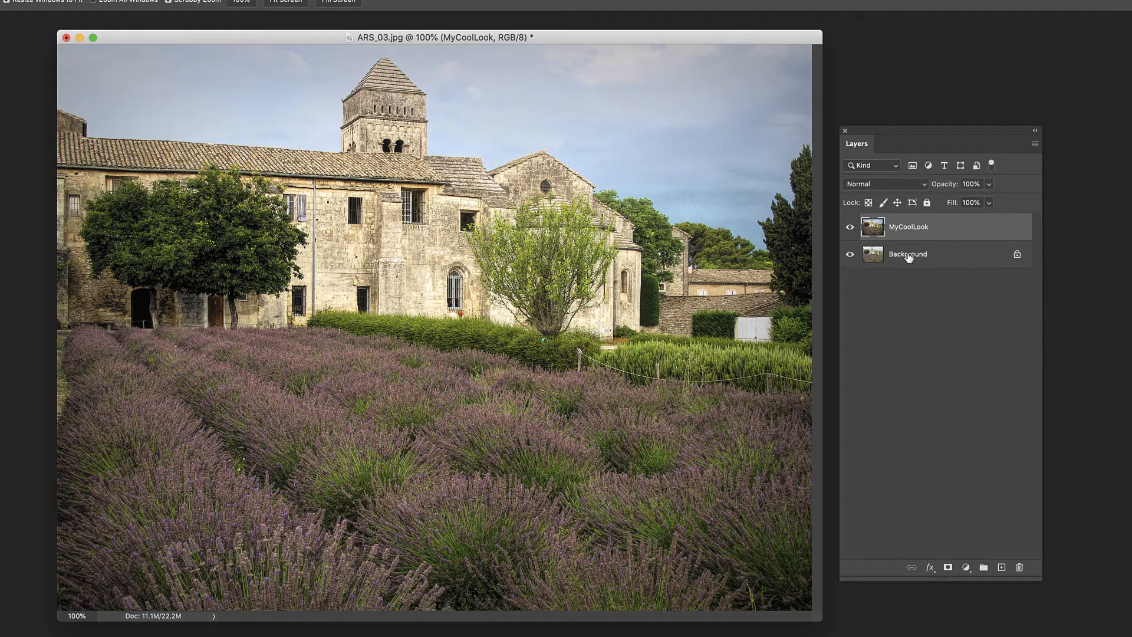
mouse_move(907, 253)
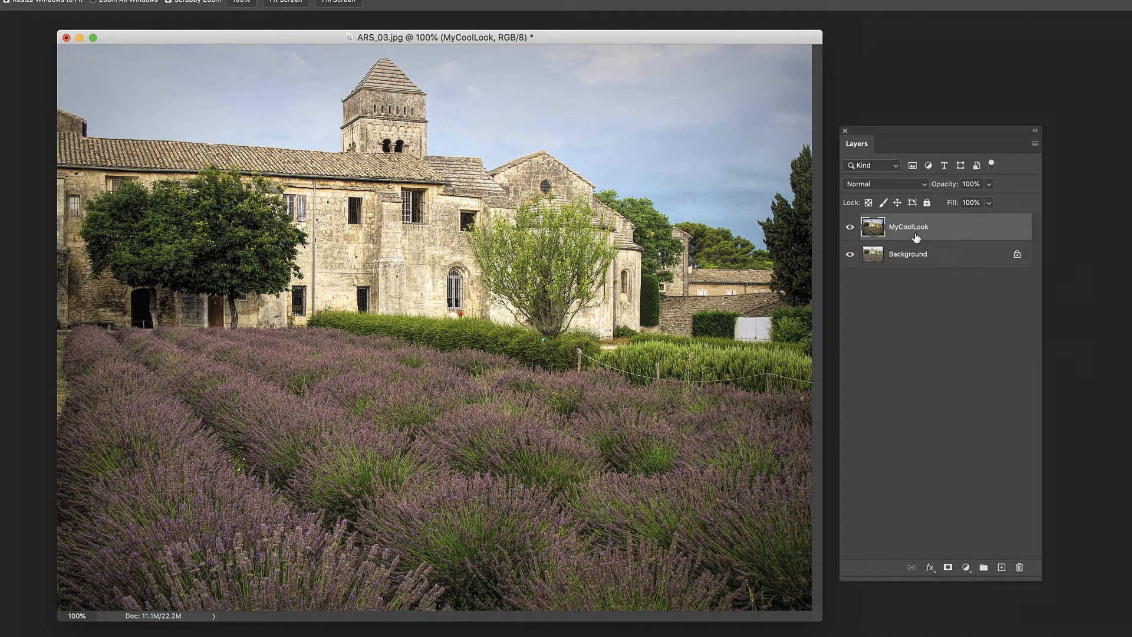
mouse_move(915, 231)
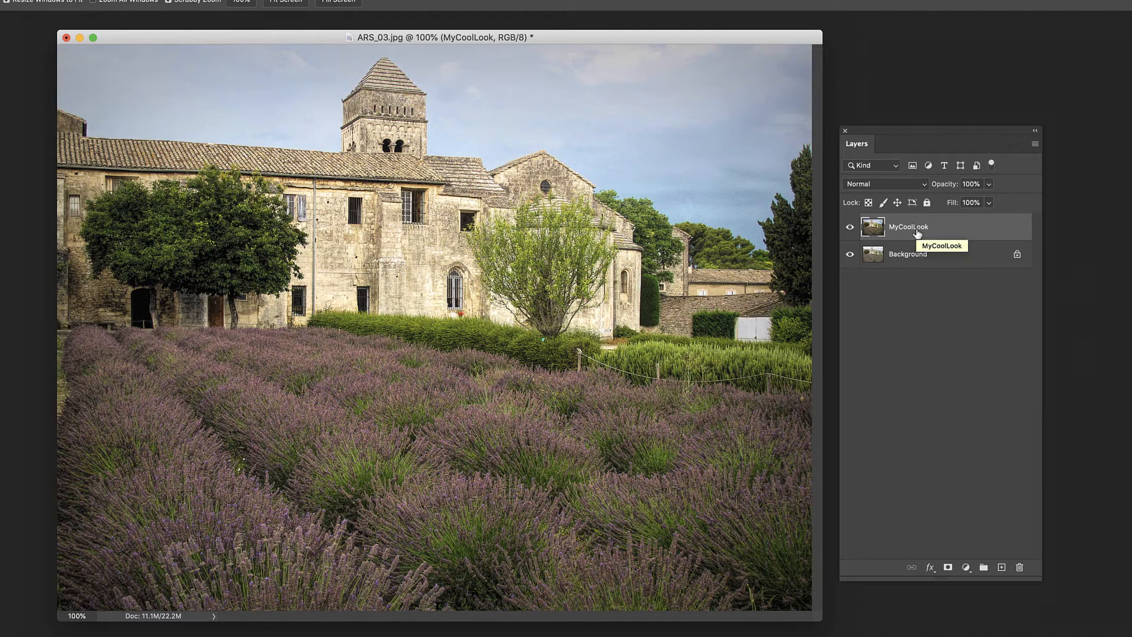
mouse_move(950, 232)
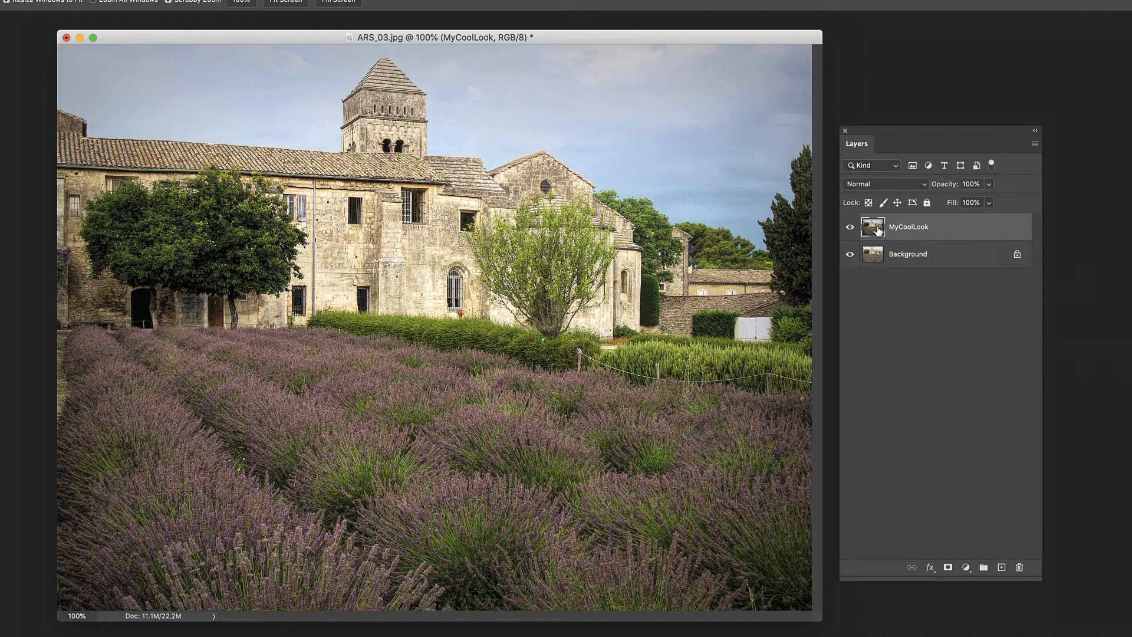
mouse_move(944, 232)
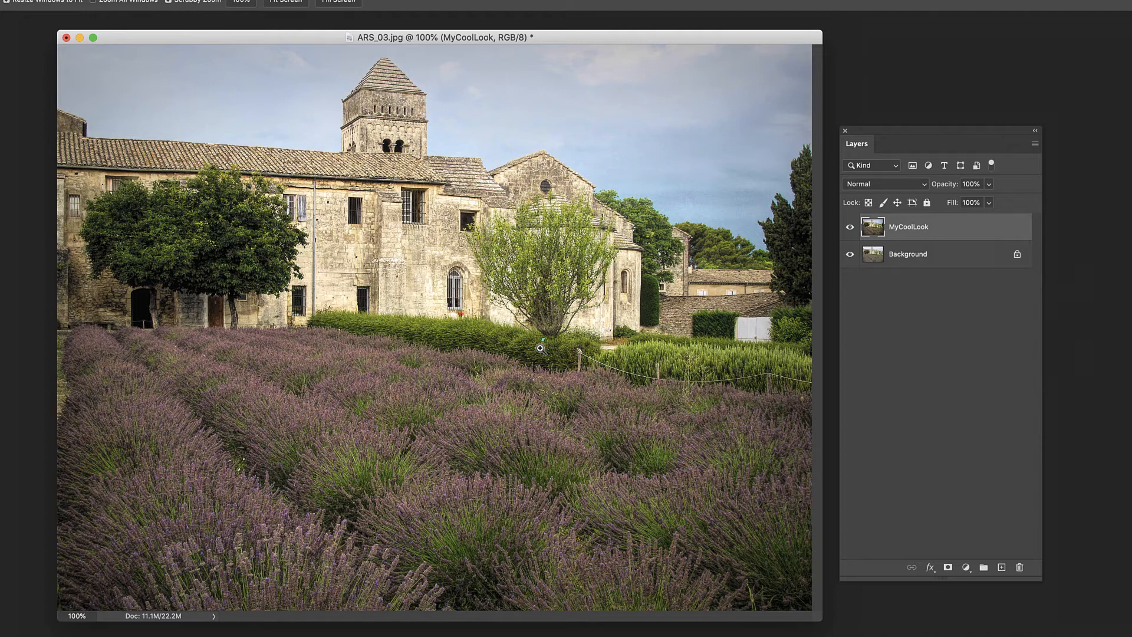
mouse_move(497, 355)
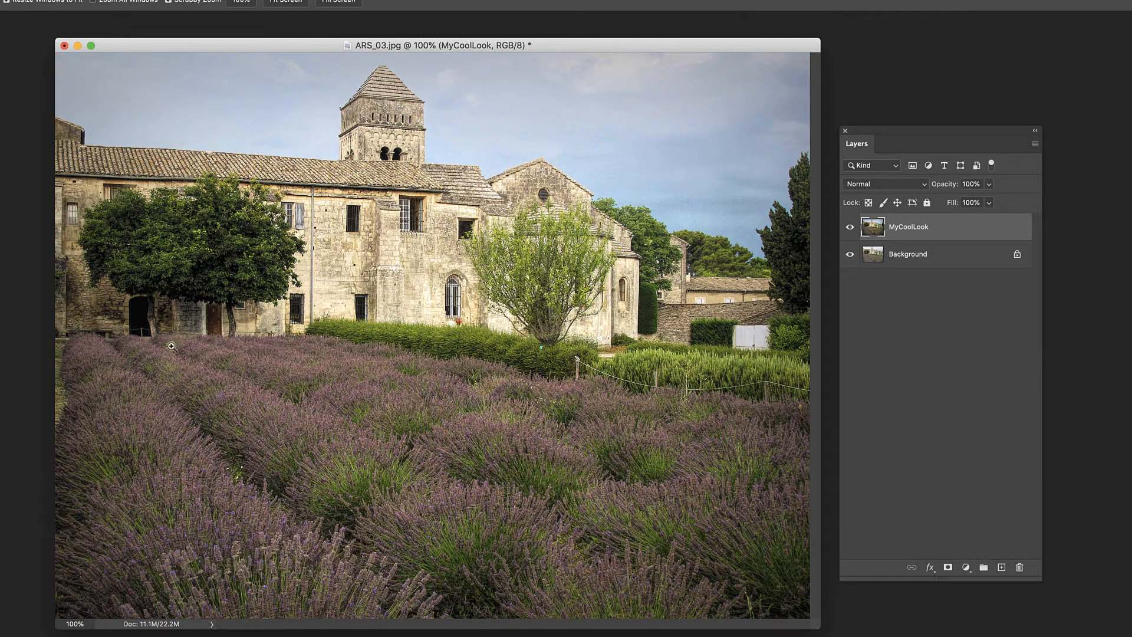
mouse_move(608, 349)
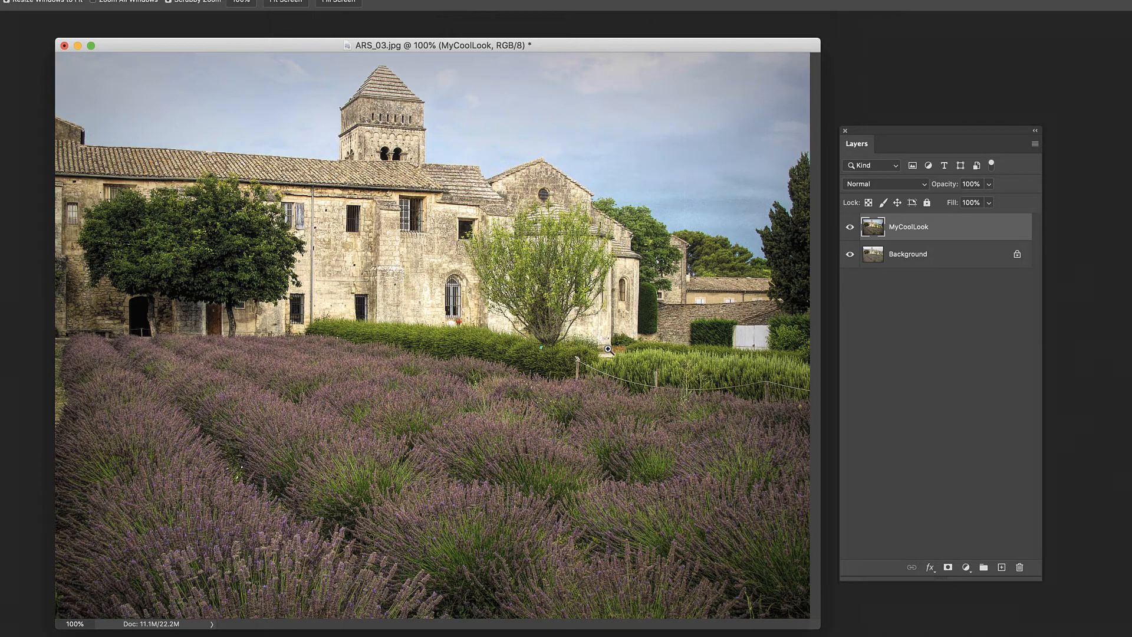
mouse_move(406, 271)
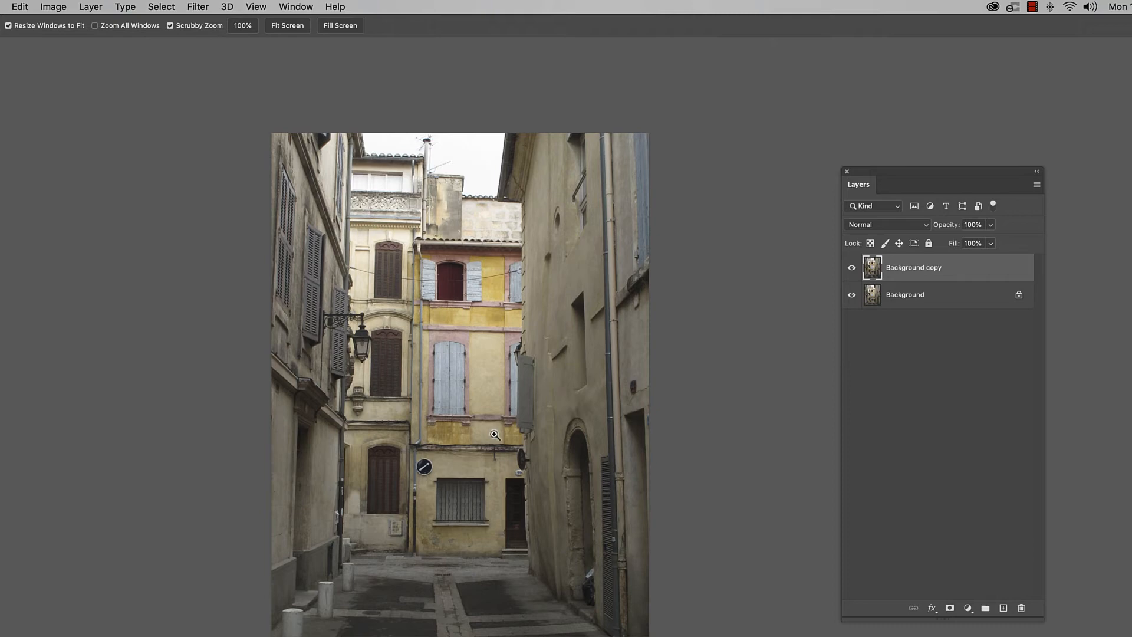
mouse_move(558, 432)
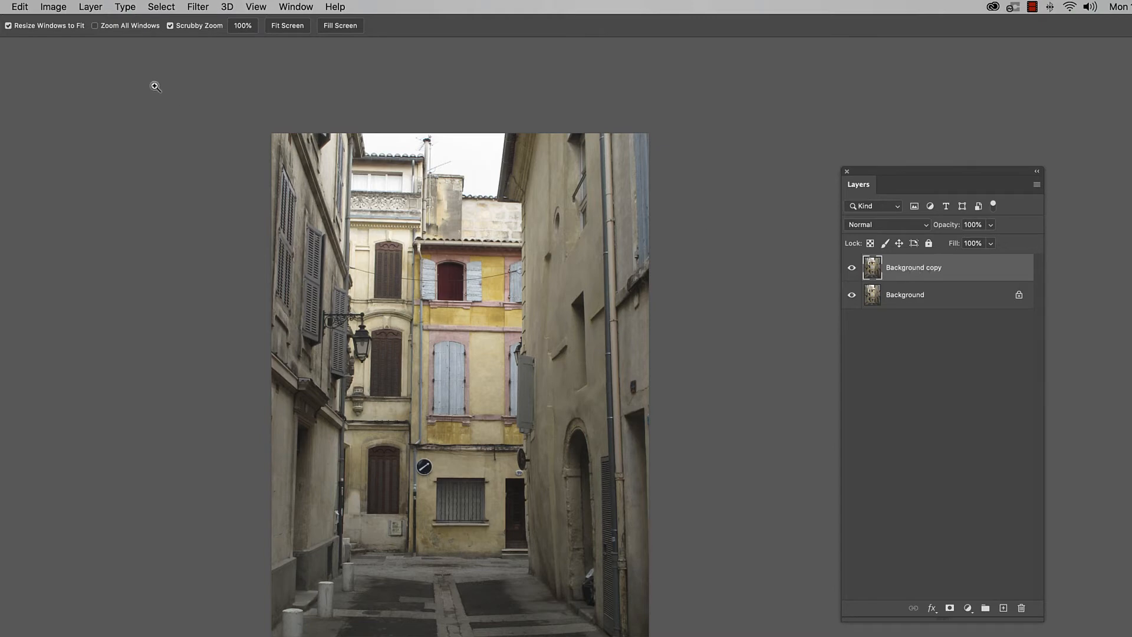
Launch Topaz Studio 2 on the alleyway's Background copy layer and dismiss the startup tutorial
click(198, 7)
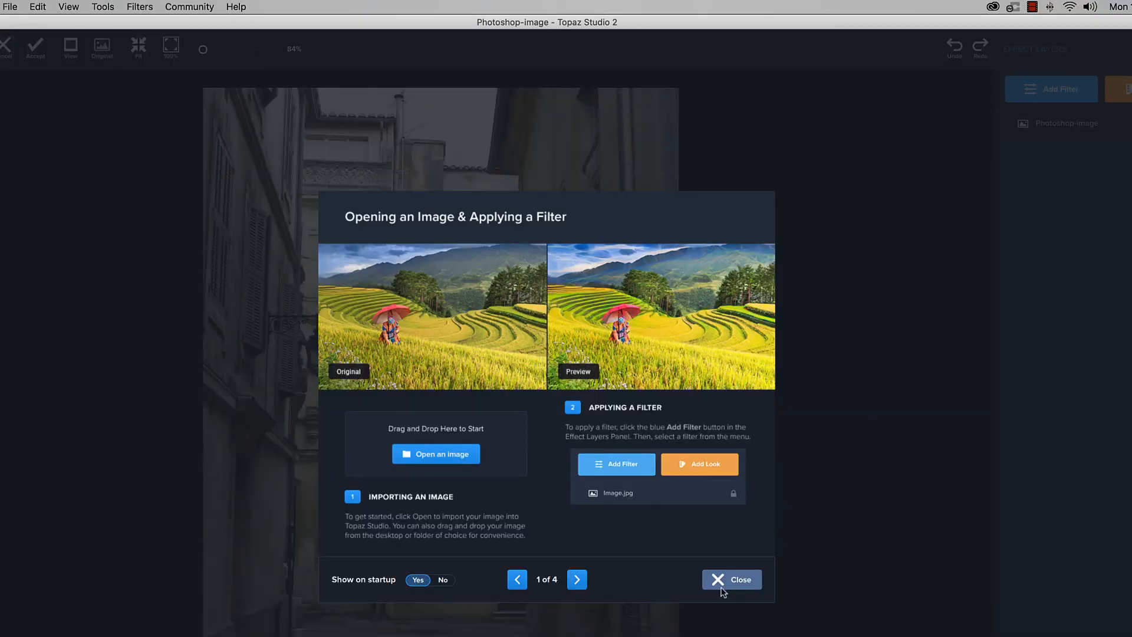
click(731, 579)
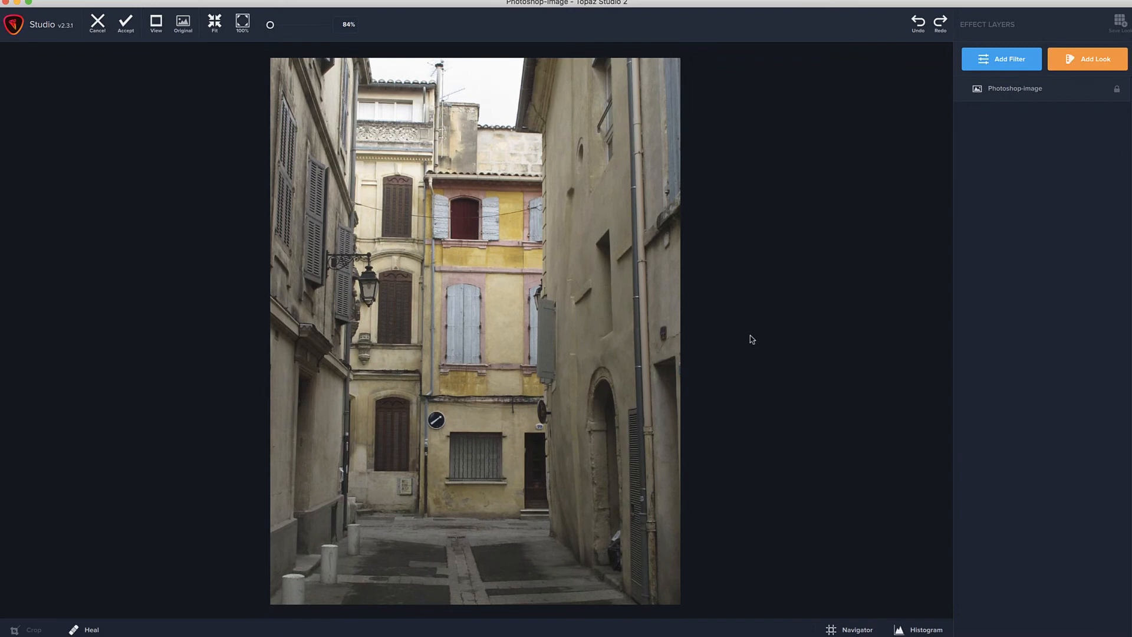
mouse_move(826, 292)
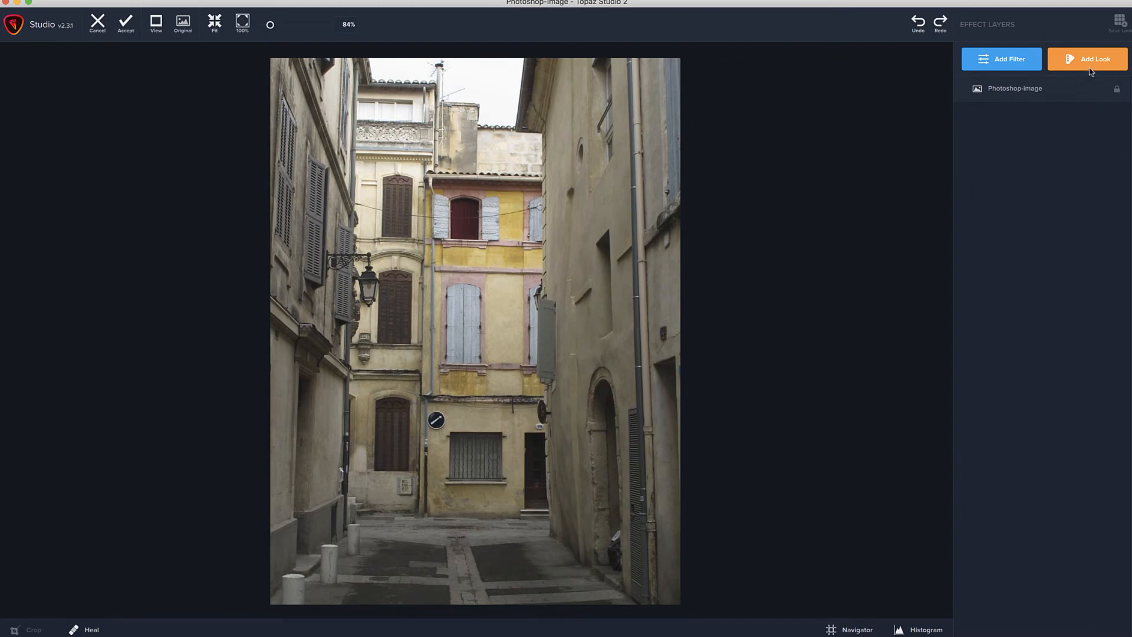
mouse_move(1086, 59)
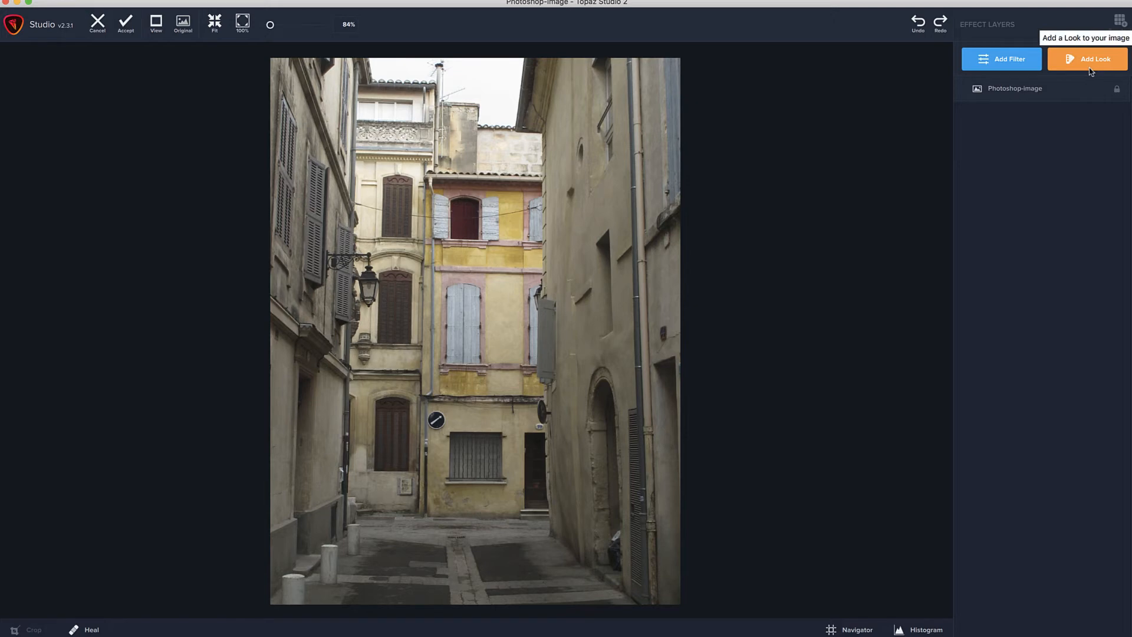
Filter the Looks catalogue to My Looks and preview MyCoolAdjustment on the alleyway photo
click(1088, 59)
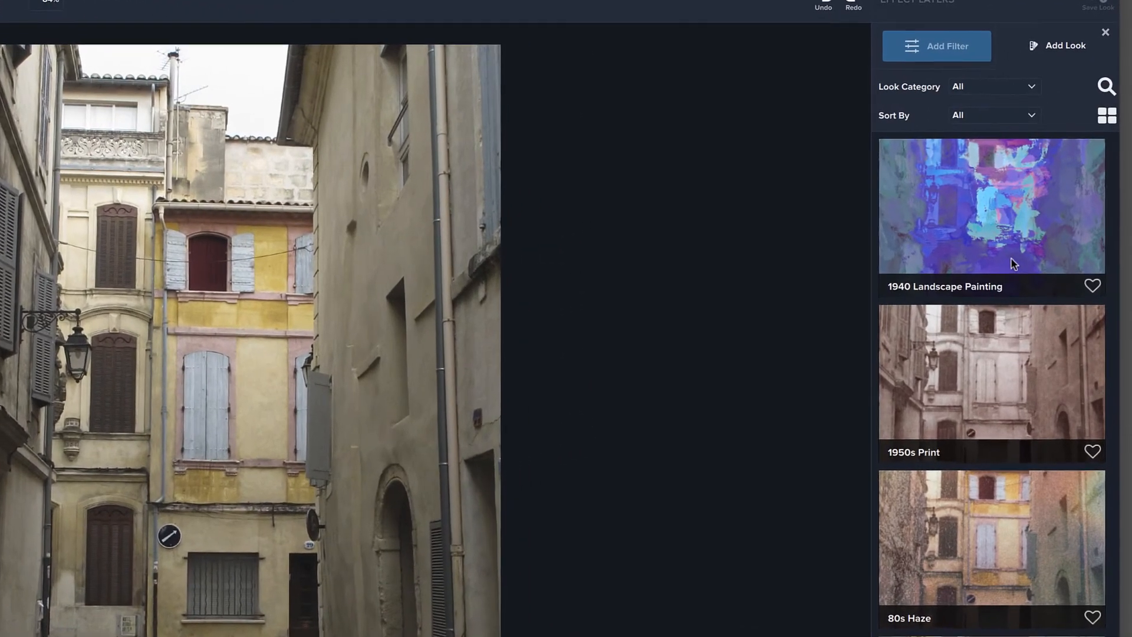
scroll(up, 3)
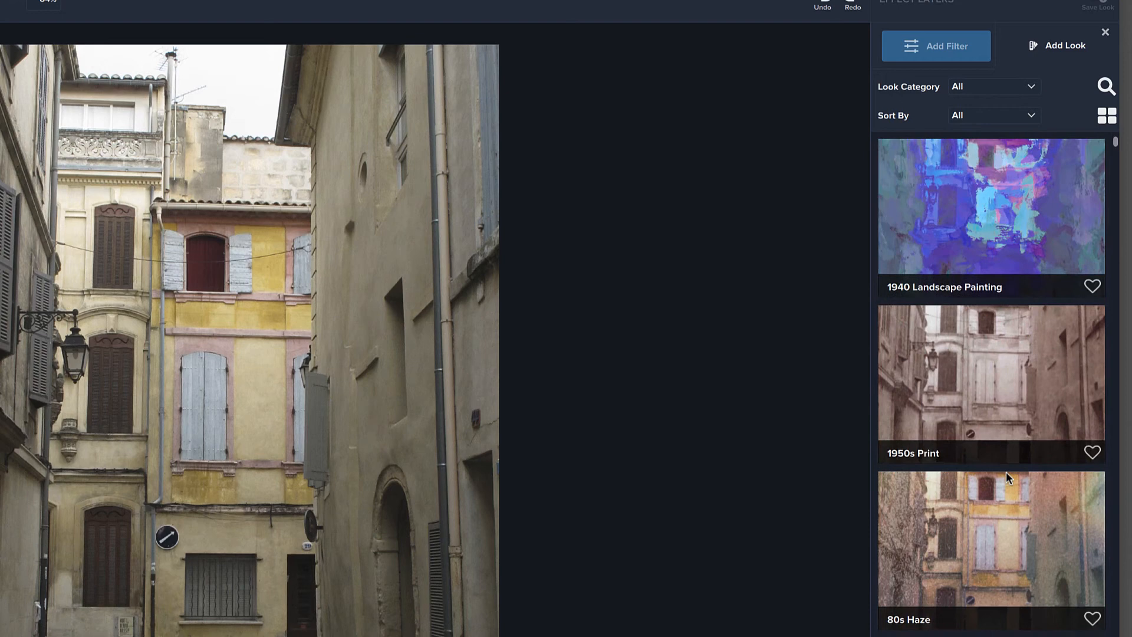
mouse_move(1007, 91)
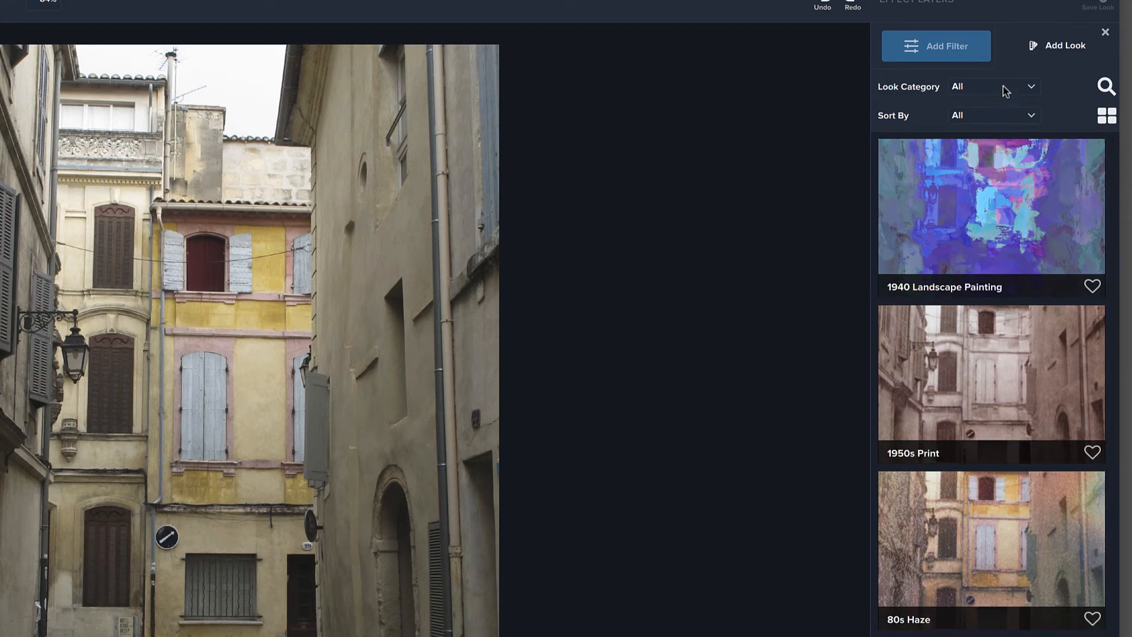
click(994, 86)
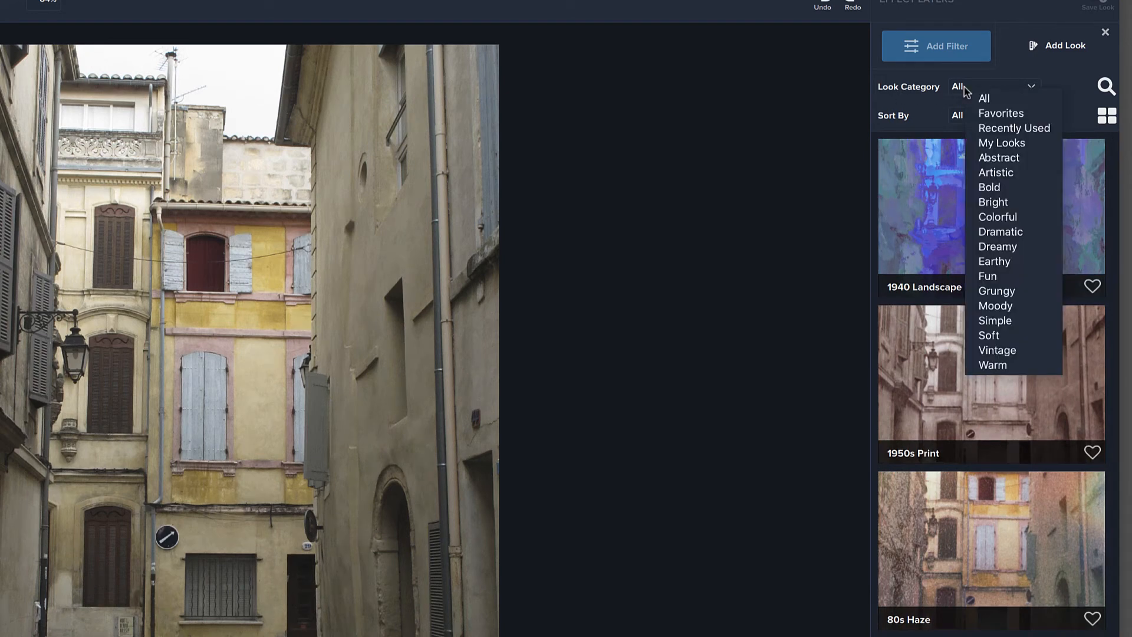
click(1001, 143)
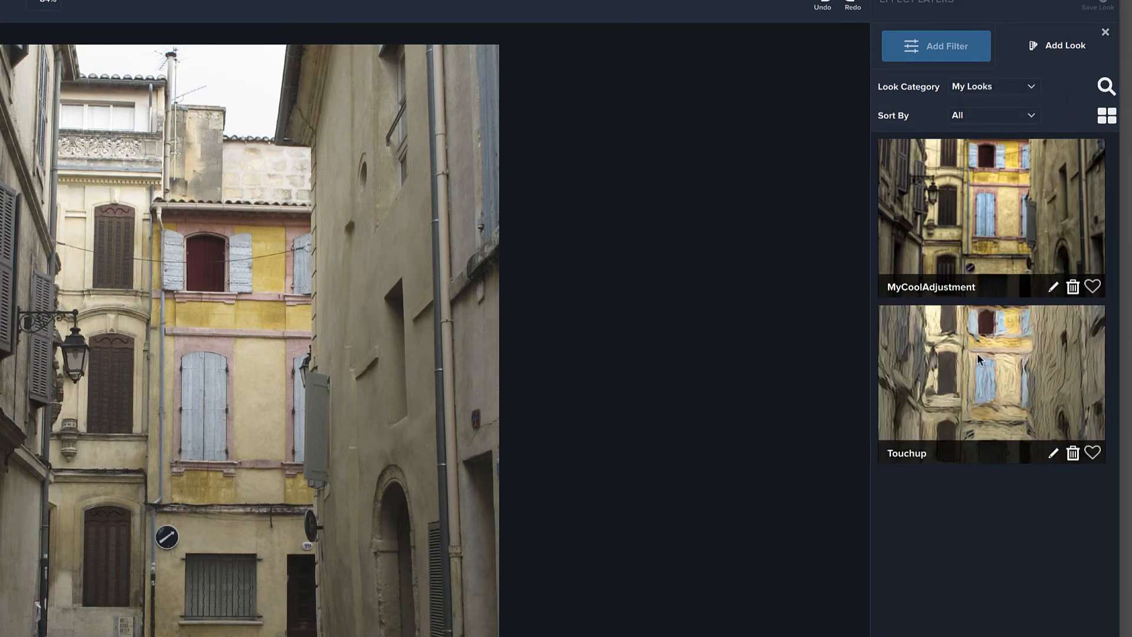
mouse_move(979, 205)
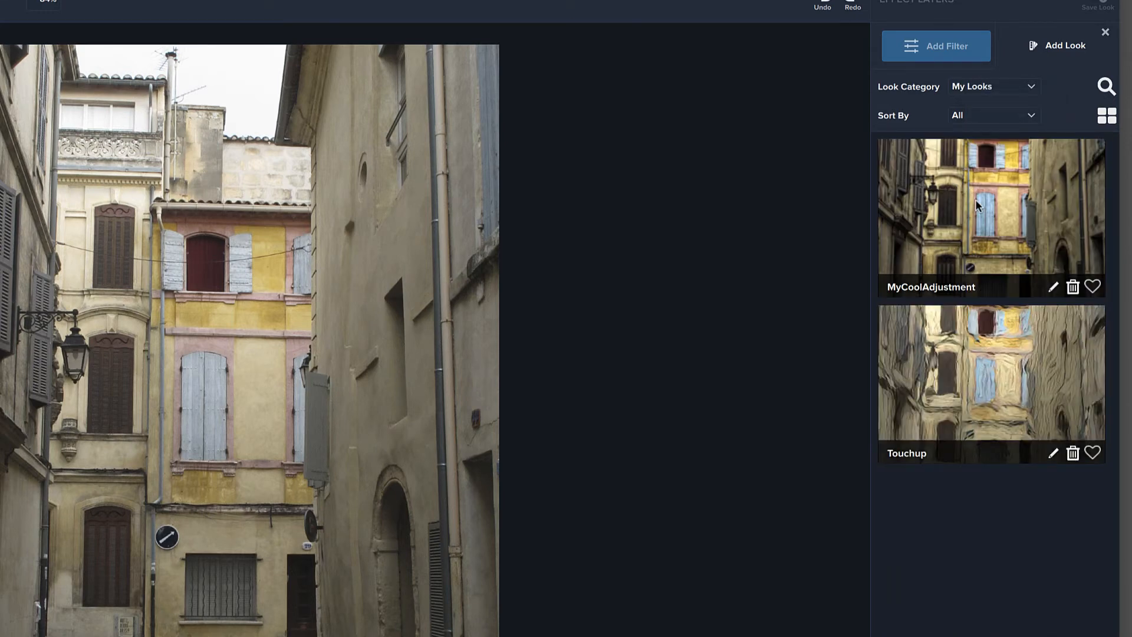
click(991, 218)
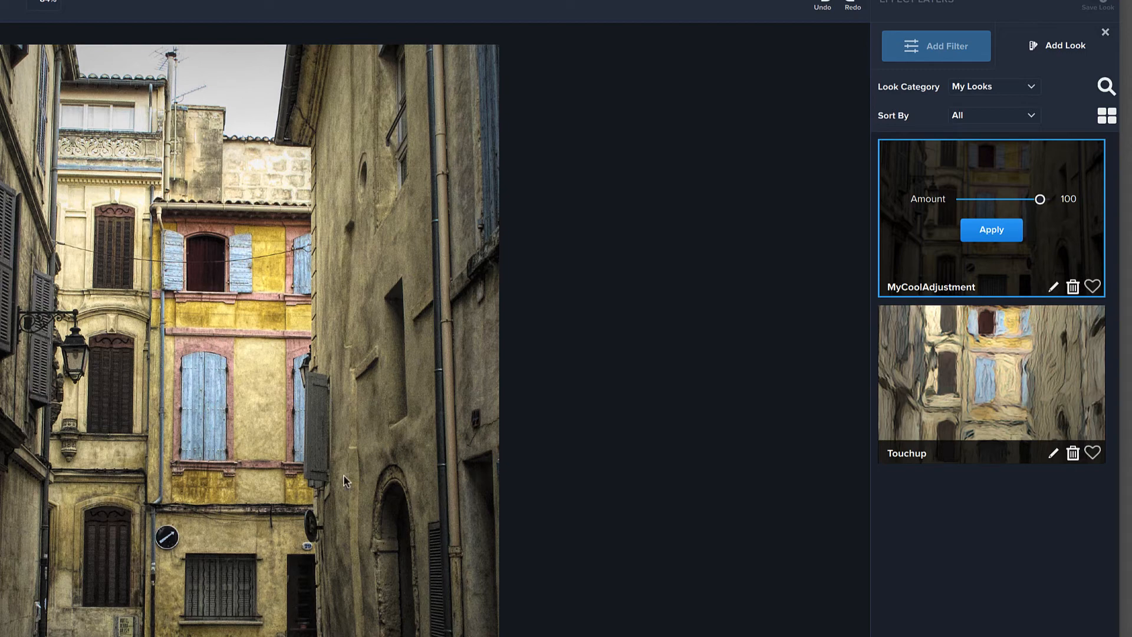
mouse_move(325, 558)
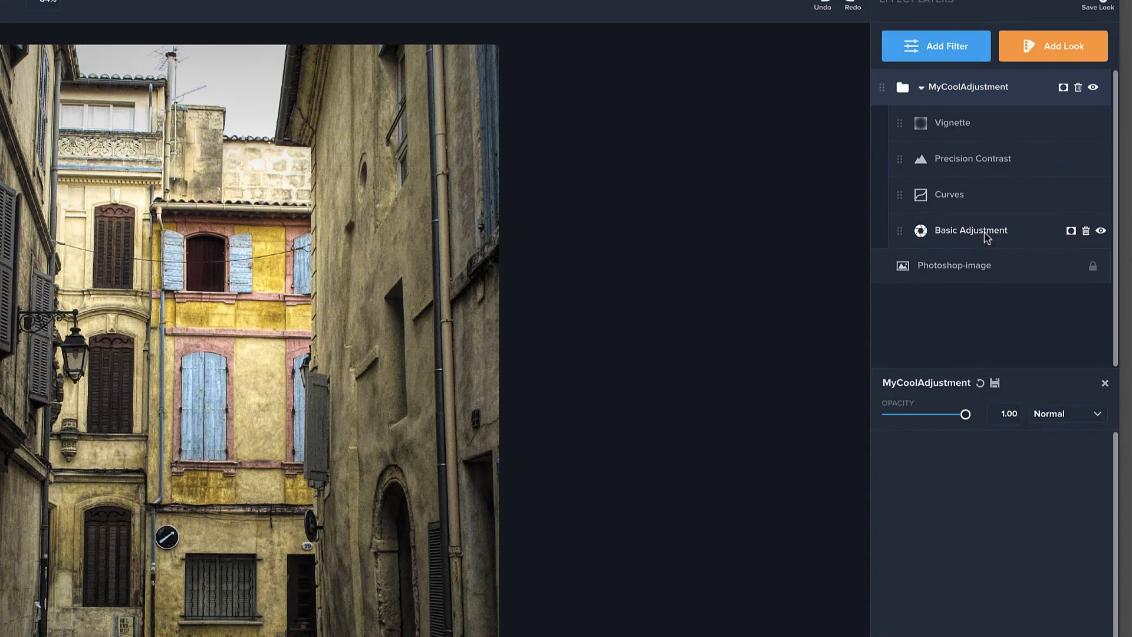
mouse_move(1016, 219)
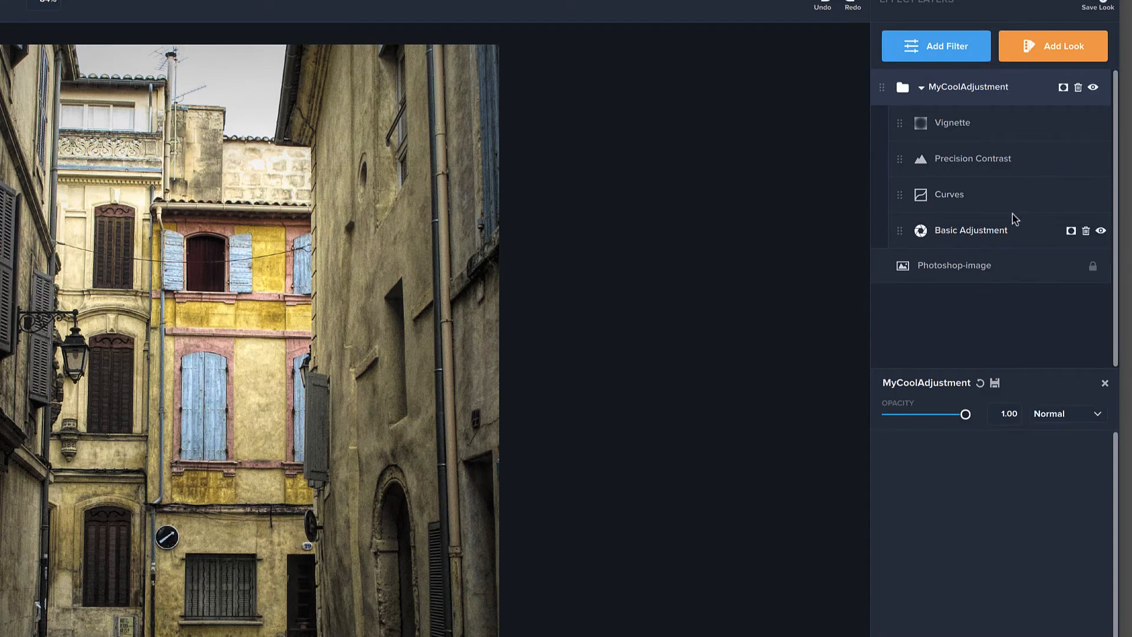
mouse_move(984, 130)
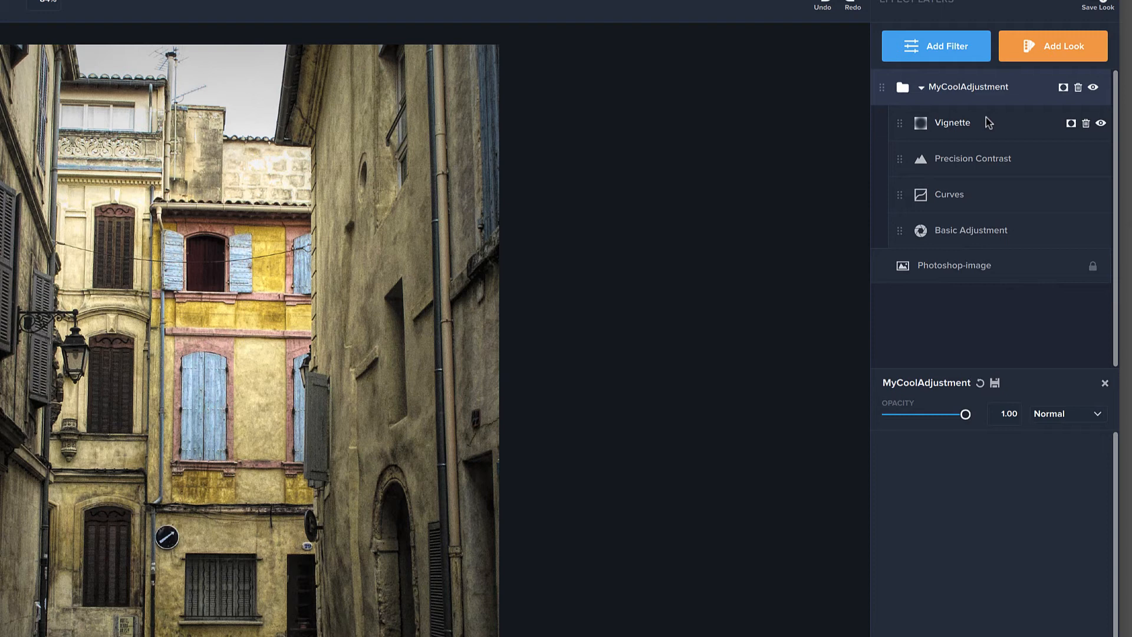
mouse_move(994, 233)
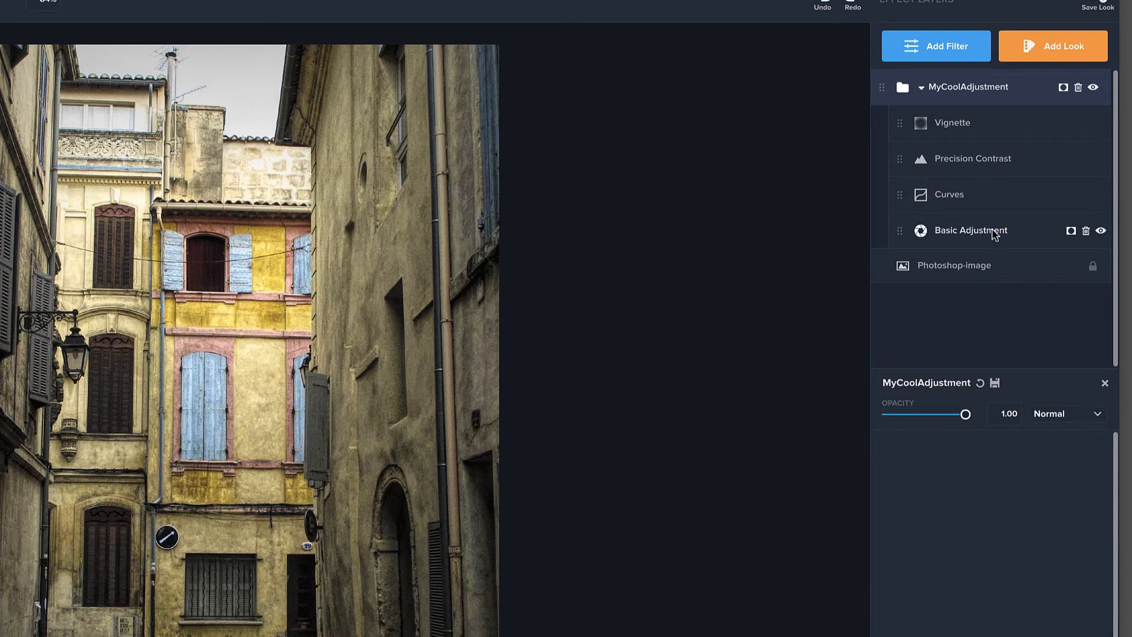
Show the applied look's Basic Adjustment sliders, then bring up the Add Filter list
click(971, 230)
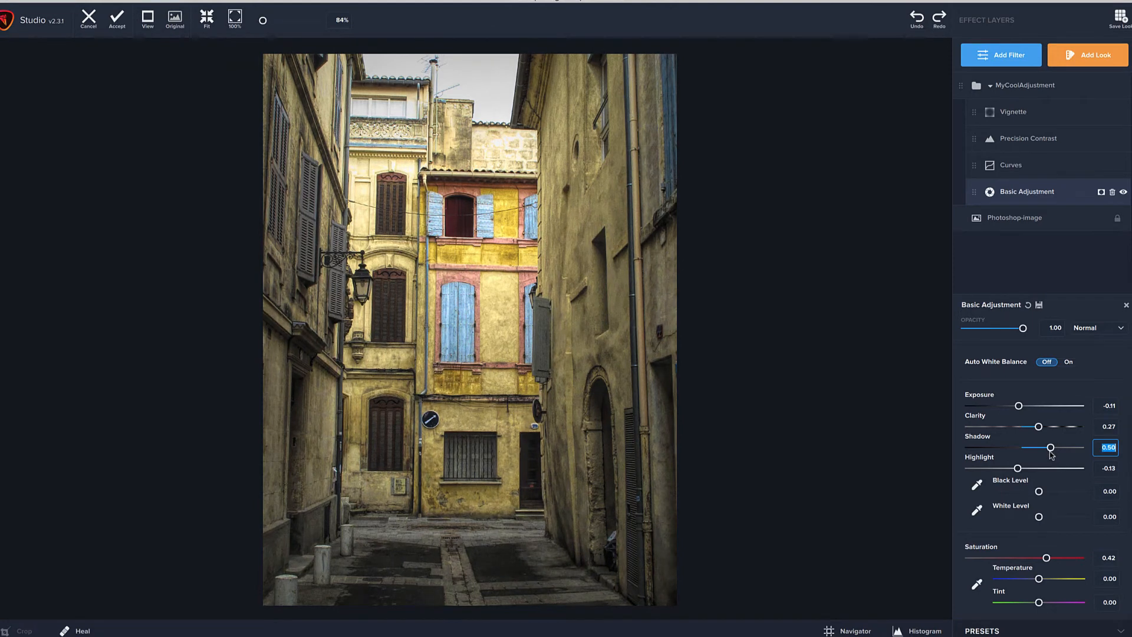
mouse_move(1076, 264)
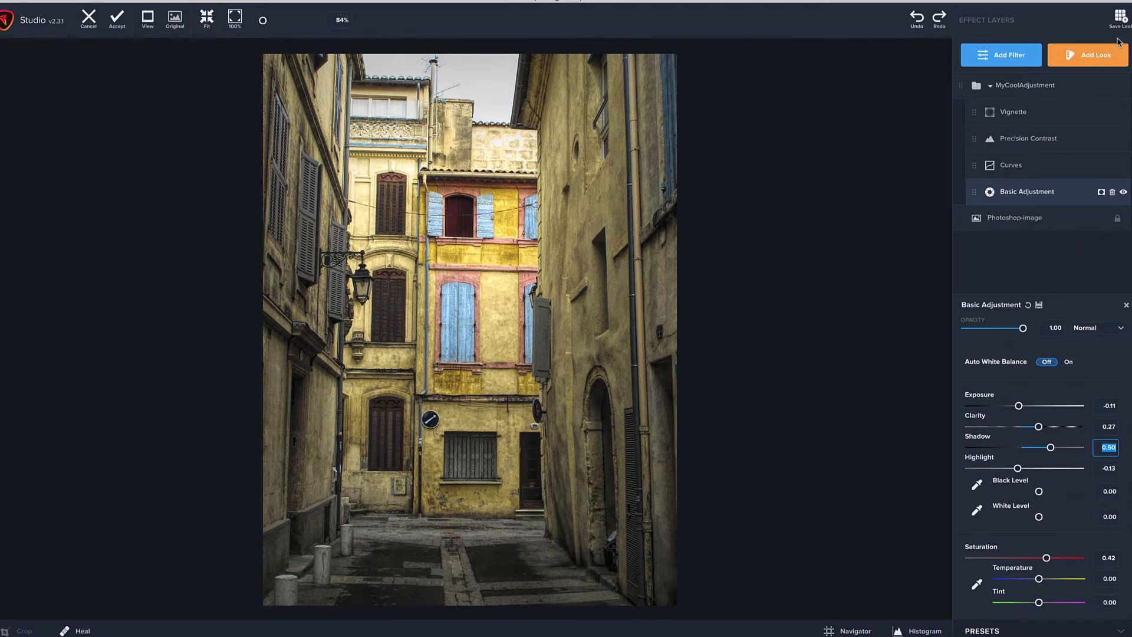
mouse_move(1050, 400)
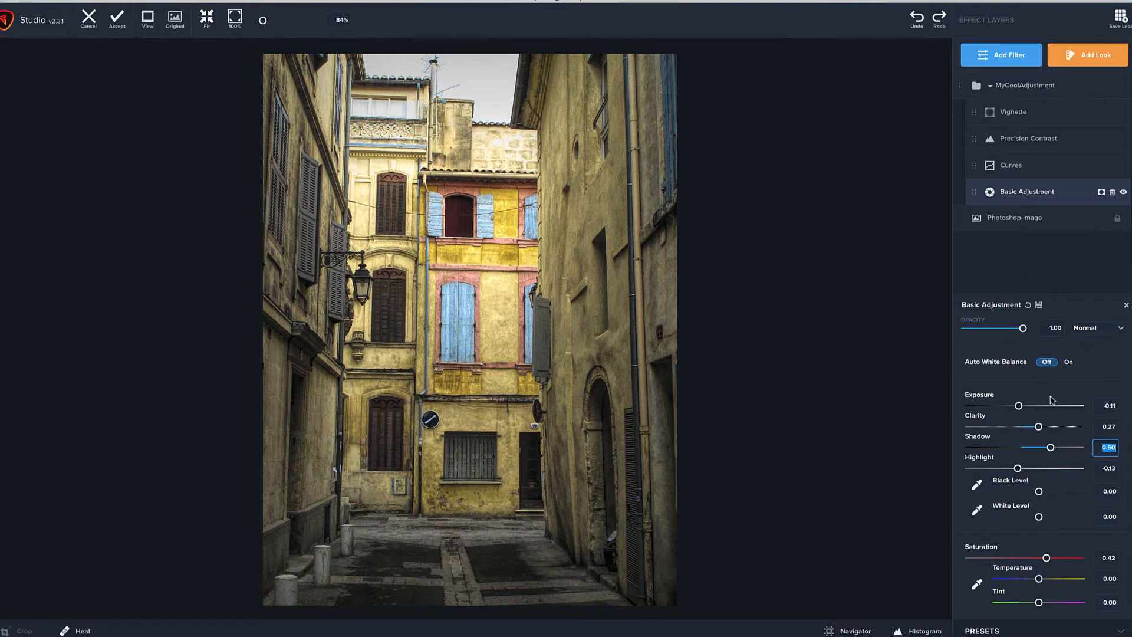
click(1002, 54)
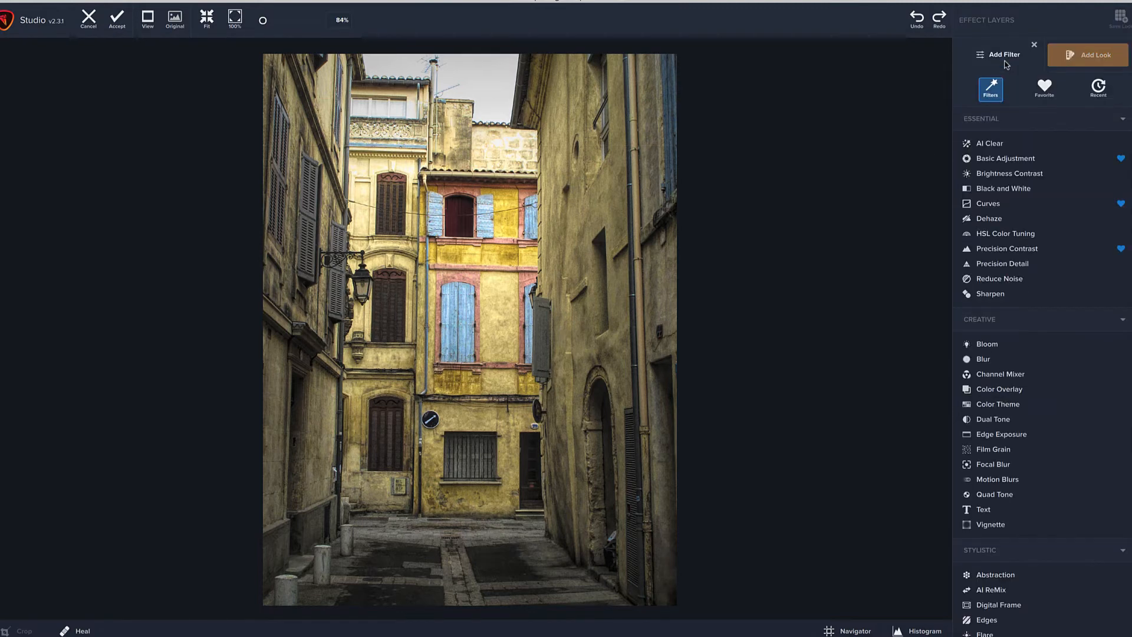
Add a Texture layer blended with Soft Light, settling on the warm orange texture over Deep Jungle
scroll(down, 3)
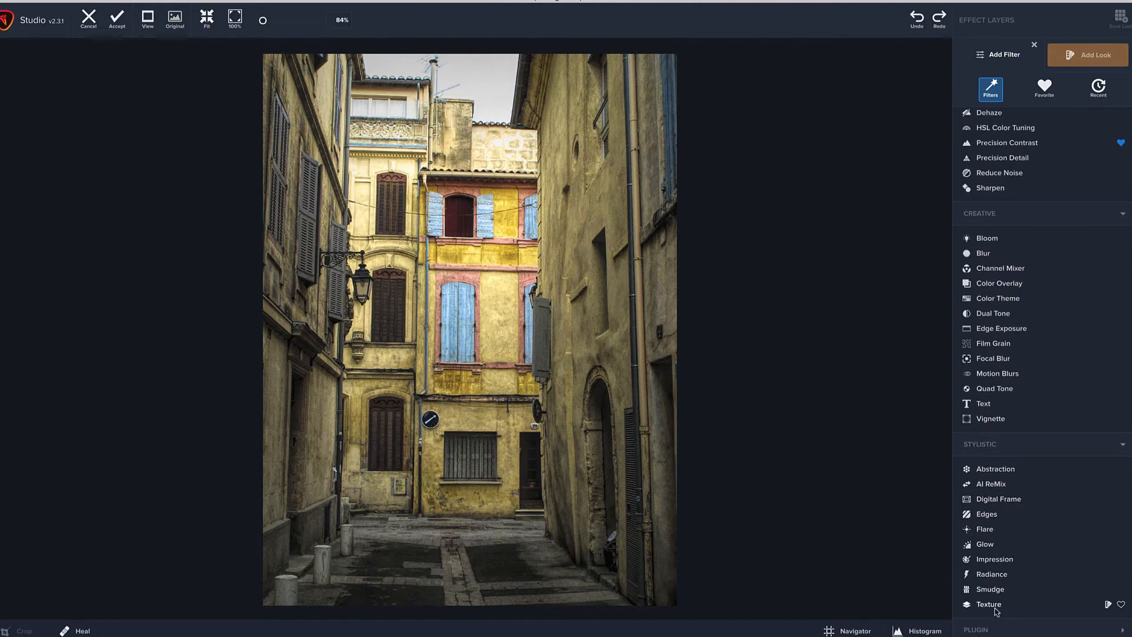
click(988, 604)
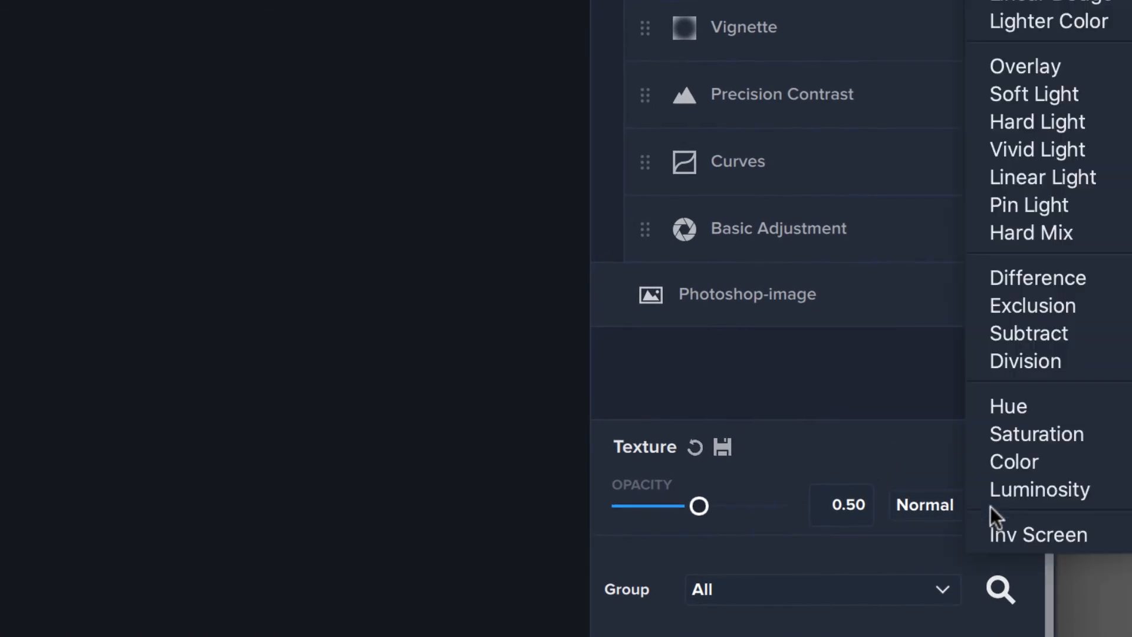
click(1034, 95)
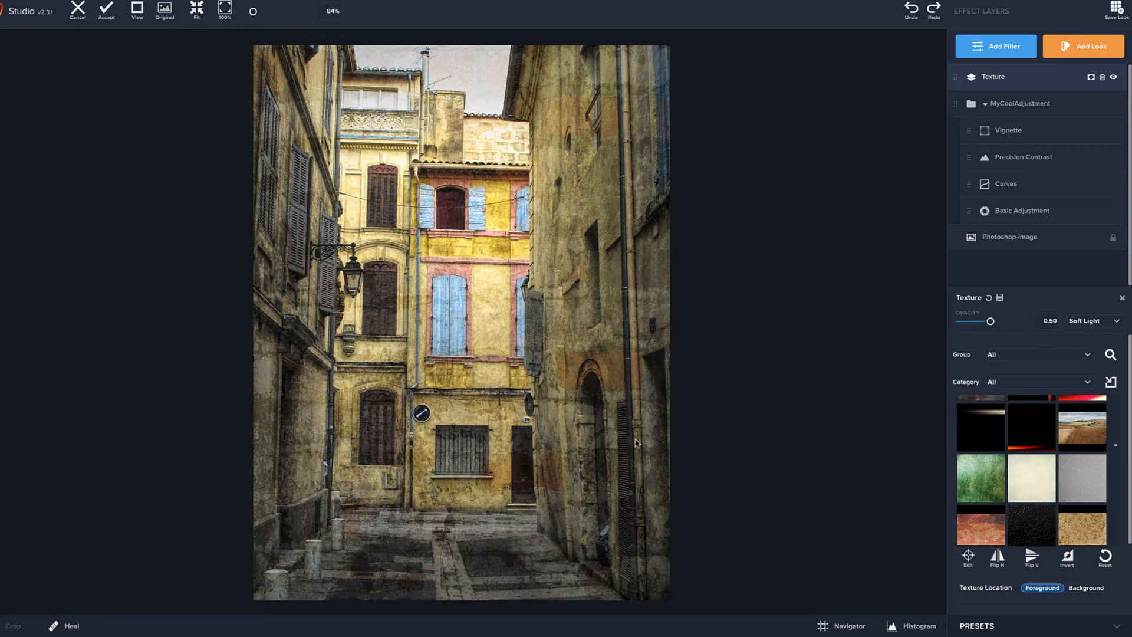
click(980, 477)
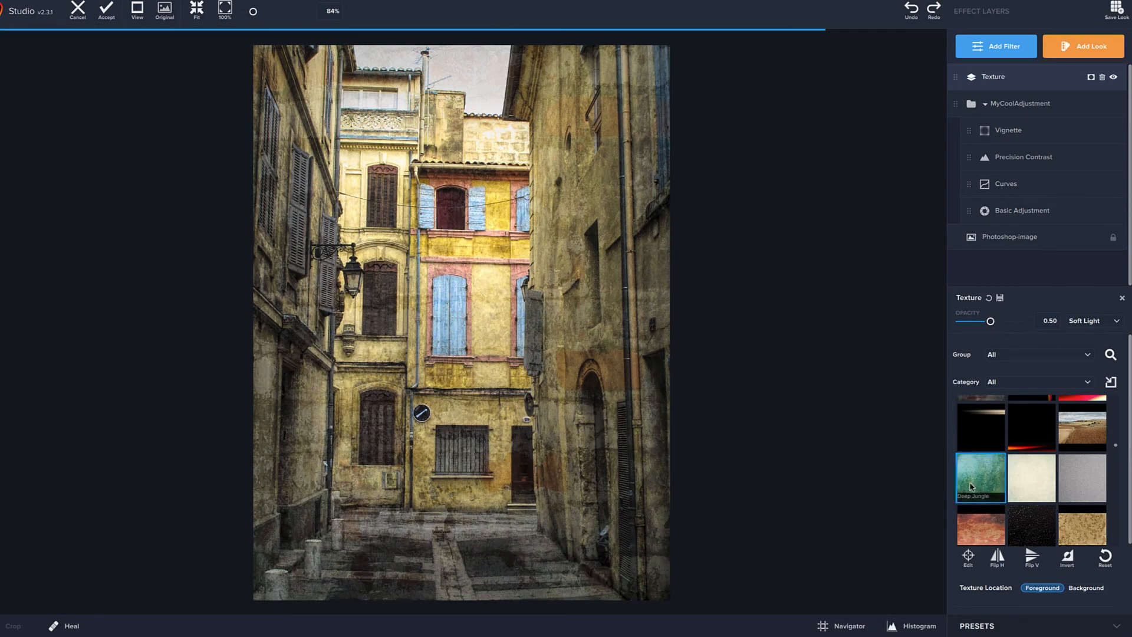
scroll(down, 3)
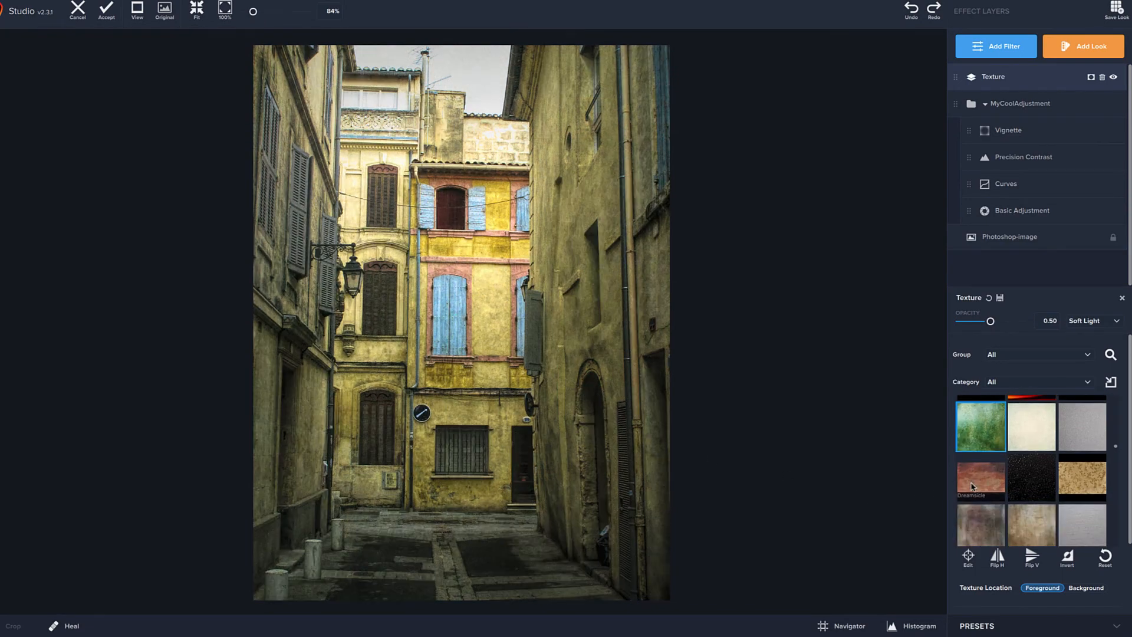
click(980, 479)
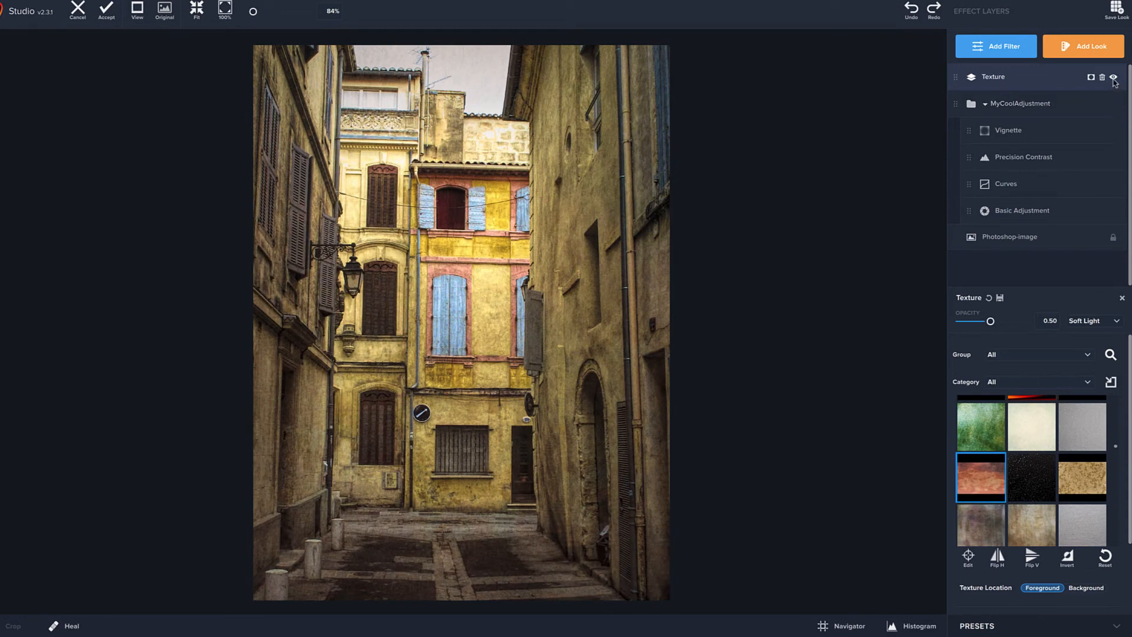
Toggle the texture layer and MyCoolAdjustment group visibility to compare the result
click(1114, 78)
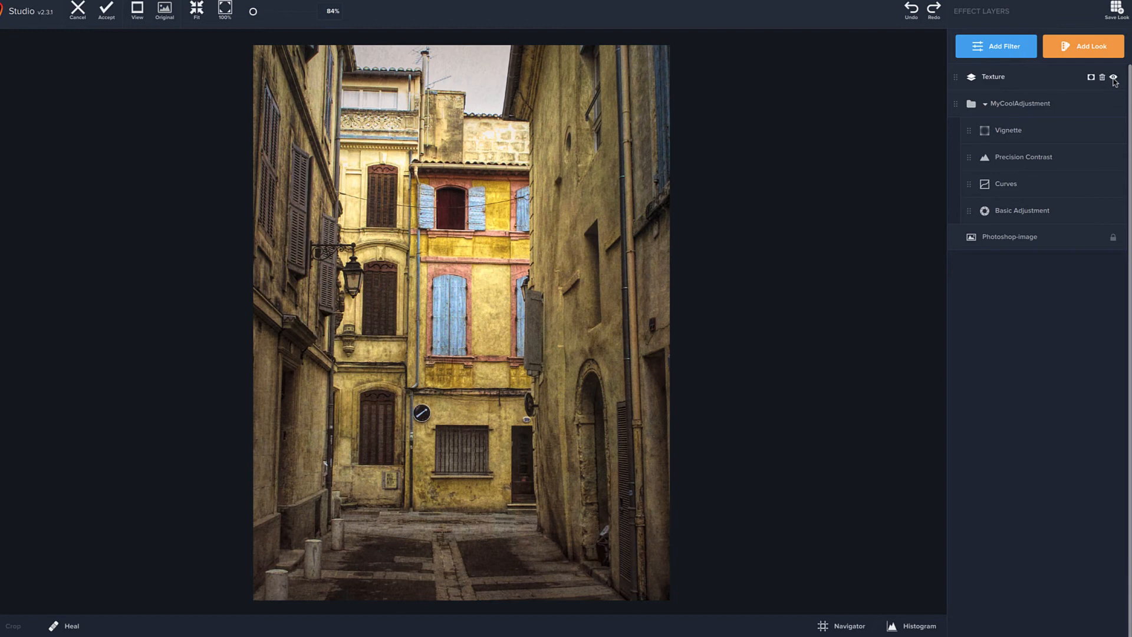
click(1115, 78)
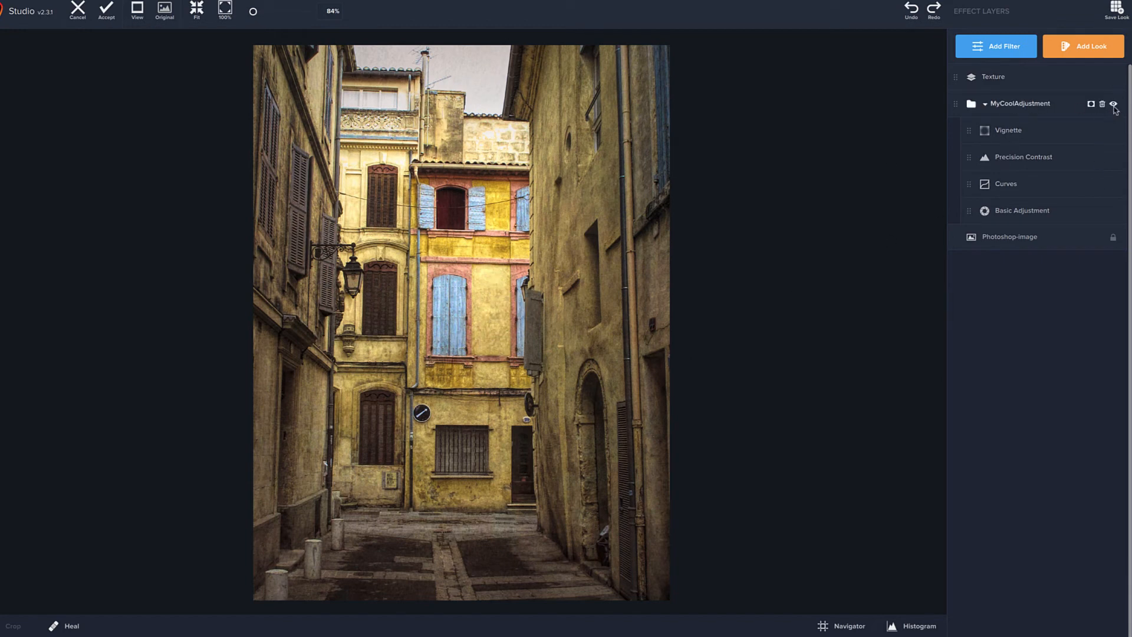
click(1114, 103)
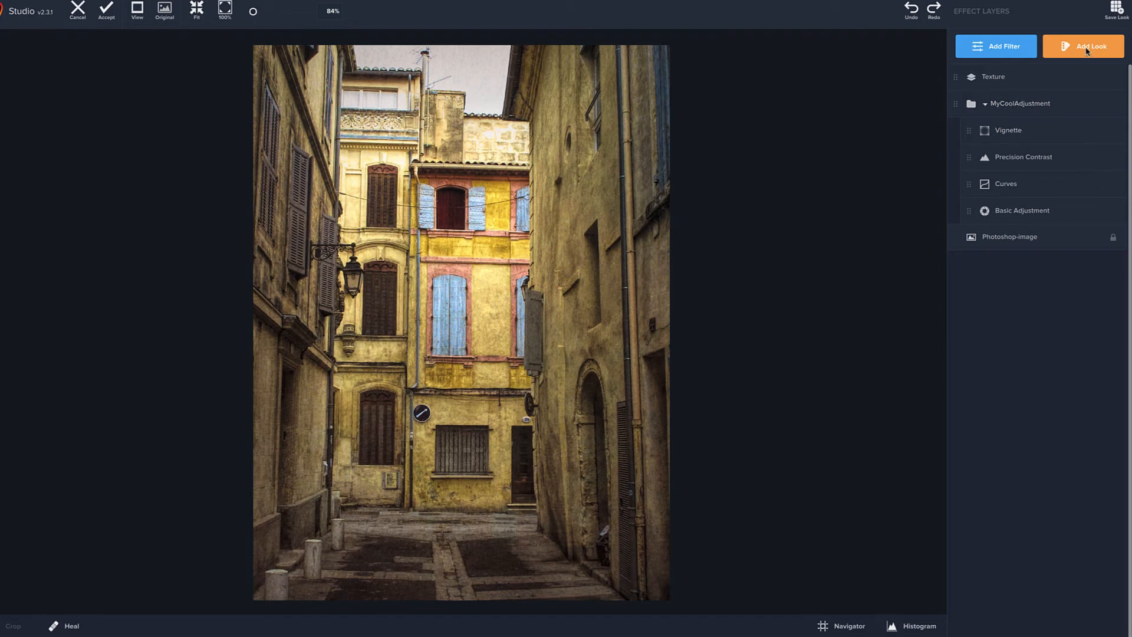
Save the textured effect stack as a look named AwesomeTexture and reselect Basic Adjustment
click(1116, 8)
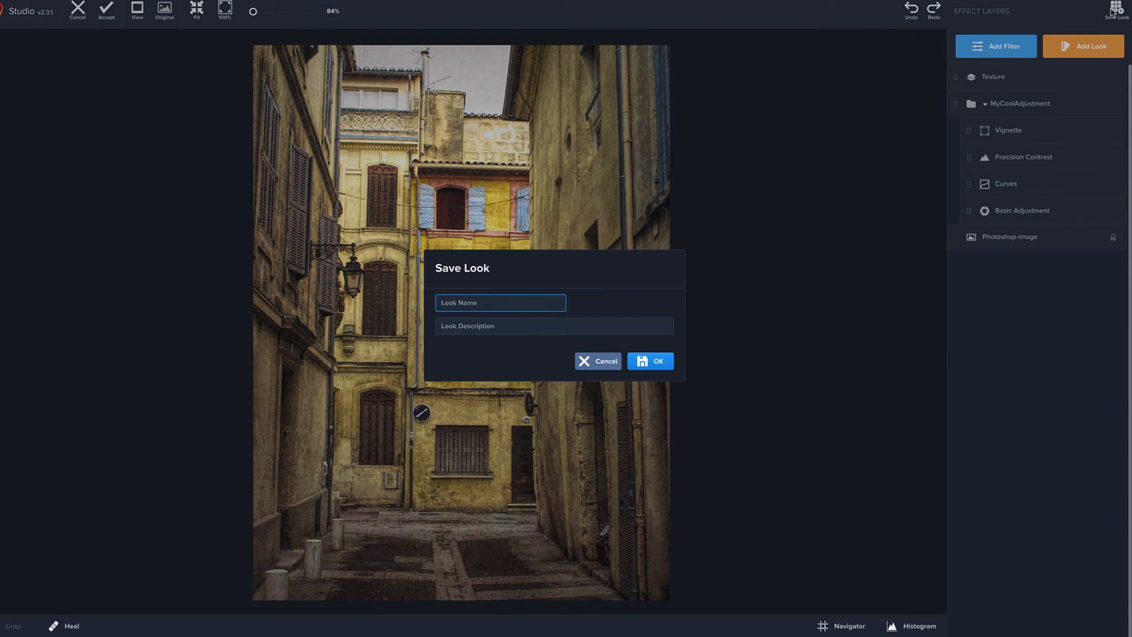
text(Awes)
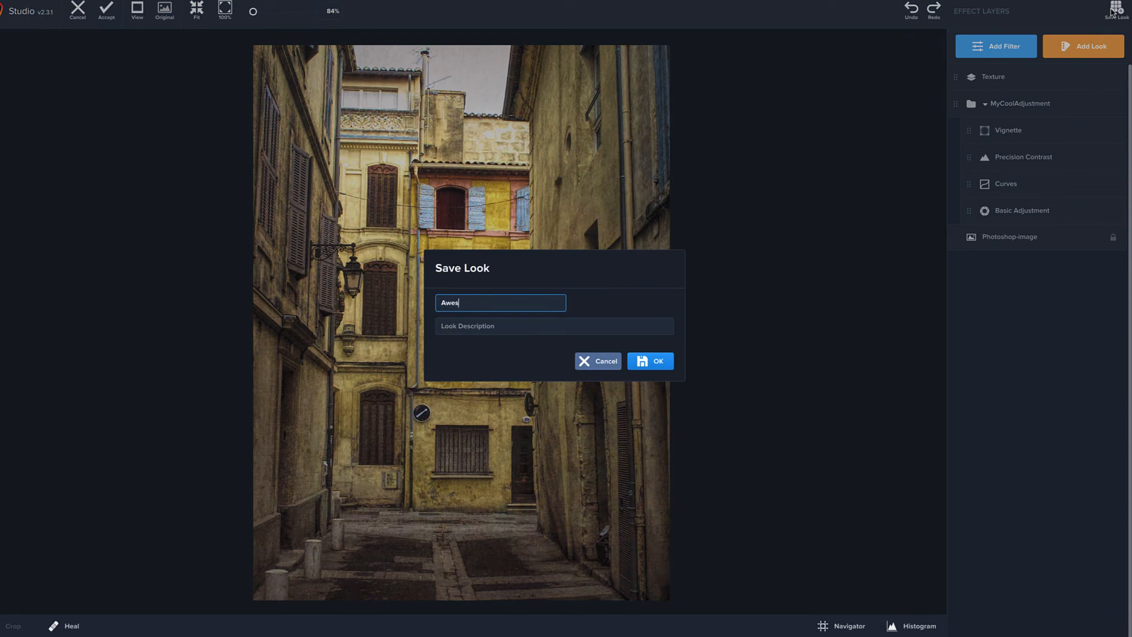
text(omeTexture)
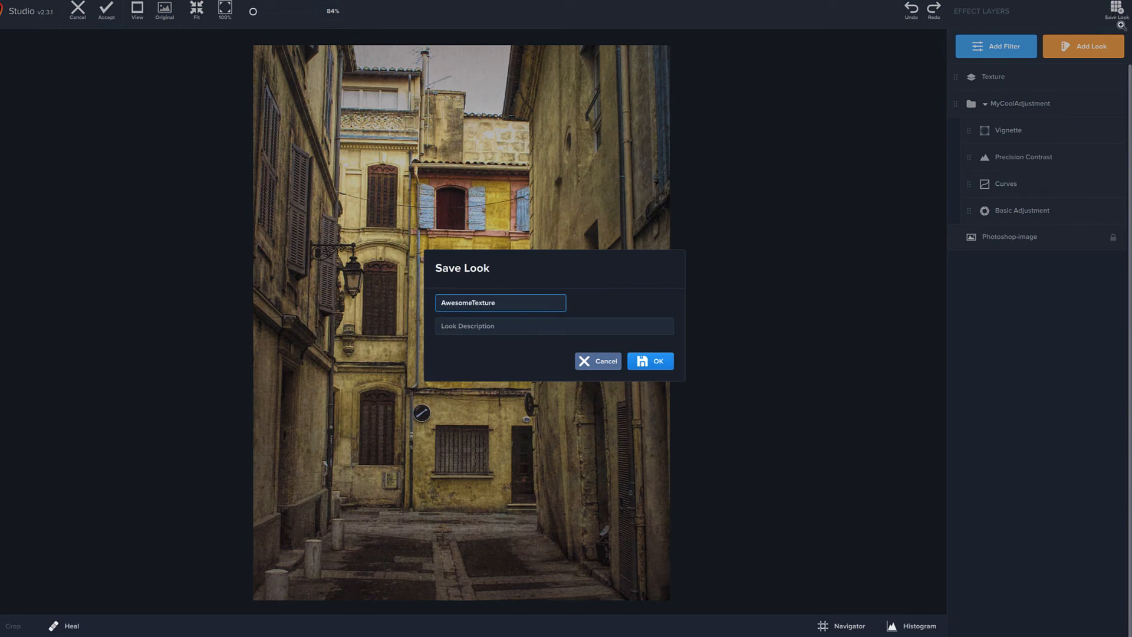
click(649, 361)
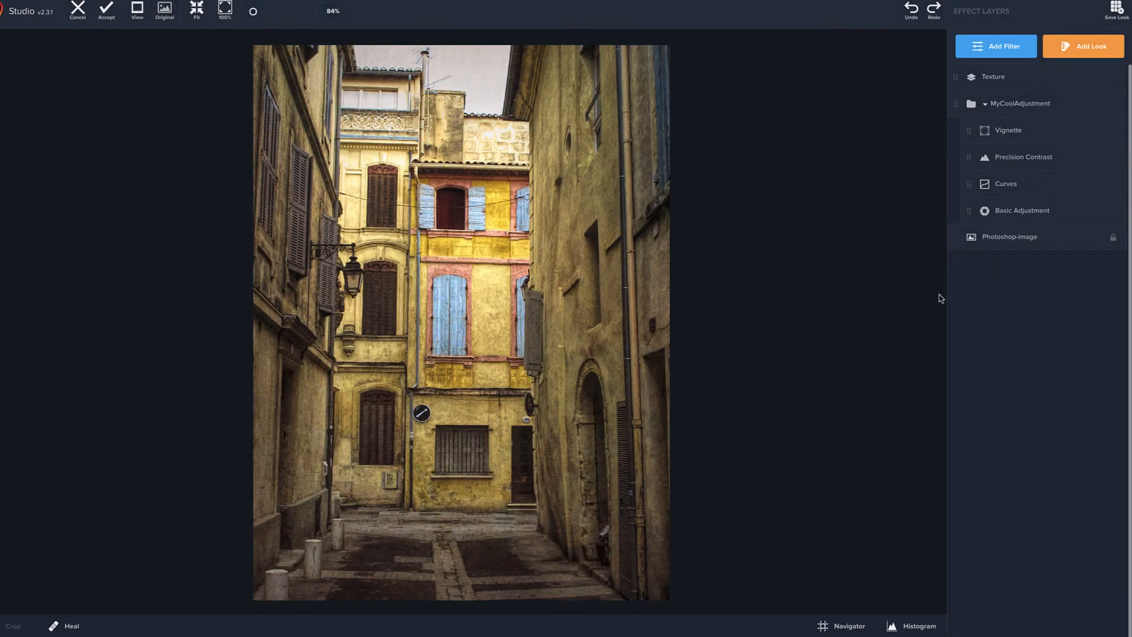
click(1022, 210)
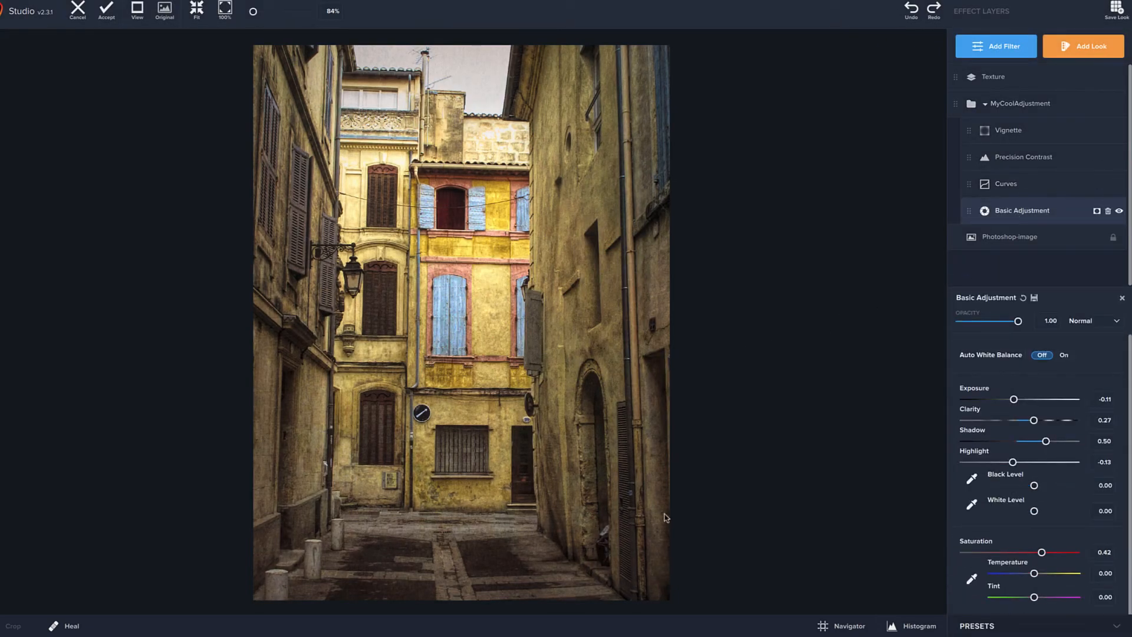
mouse_move(663, 530)
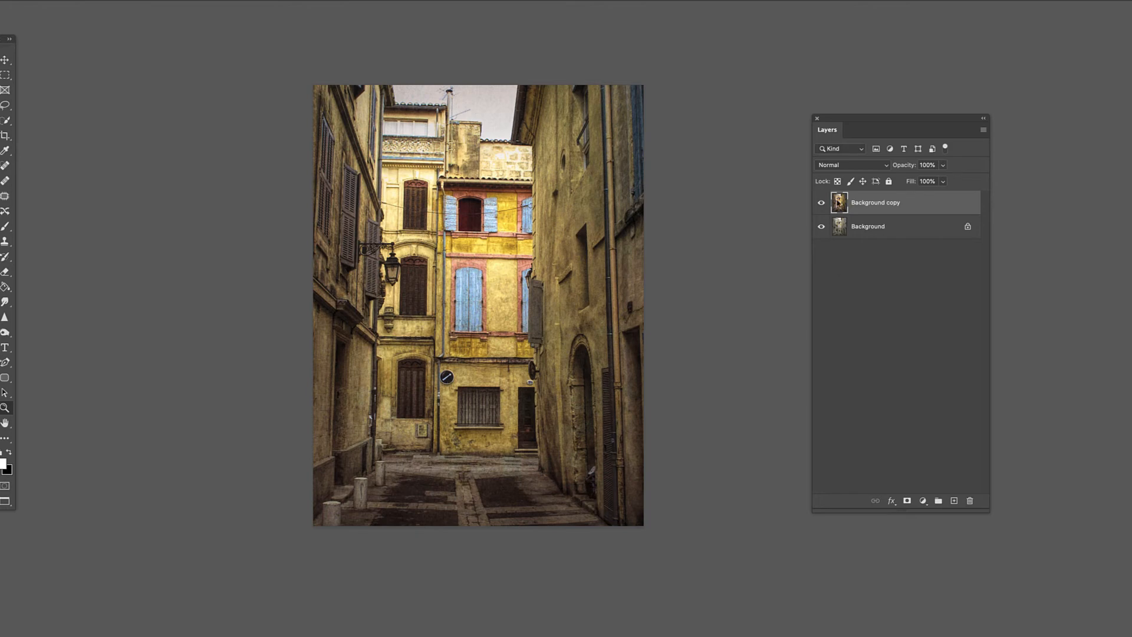
Hide and reshow the edited Background copy layer to compare it with the original alleyway
click(821, 201)
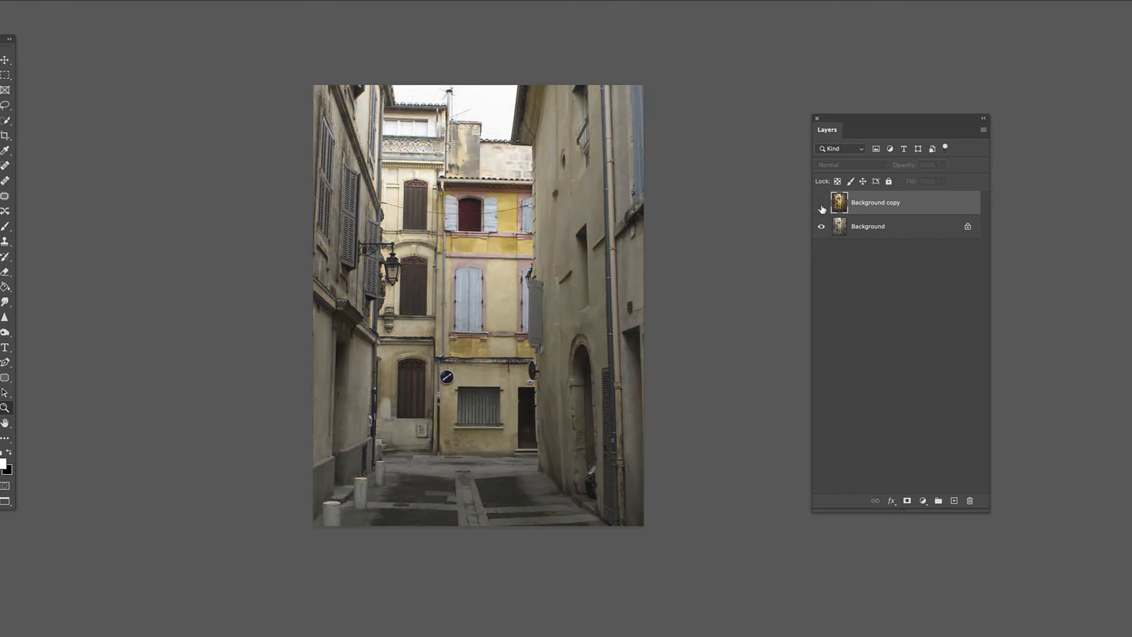
click(821, 201)
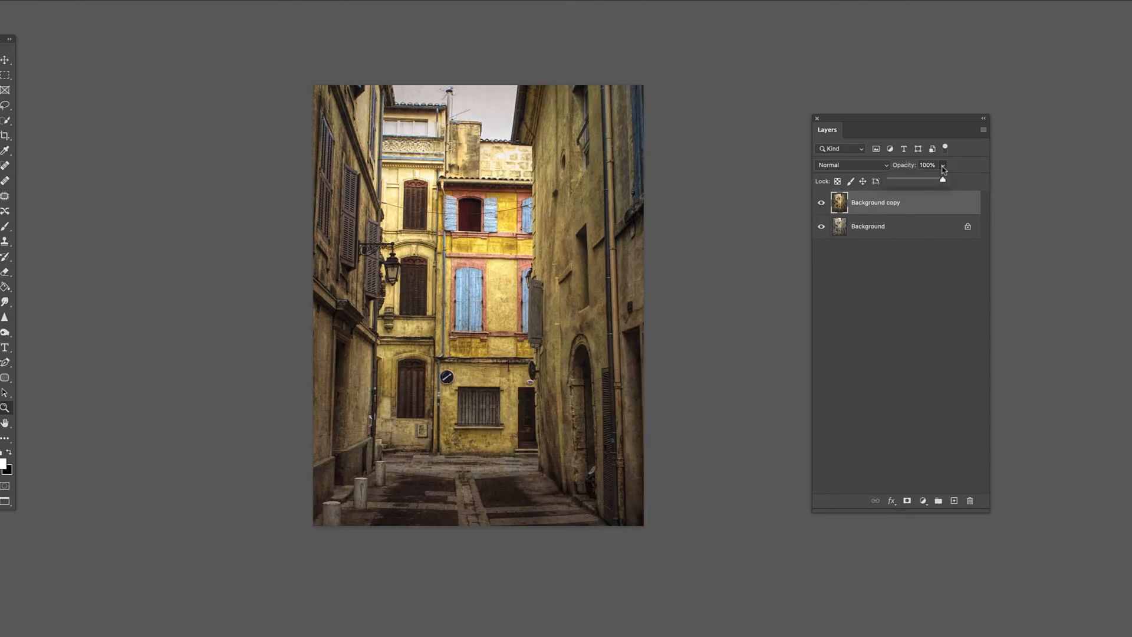